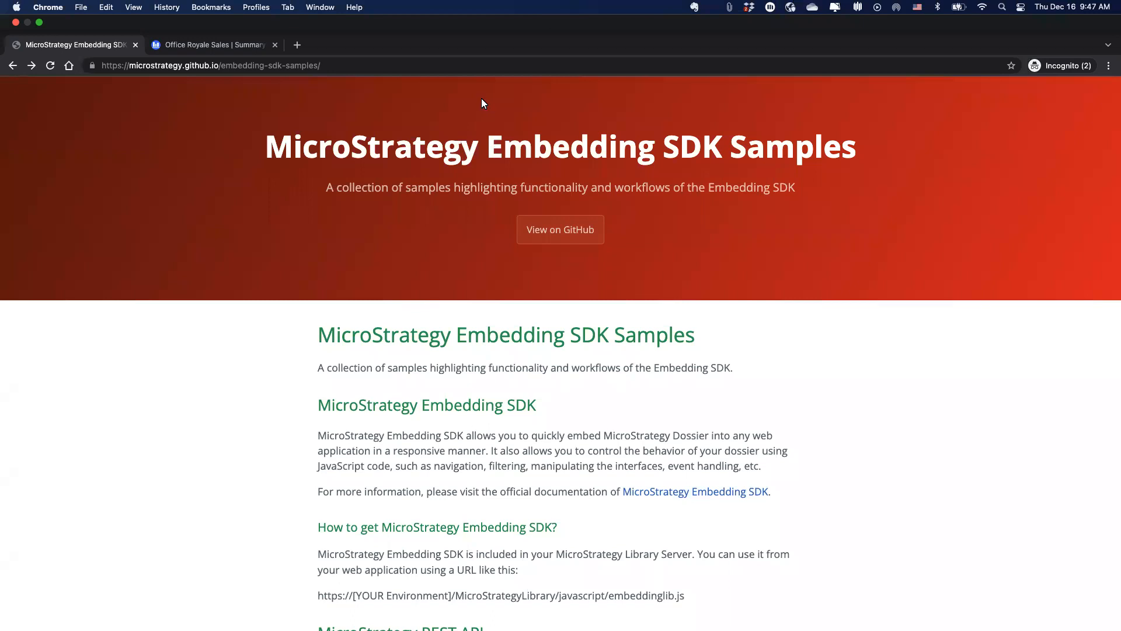
{"action": "mouse_move", "coordinate": [518, 78]}
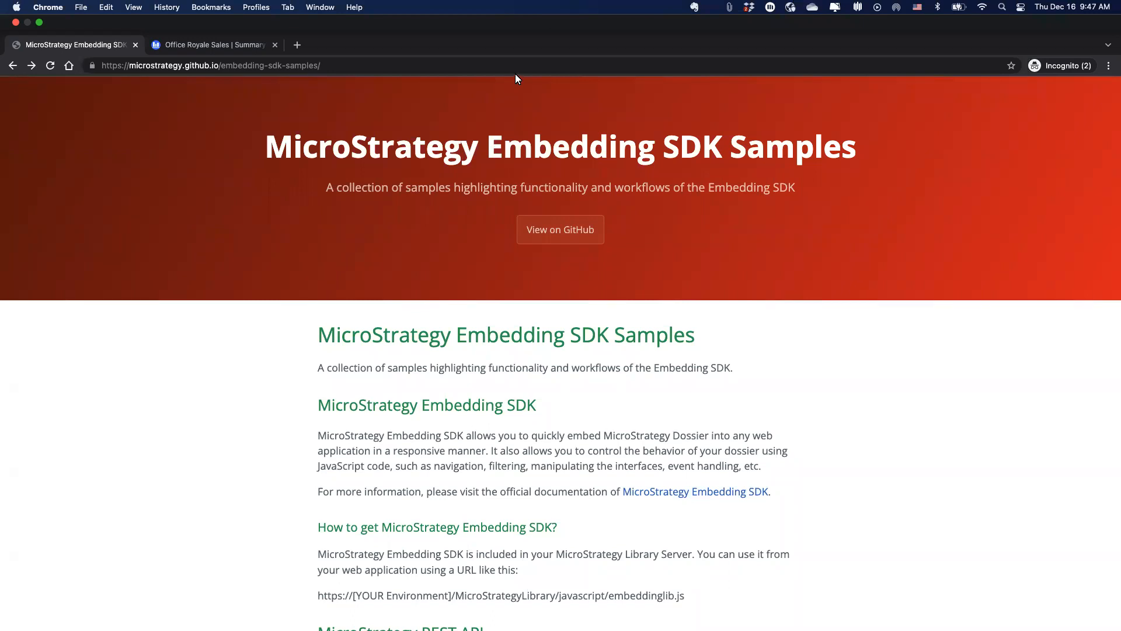
{"action": "mouse_move", "coordinate": [411, 234]}
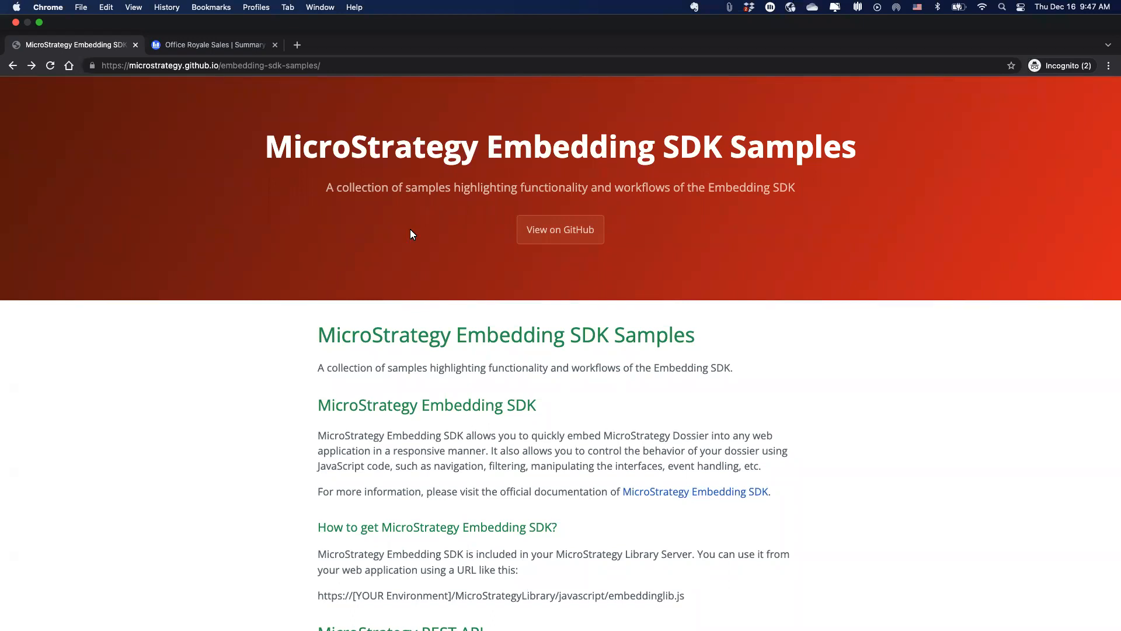
- Scroll the samples home page to the Features table listing the SAML authentication demo
{"action": "scroll", "scroll_direction": "down", "scroll_amount": 3}
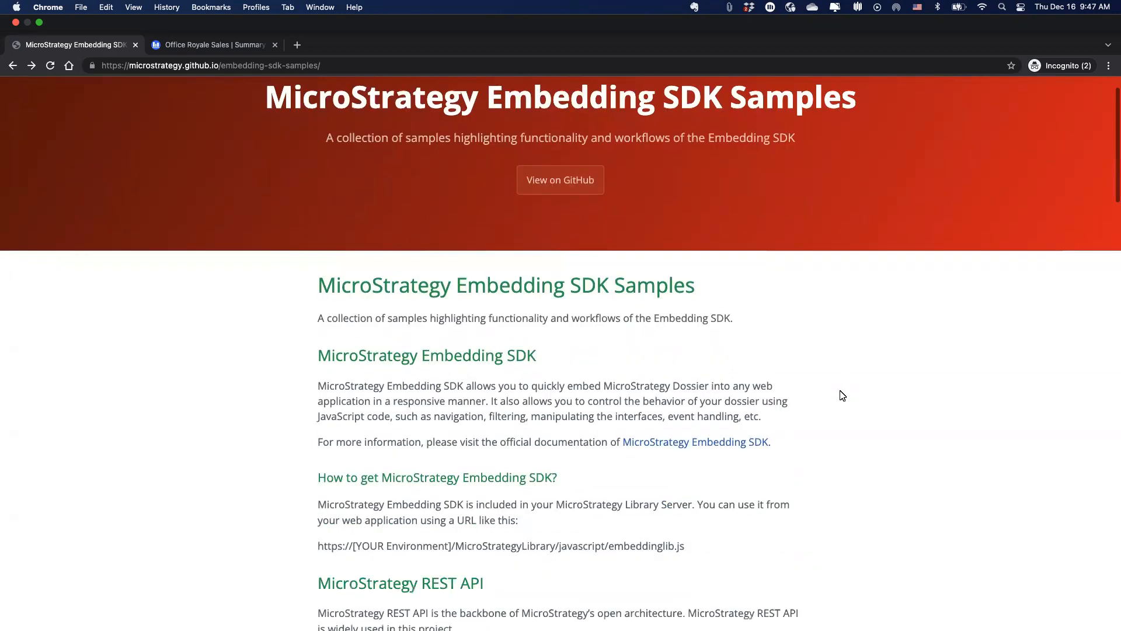
{"action": "scroll", "scroll_direction": "down", "scroll_amount": 3}
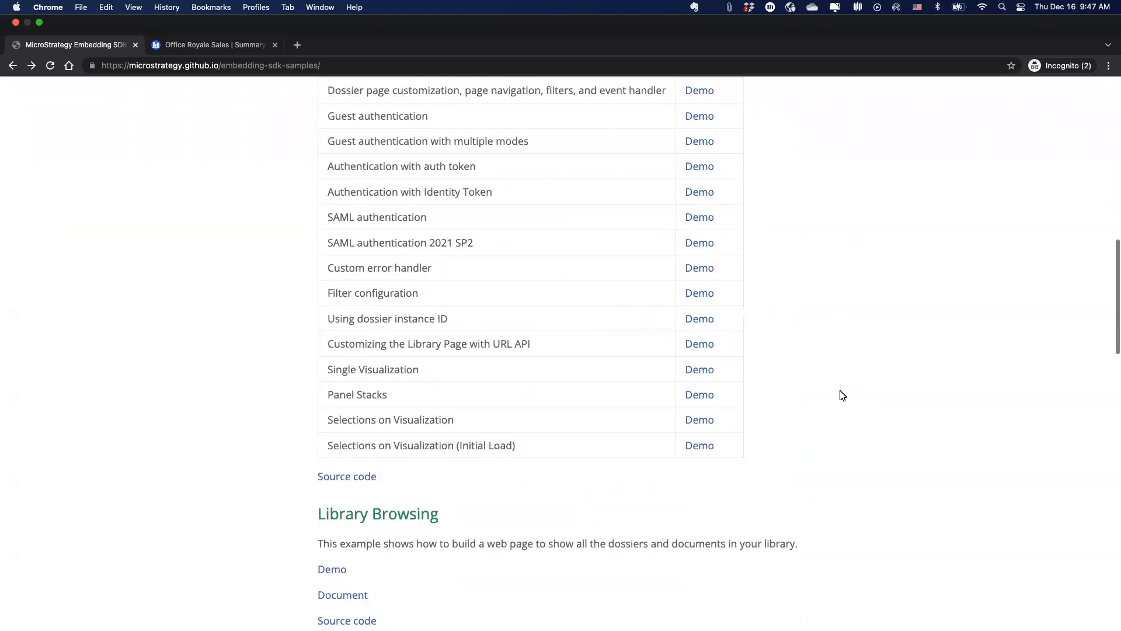
{"action": "scroll", "scroll_direction": "up", "scroll_amount": 3}
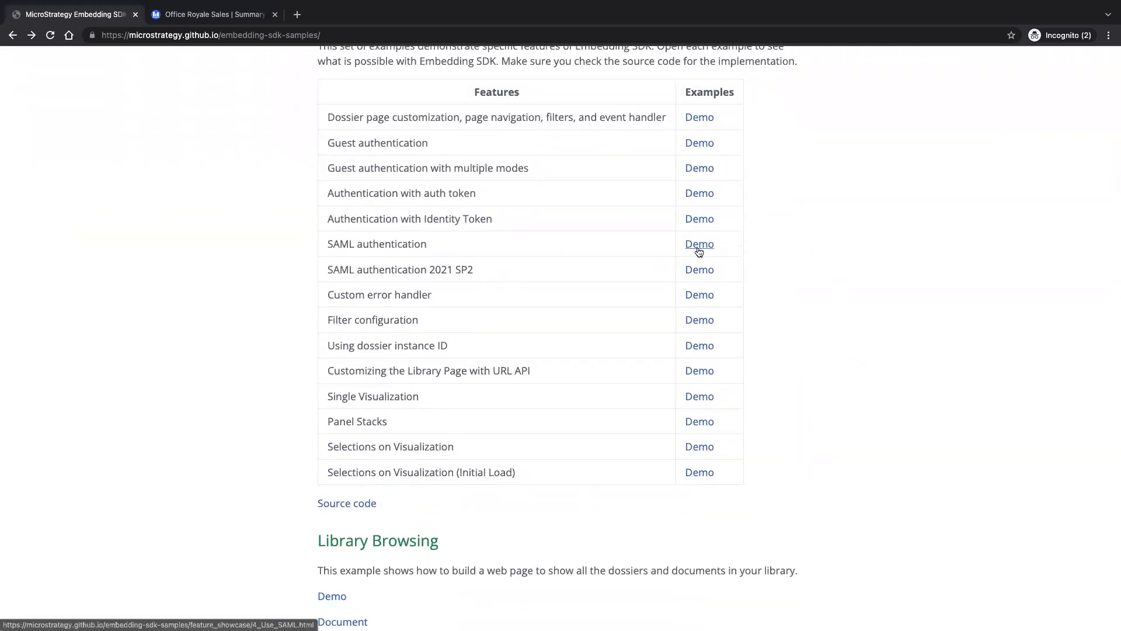
- In the SAML demo, set Server URL to the tutorial Library, ProjectID B7CA92F0... and DossierID 73976046..
{"action": "left_click", "coordinate": [700, 244]}
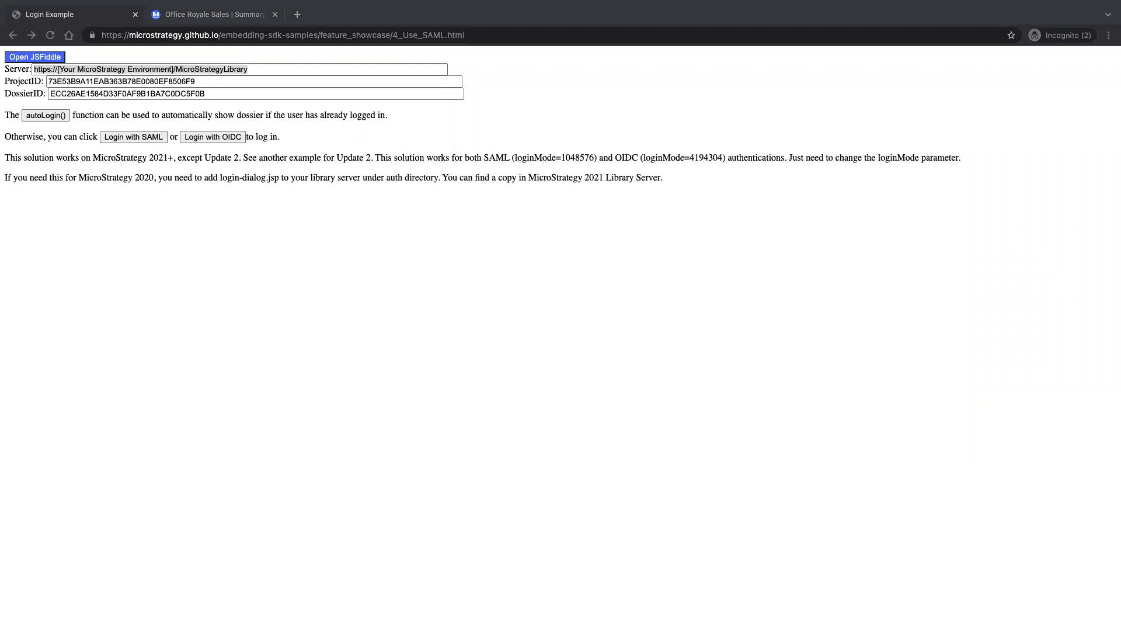
{"action": "mouse_move", "coordinate": [302, 74]}
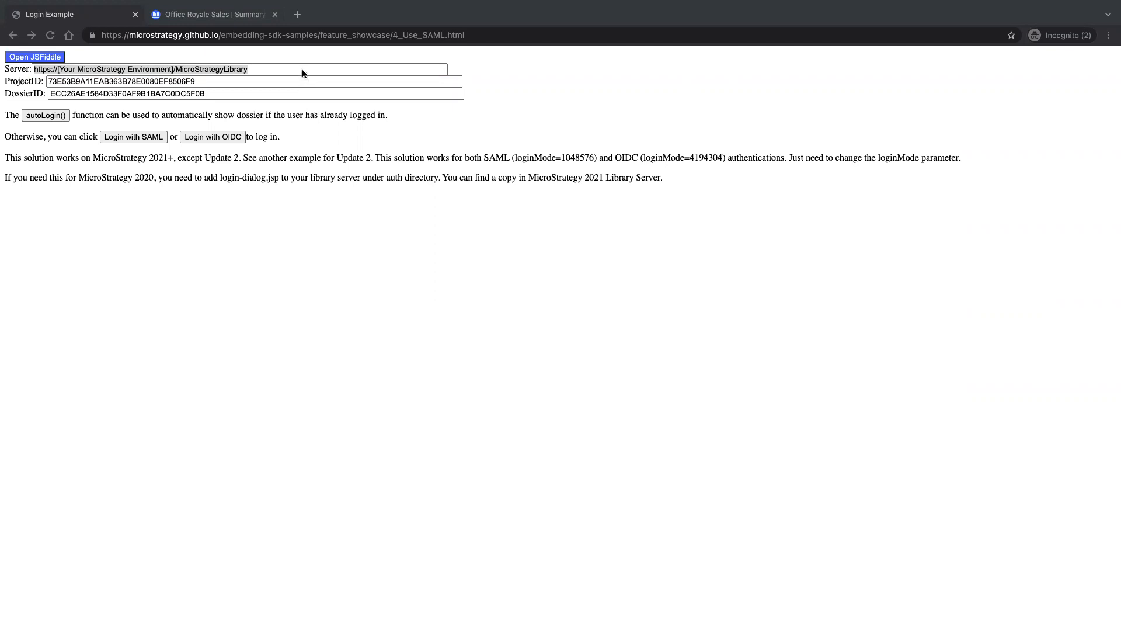
{"action": "type", "text": "https://tutorial.microstrategy.com/MicroStrategyLibrary"}
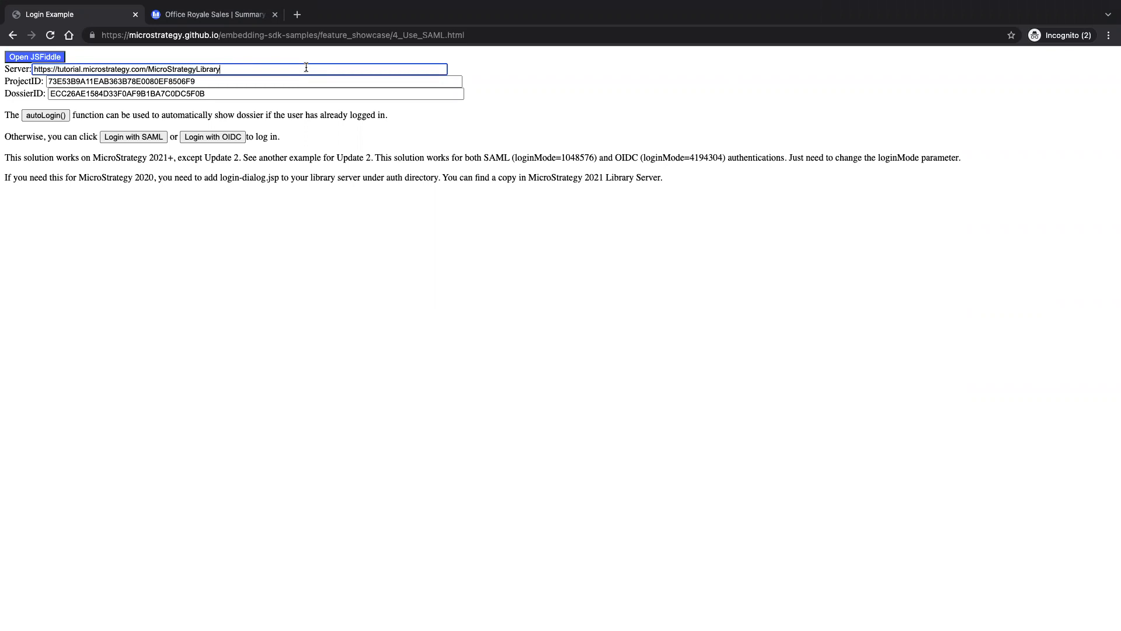
{"action": "left_click", "coordinate": [253, 81]}
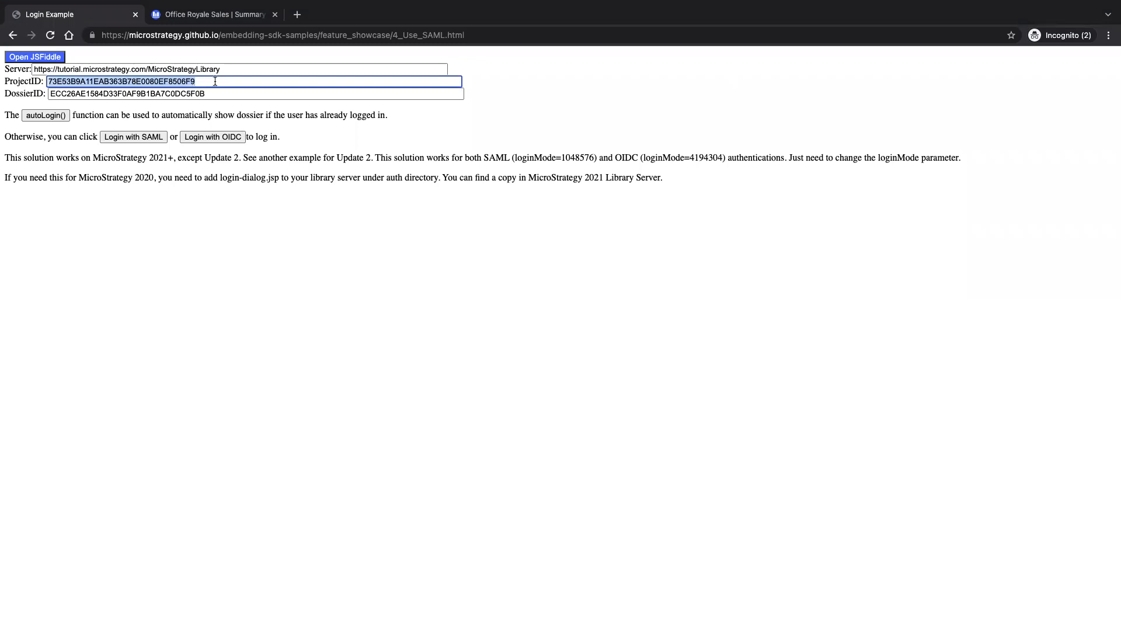
{"action": "type", "text": "B7CA92F04B9FAE8D941C3E9B7E0CD754"}
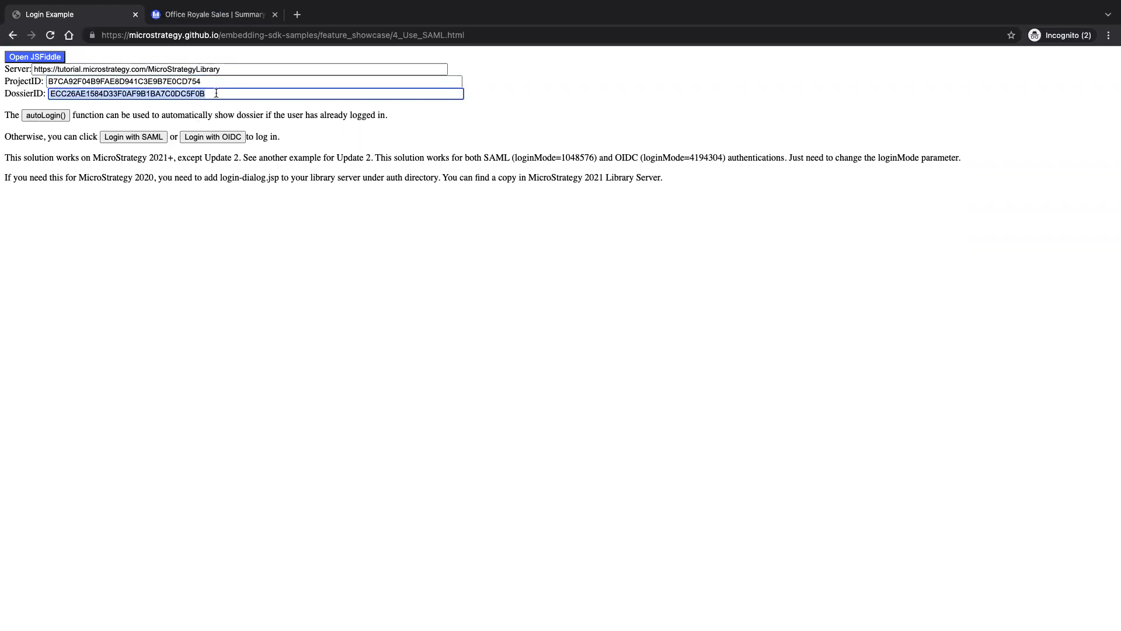
{"action": "type", "text": "7397604611E7D8FA82590080EF051E6C"}
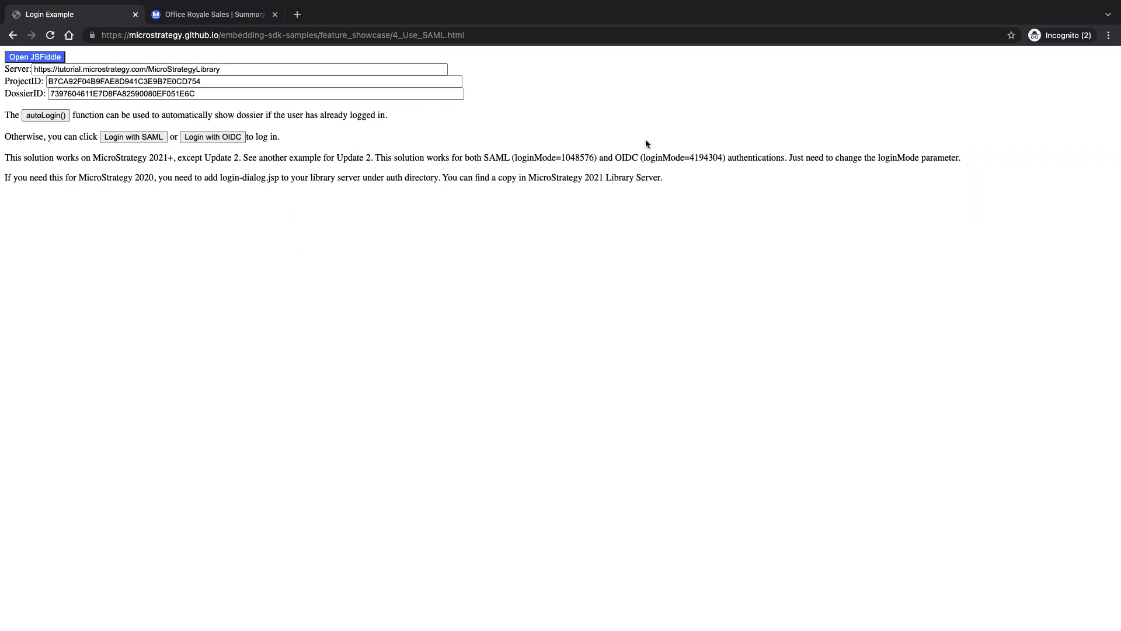
{"action": "mouse_move", "coordinate": [46, 116]}
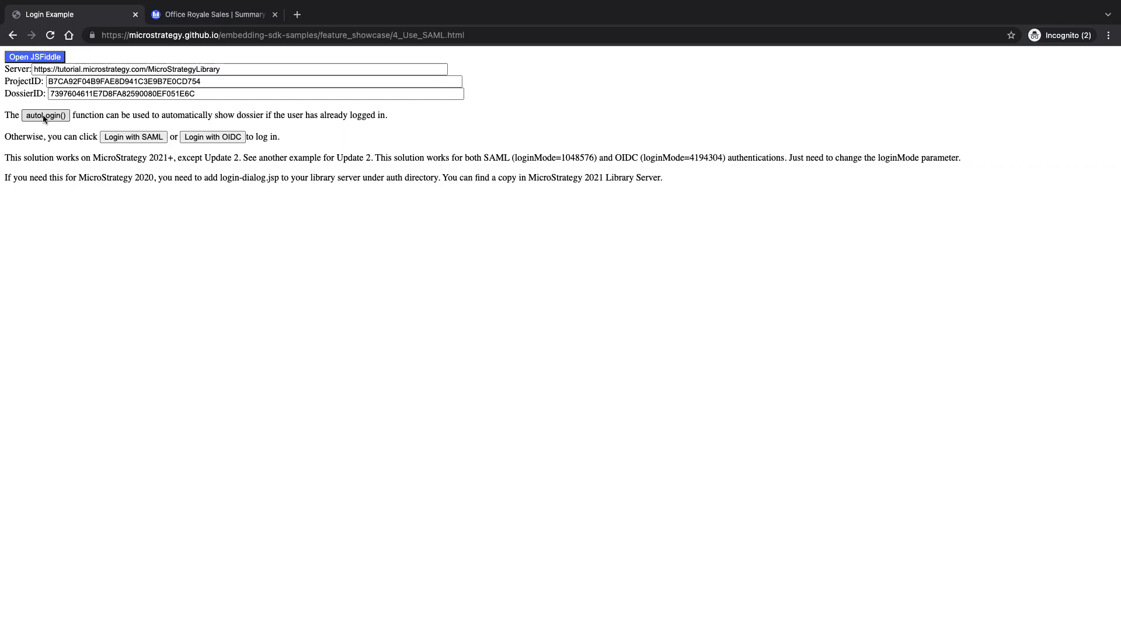
- Run autoLogin() so the Office Royale Sales dossier embeds below the login form
{"action": "left_click", "coordinate": [45, 115]}
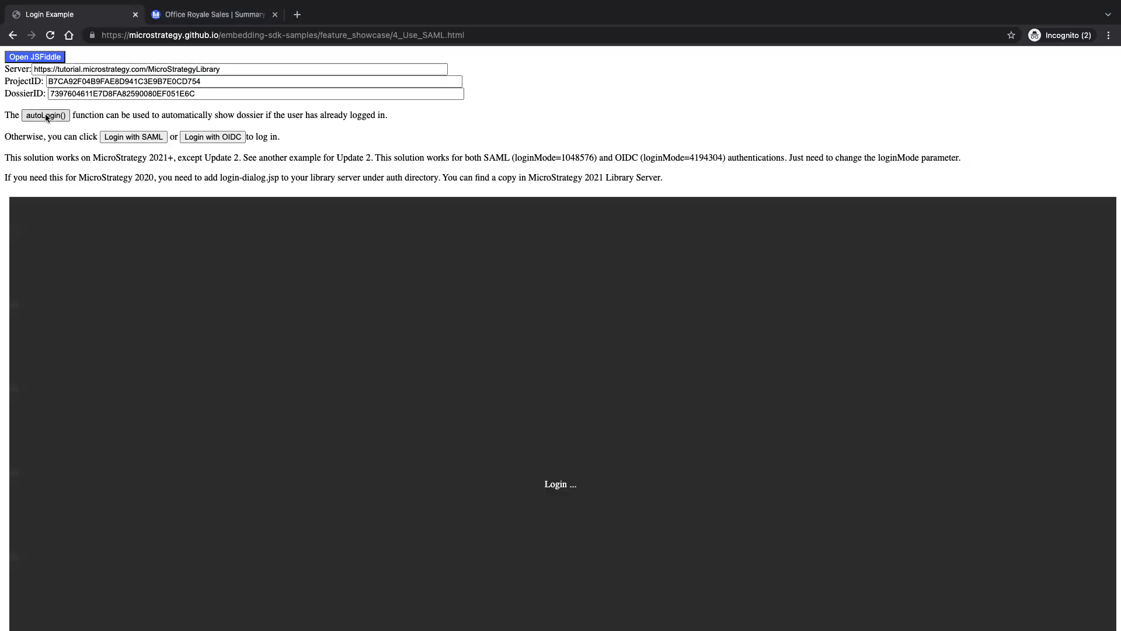
{"action": "left_click", "coordinate": [46, 116]}
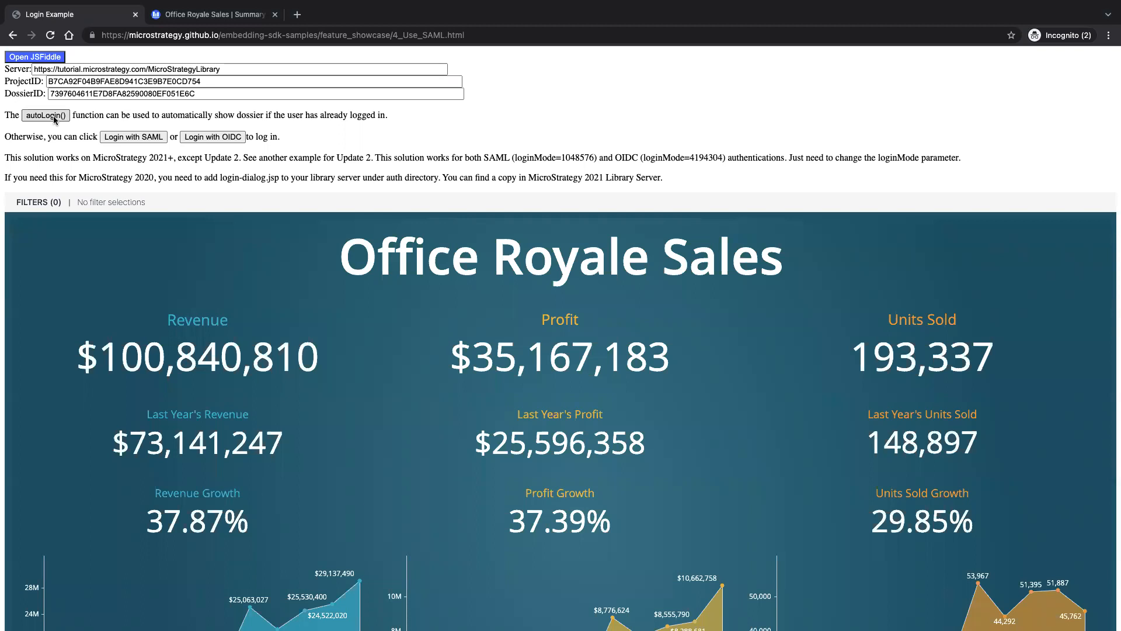
{"action": "left_click", "coordinate": [45, 115]}
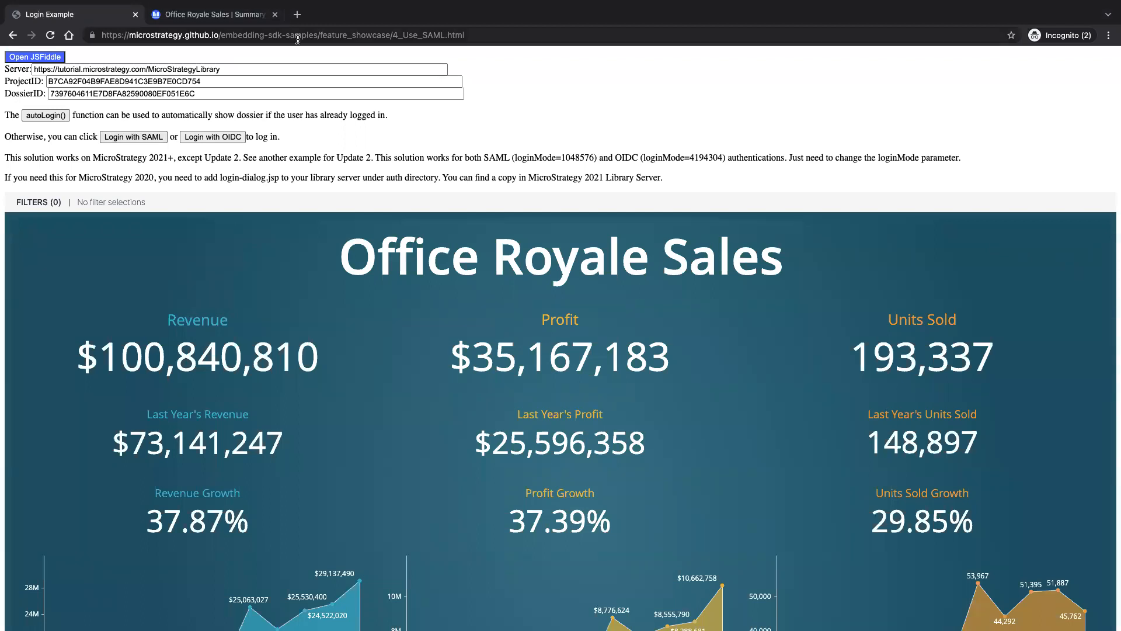
{"action": "mouse_move", "coordinate": [320, 30]}
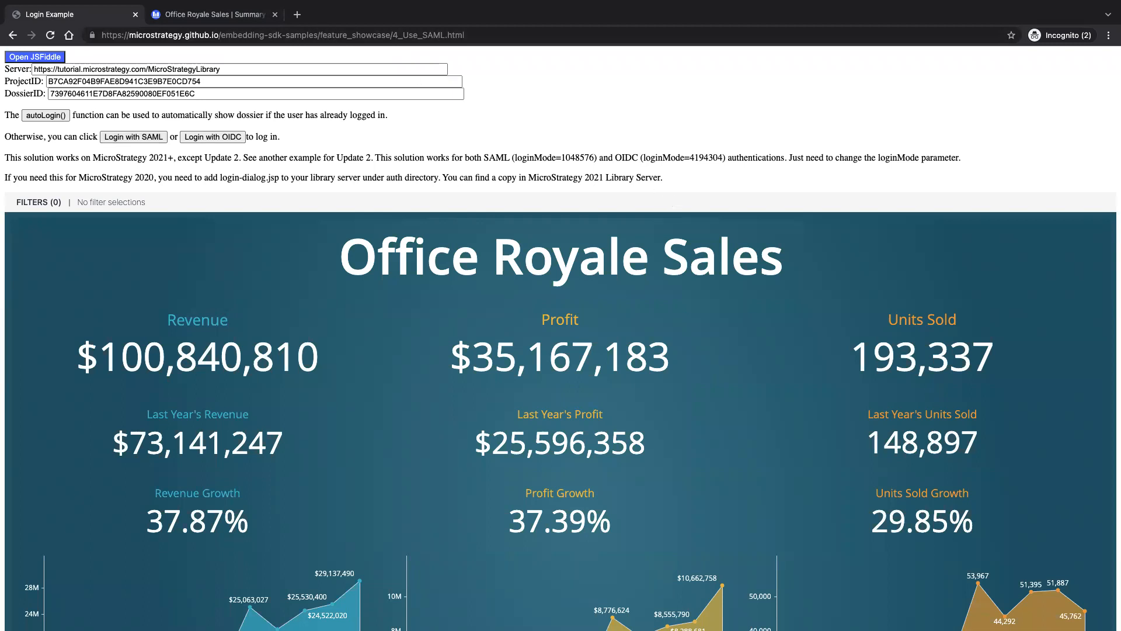
{"action": "mouse_move", "coordinate": [785, 91]}
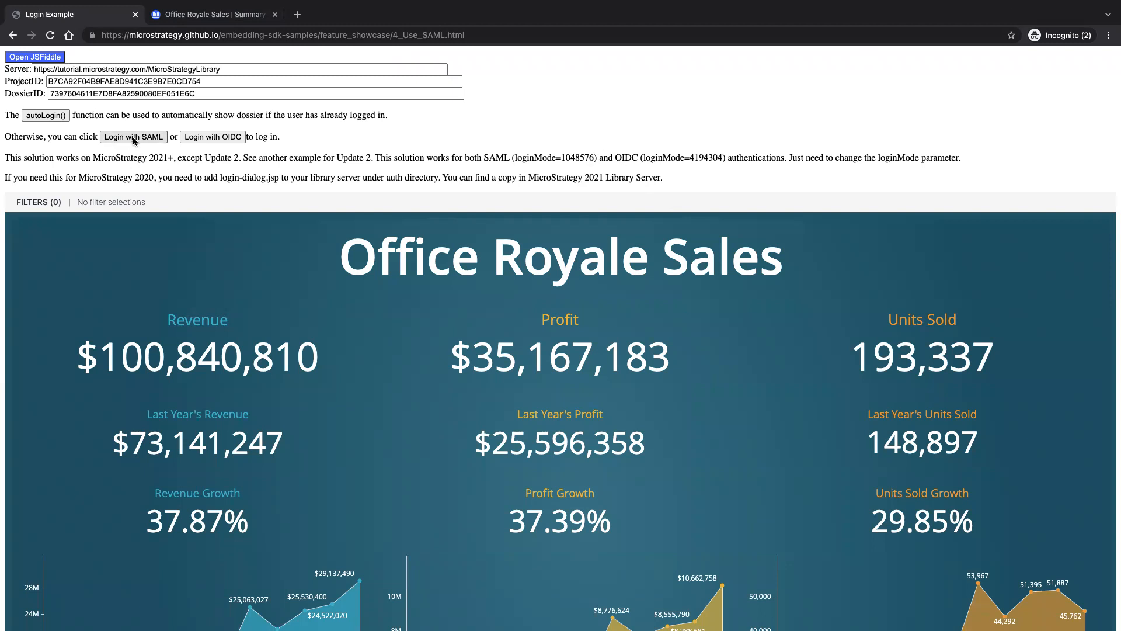
{"action": "left_click", "coordinate": [133, 137]}
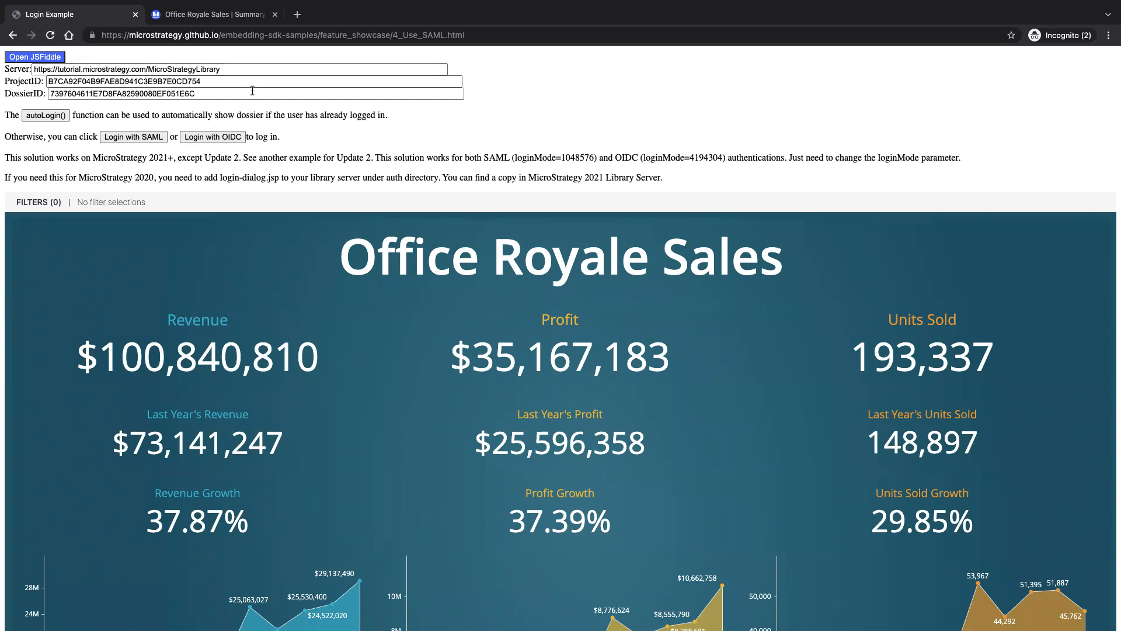
{"action": "mouse_move", "coordinate": [192, 147]}
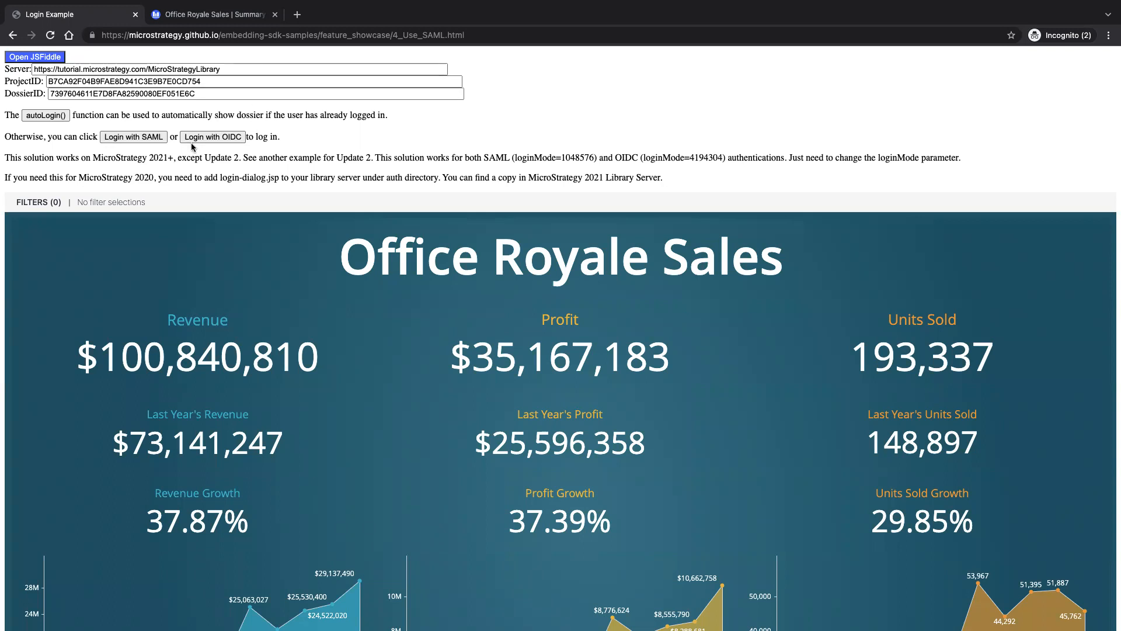
{"action": "mouse_move", "coordinate": [307, 144]}
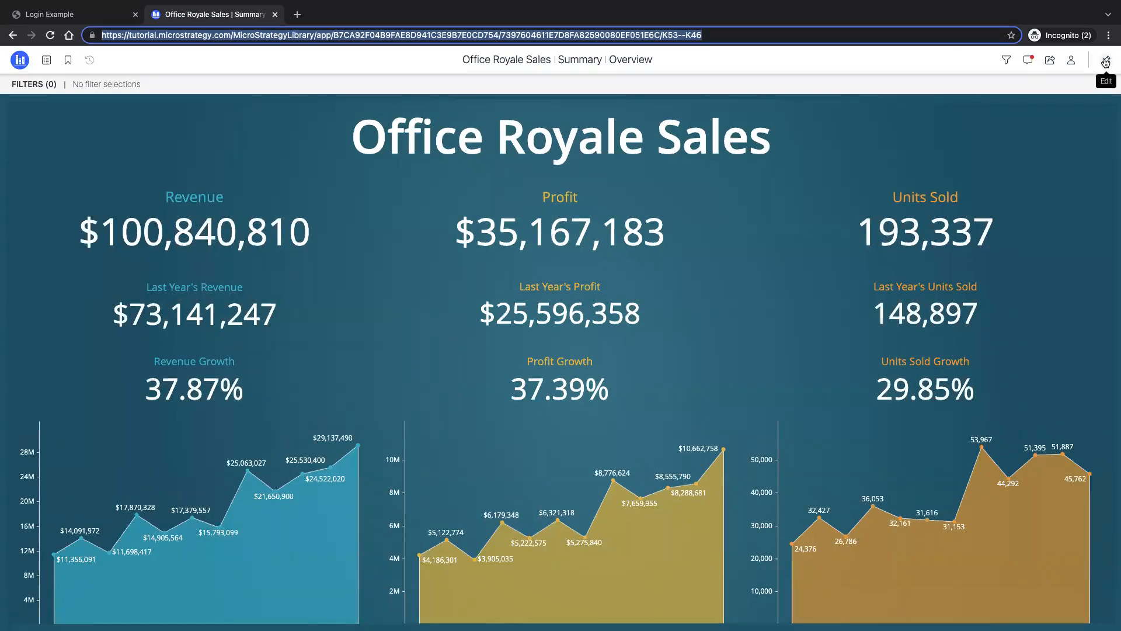
{"action": "mouse_move", "coordinate": [279, 77]}
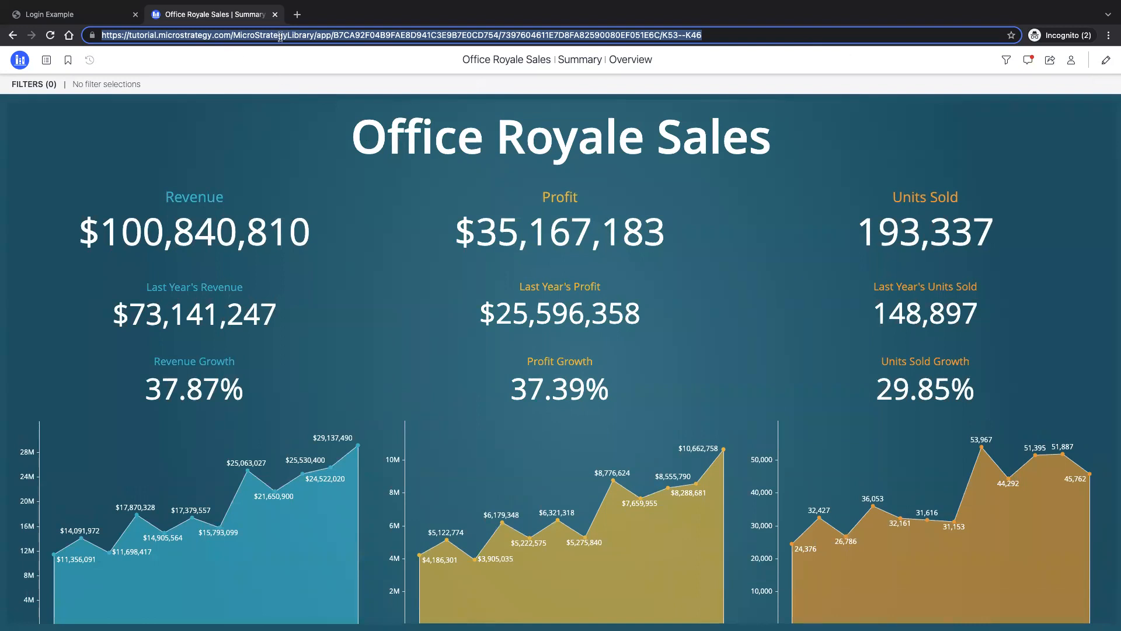
{"action": "mouse_move", "coordinate": [1072, 59]}
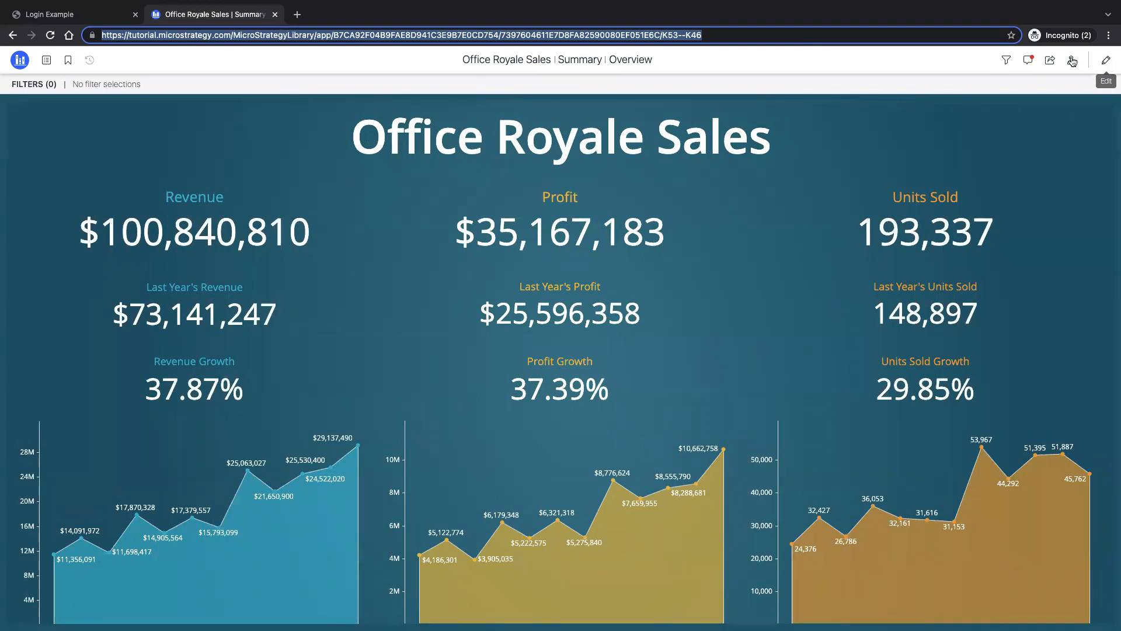
- Log out of the Library session from the account menu on the Office Royale Sales tab
{"action": "left_click", "coordinate": [1071, 60]}
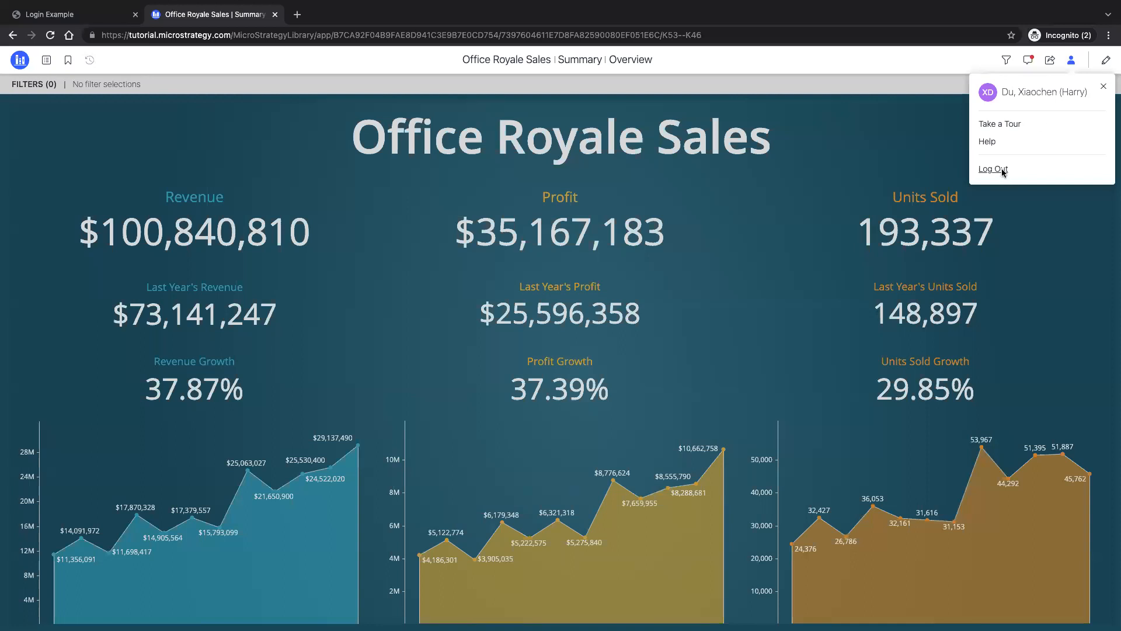
{"action": "left_click", "coordinate": [992, 168]}
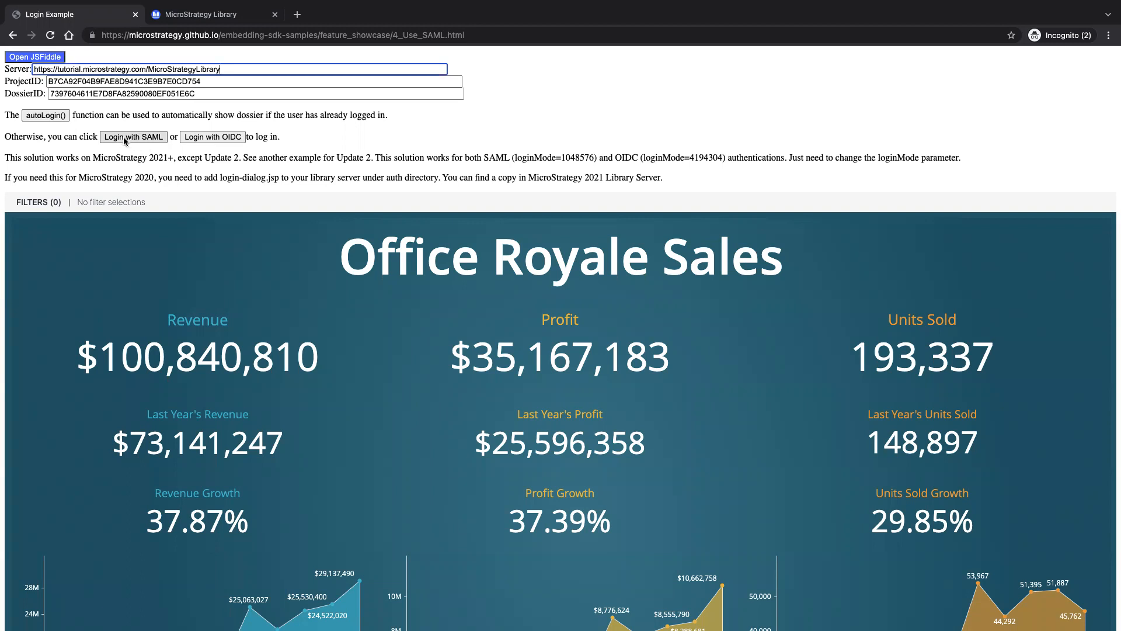
{"action": "mouse_move", "coordinate": [136, 278]}
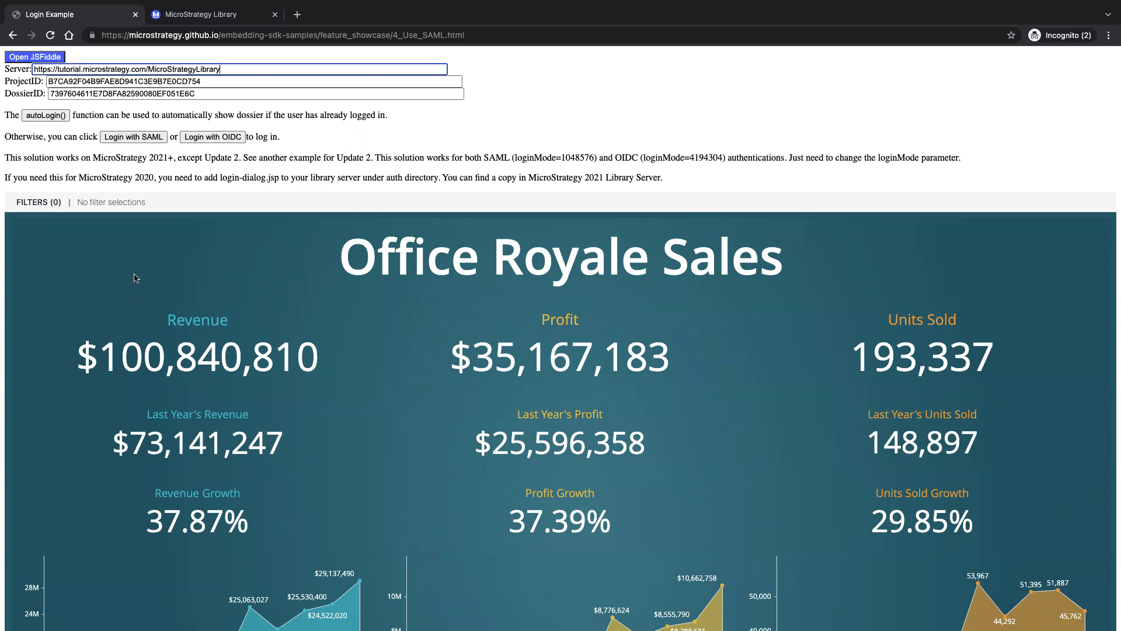
{"action": "mouse_move", "coordinate": [112, 226]}
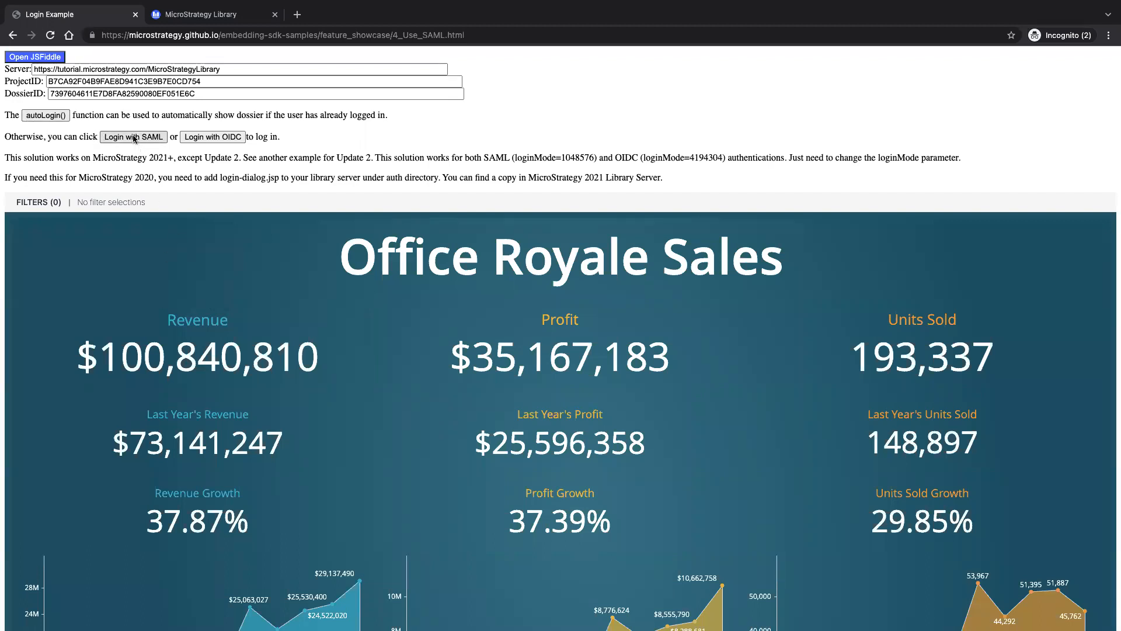
- Start a Login with SAML from the Login Example tab, reaching the Microsoft account picker
{"action": "left_click", "coordinate": [133, 136]}
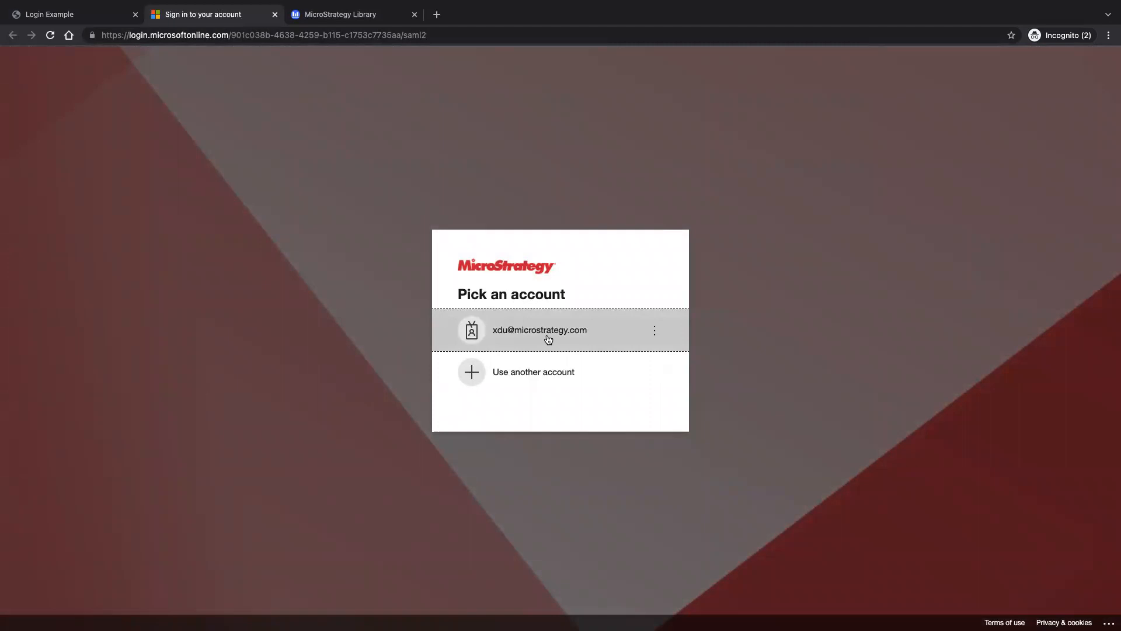
- Enter the Microsoft account password and sign in
{"action": "left_click", "coordinate": [539, 329]}
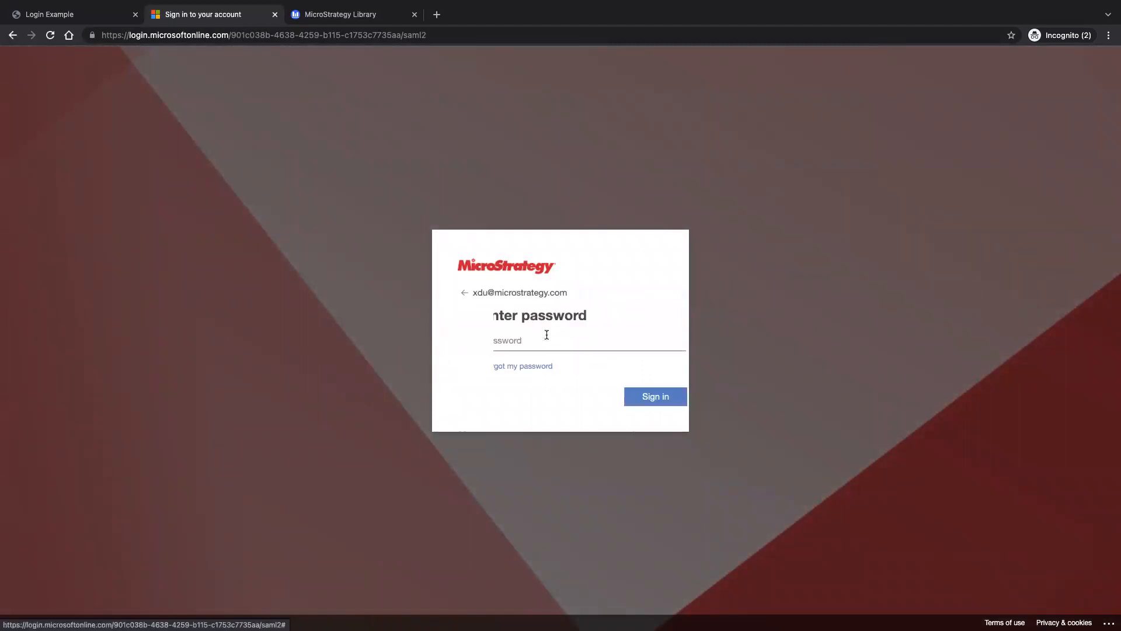
{"action": "left_click", "coordinate": [547, 340]}
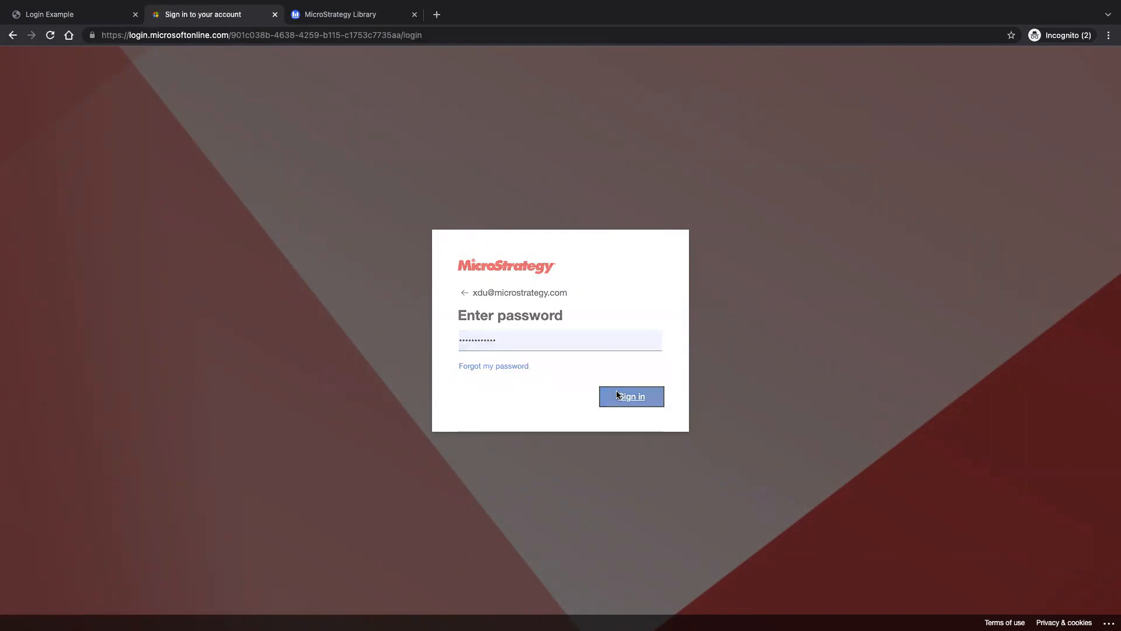
{"action": "left_click", "coordinate": [631, 395]}
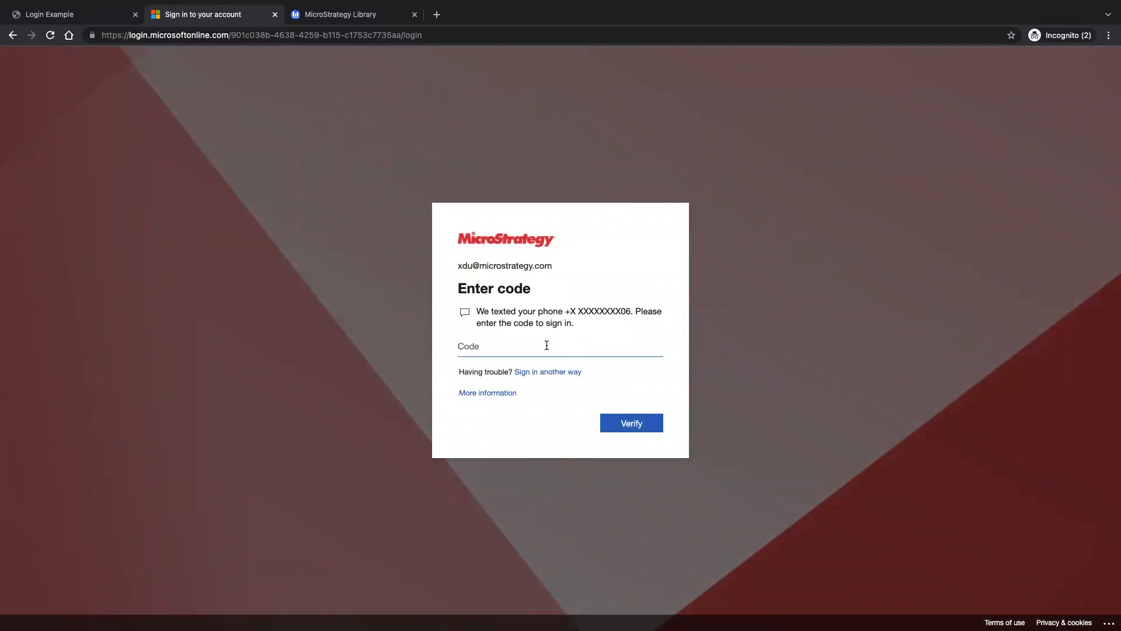
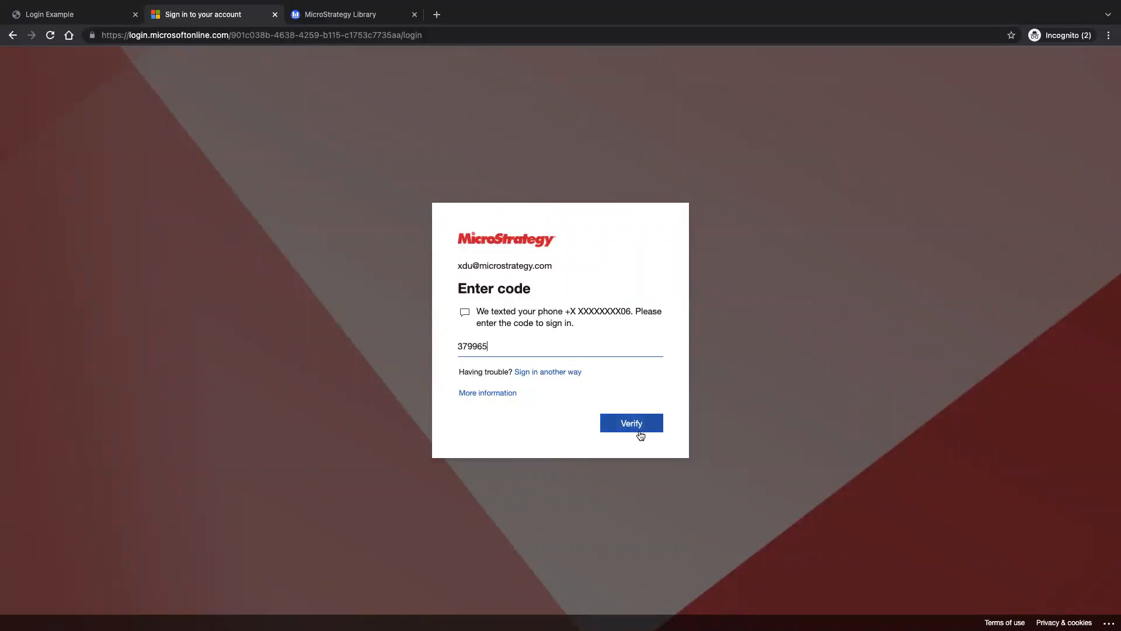
{"action": "left_click", "coordinate": [630, 422]}
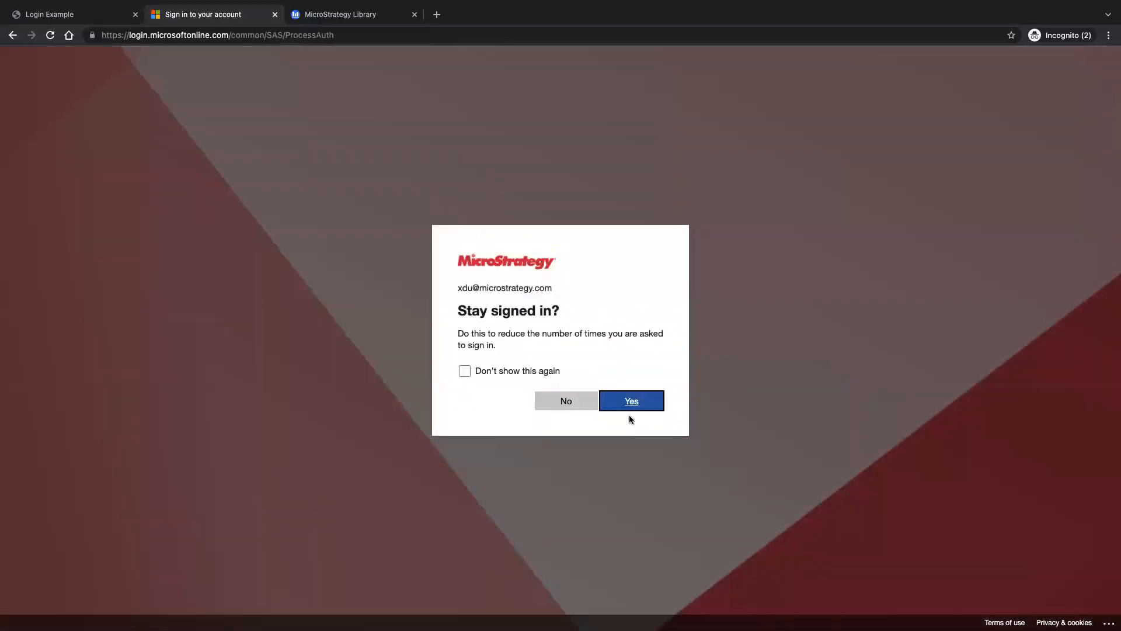
{"action": "left_click", "coordinate": [631, 401]}
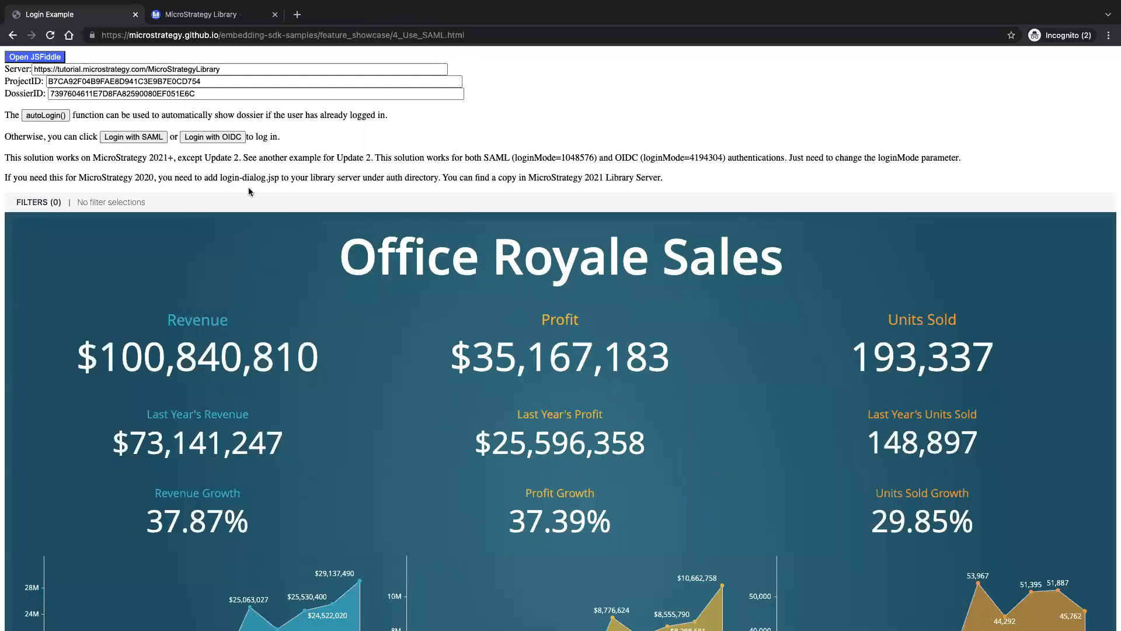
{"action": "mouse_move", "coordinate": [379, 315]}
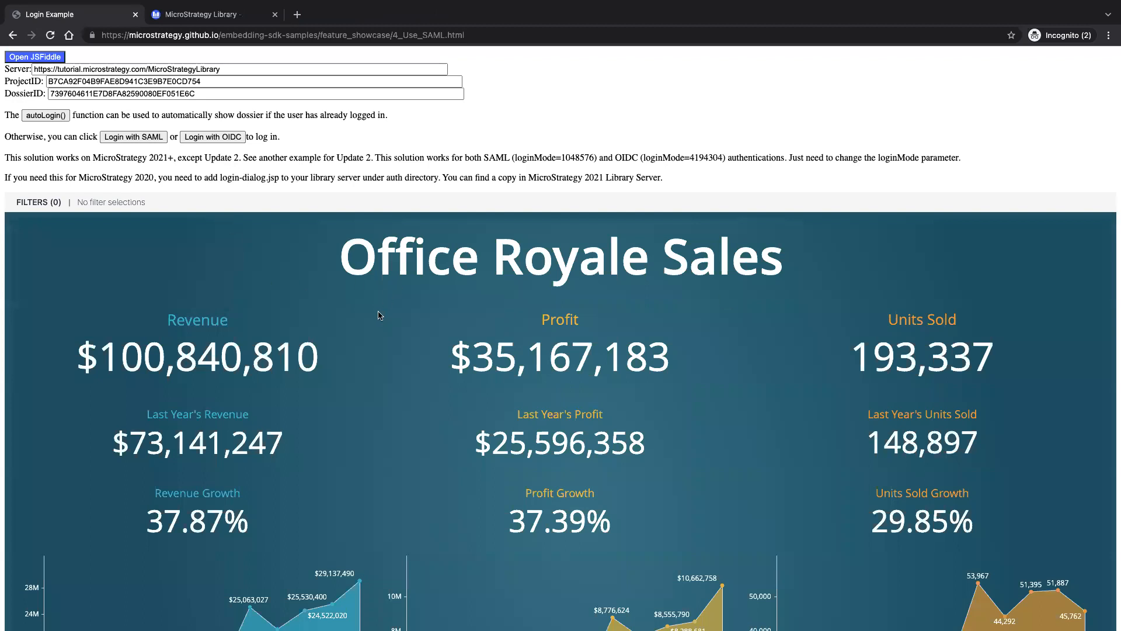
{"action": "mouse_move", "coordinate": [45, 116]}
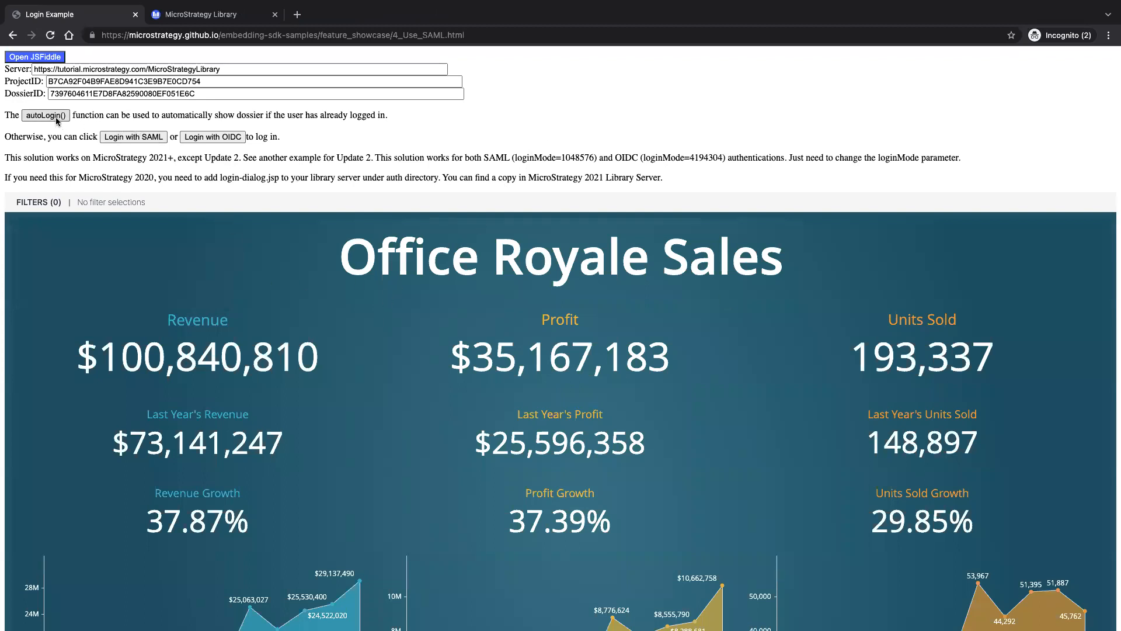
{"action": "left_click", "coordinate": [46, 116]}
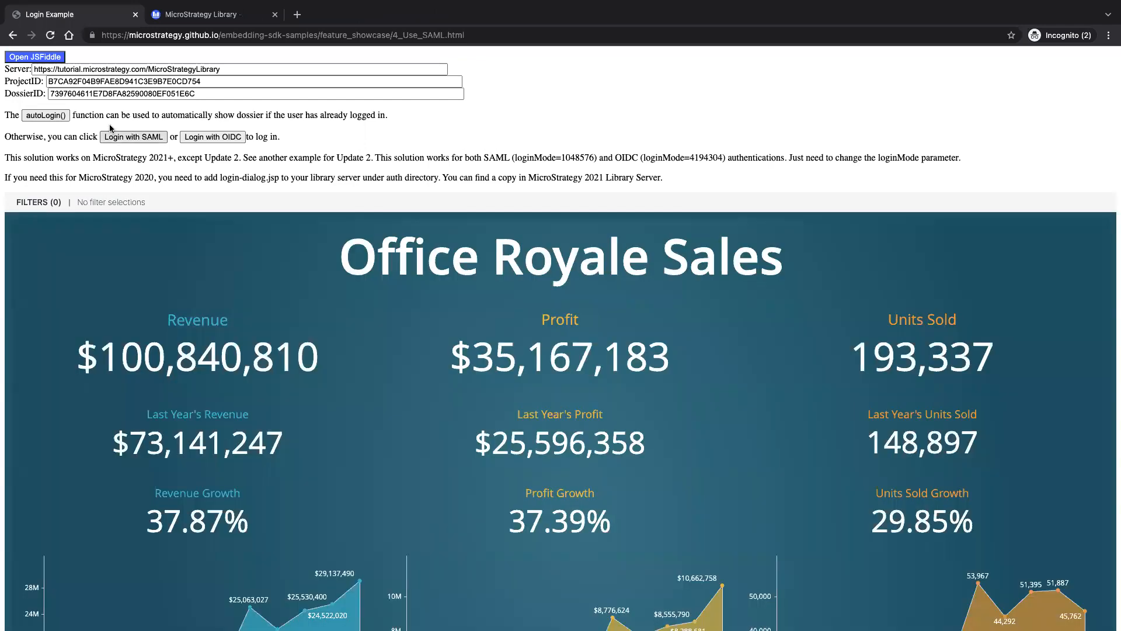
{"action": "mouse_move", "coordinate": [536, 141]}
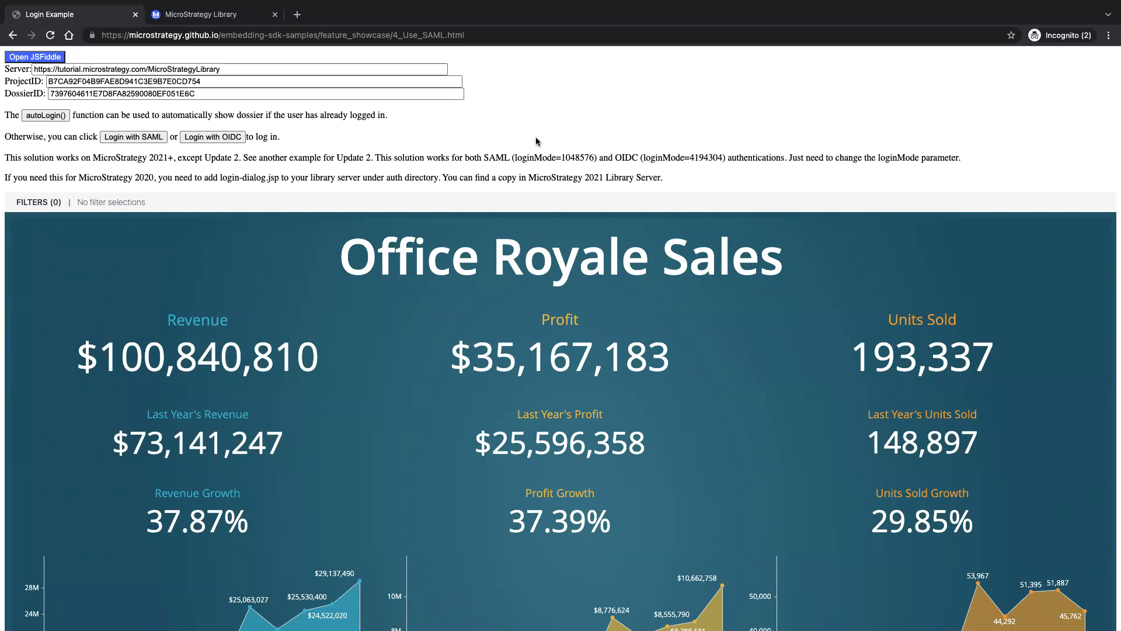
- Show the 4_Use_SAML.html source under feature_showcase in the DevTools Sources panel
{"action": "key", "text": "F12"}
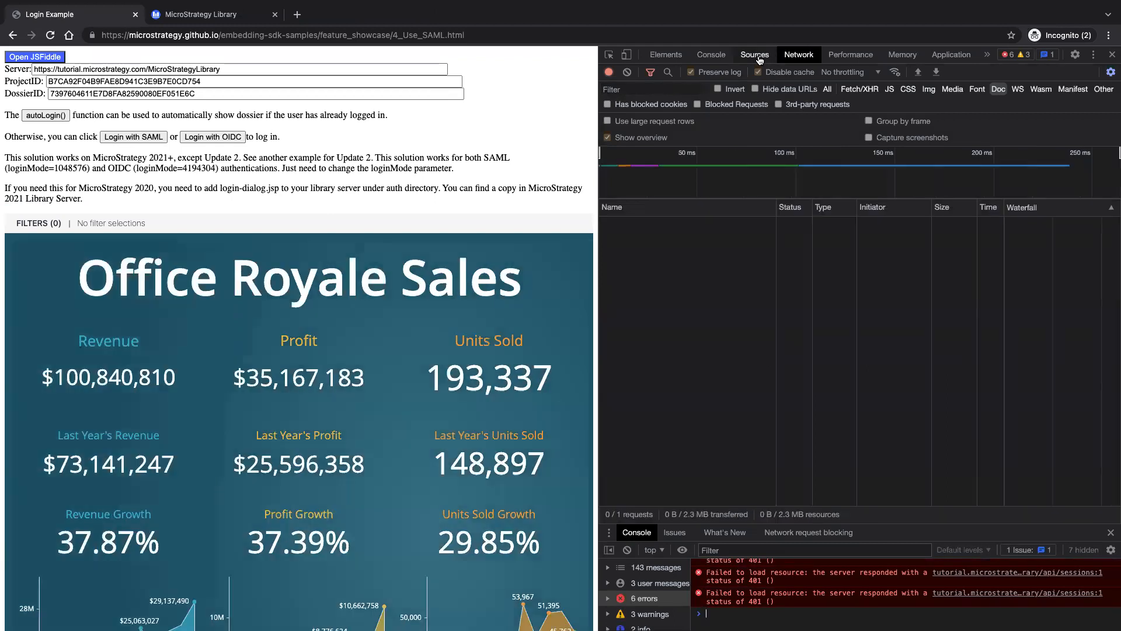
{"action": "left_click", "coordinate": [755, 55]}
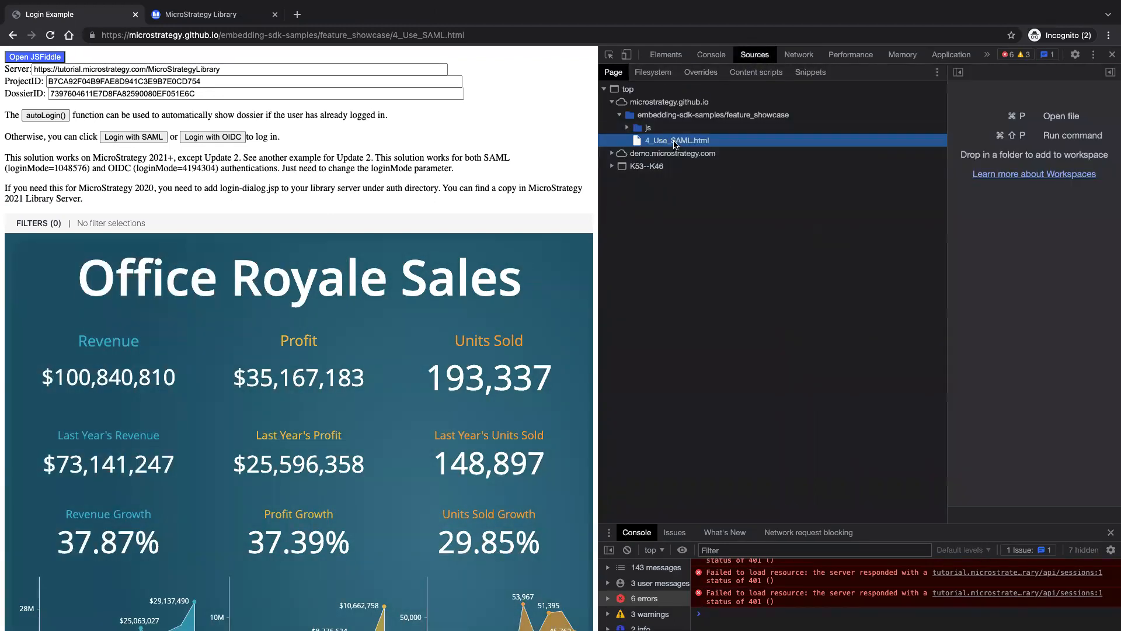
{"action": "left_click", "coordinate": [678, 139]}
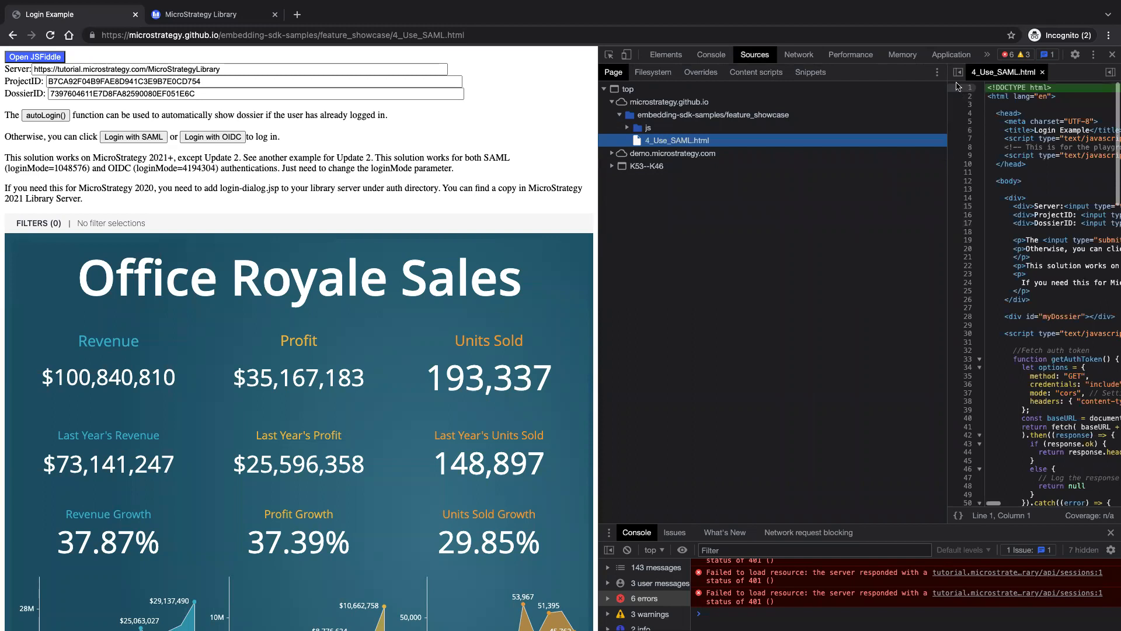
- Hide the file navigator and read through the auth-token, login and showDossier functions
{"action": "left_click", "coordinate": [959, 87]}
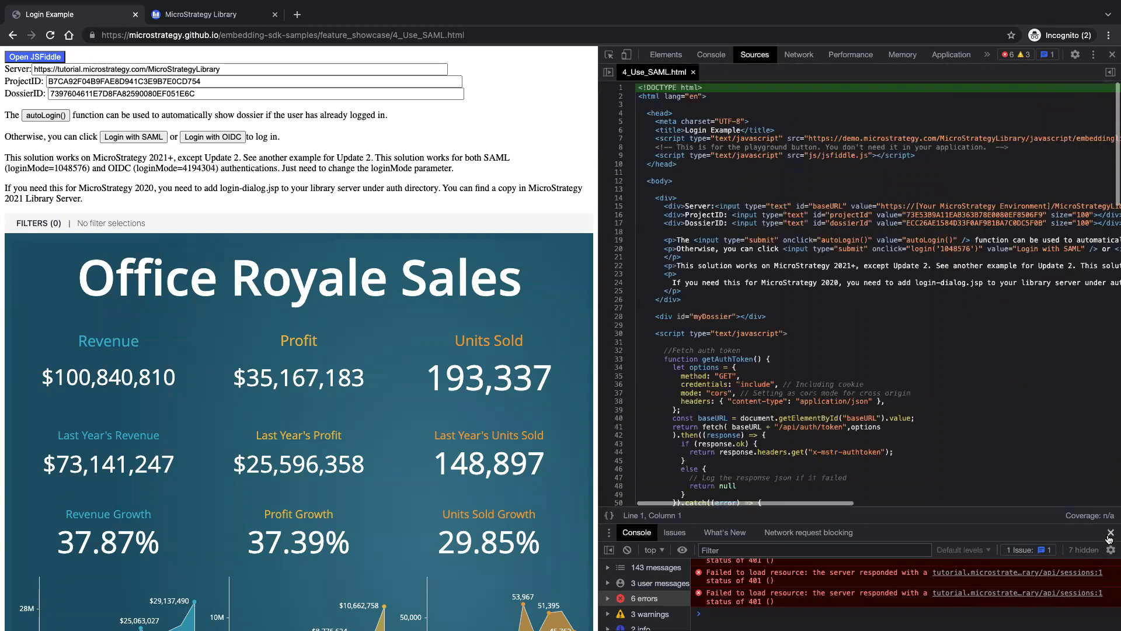
{"action": "mouse_move", "coordinate": [1015, 524]}
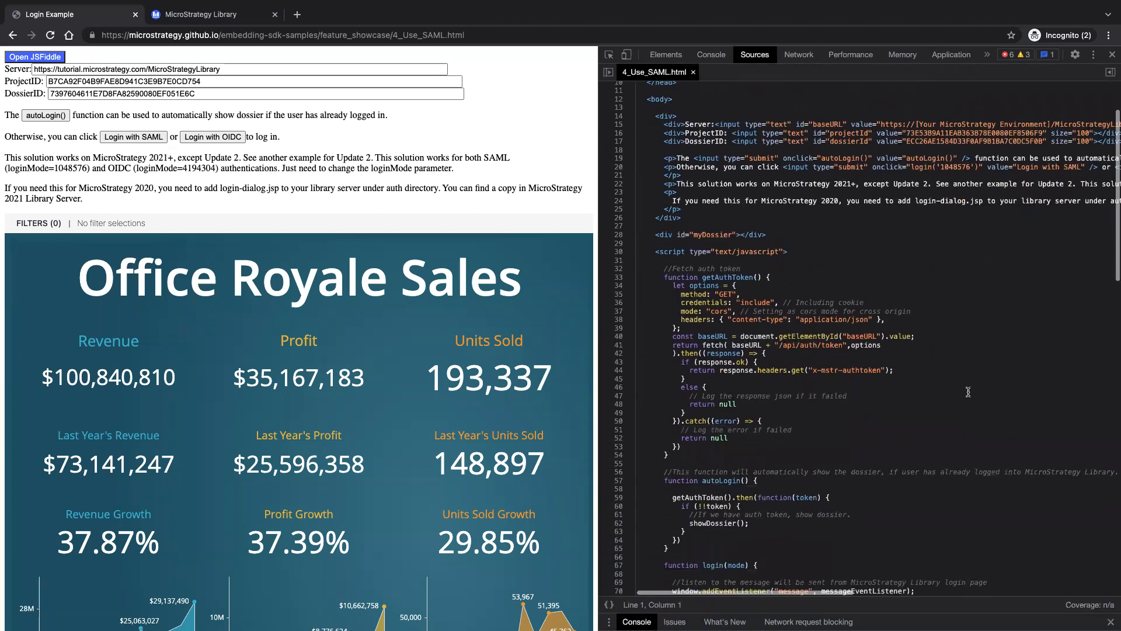
{"action": "scroll", "scroll_direction": "up", "scroll_amount": 3}
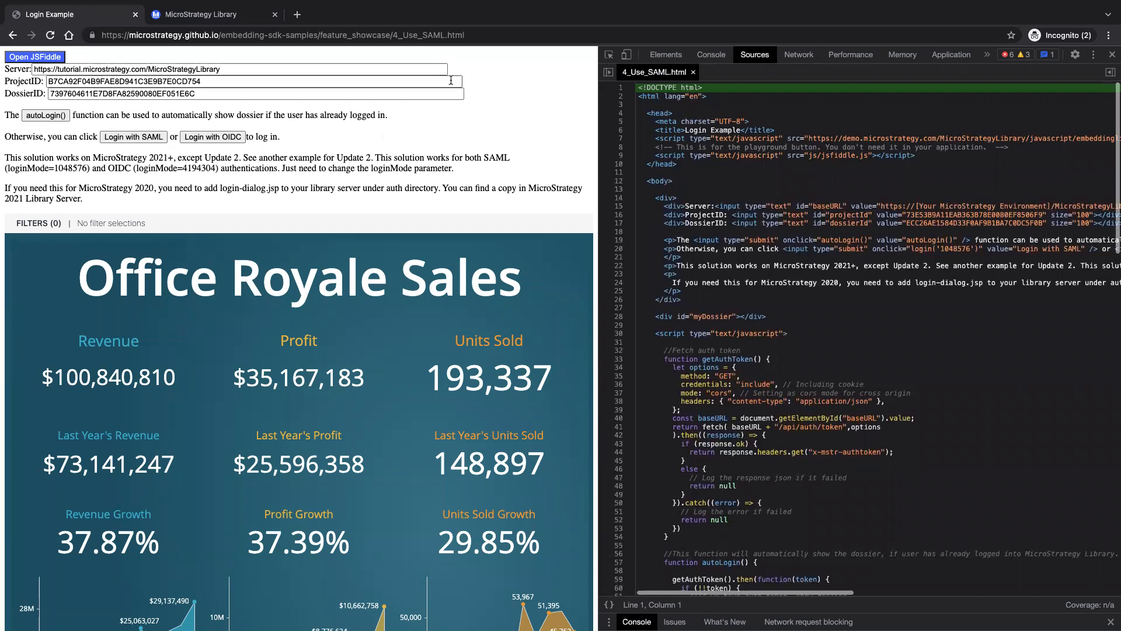
{"action": "mouse_move", "coordinate": [704, 224]}
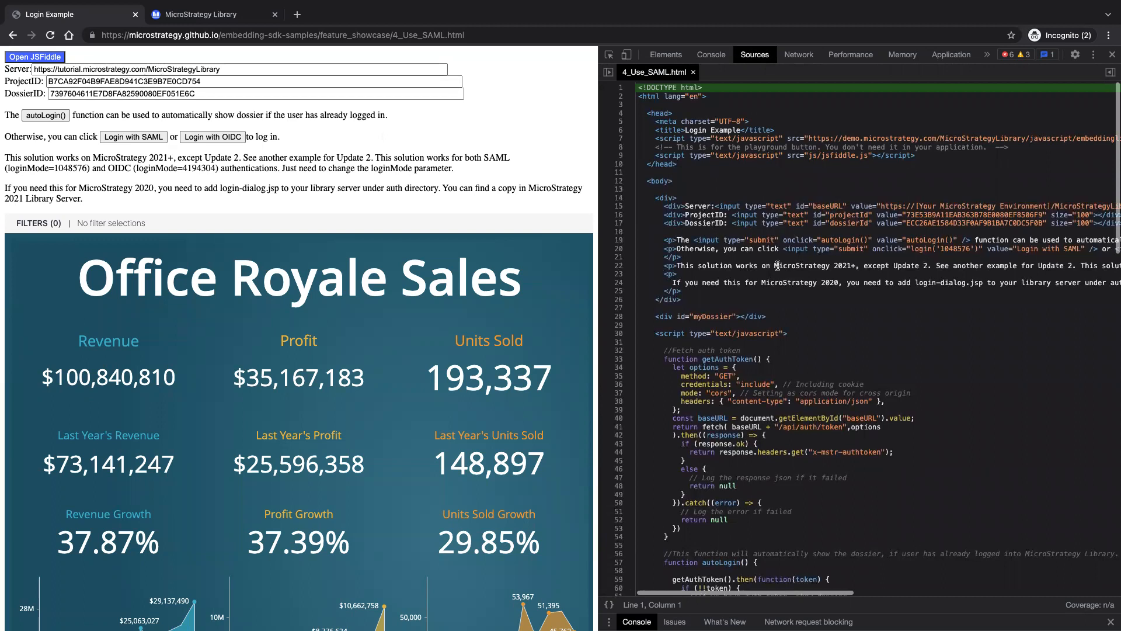
{"action": "scroll", "scroll_direction": "down", "scroll_amount": 3}
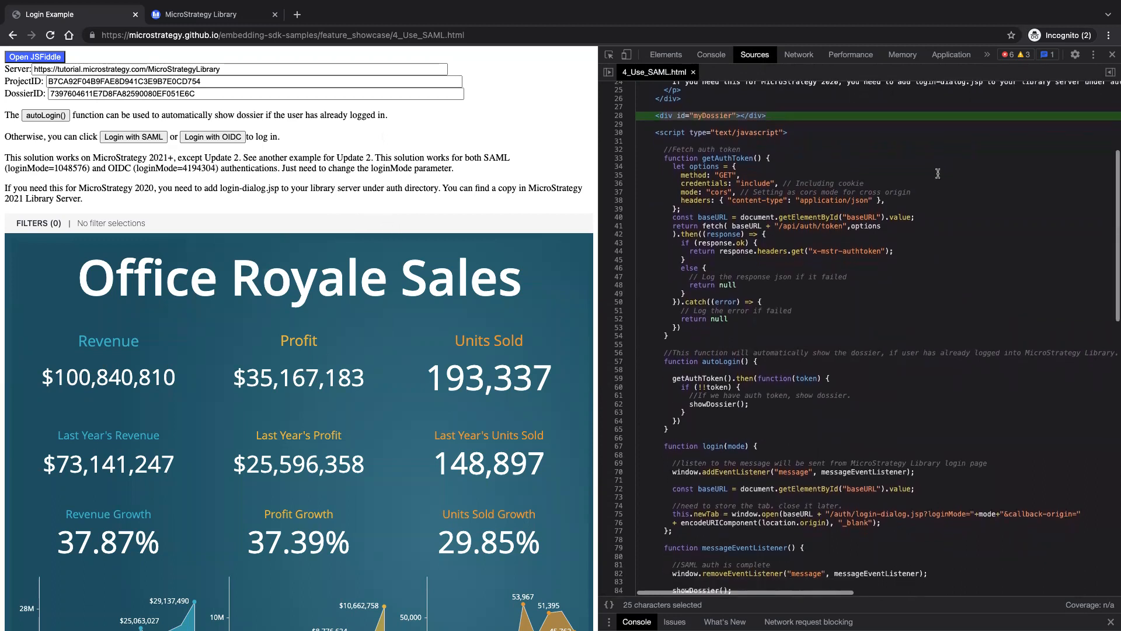
{"action": "scroll", "scroll_direction": "down", "scroll_amount": 3}
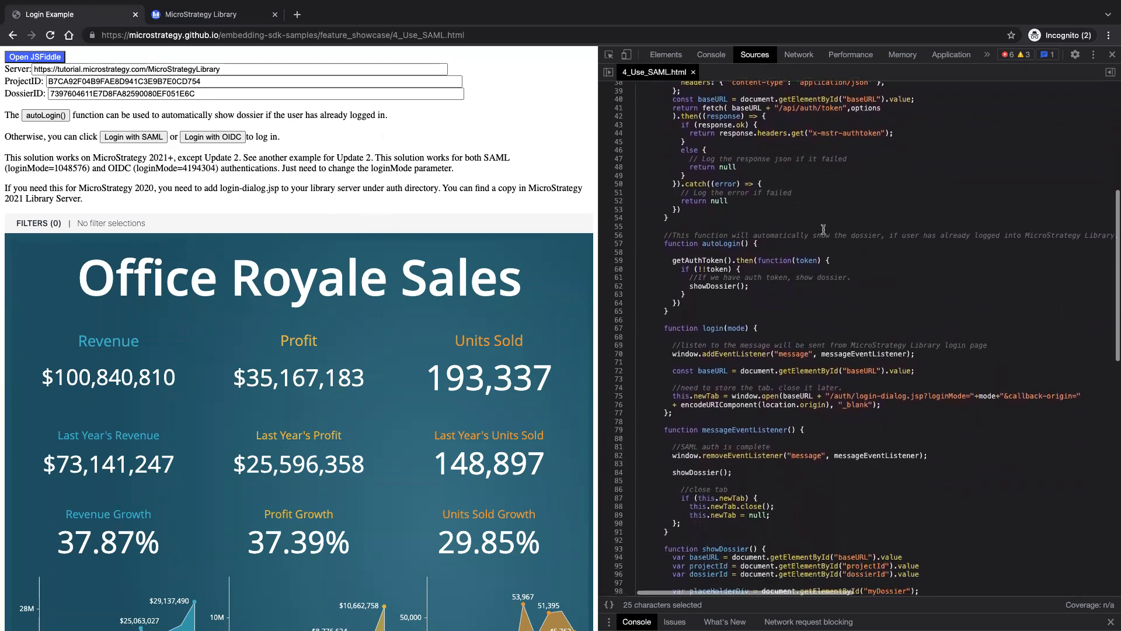
{"action": "scroll", "scroll_direction": "down", "scroll_amount": 3}
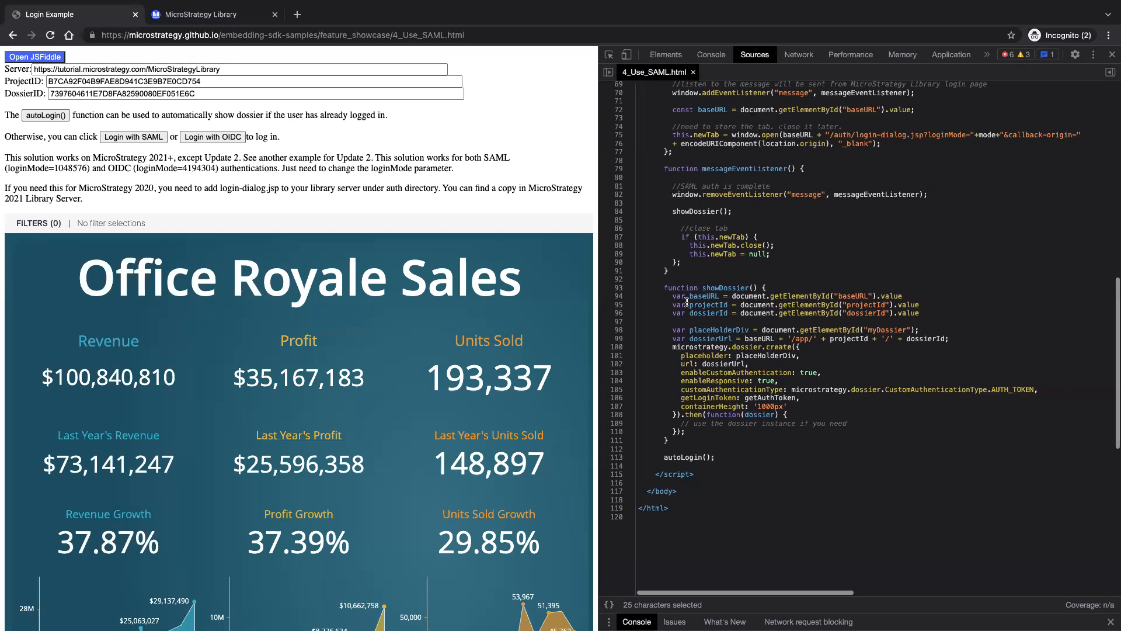
{"action": "scroll", "scroll_direction": "up", "scroll_amount": 3}
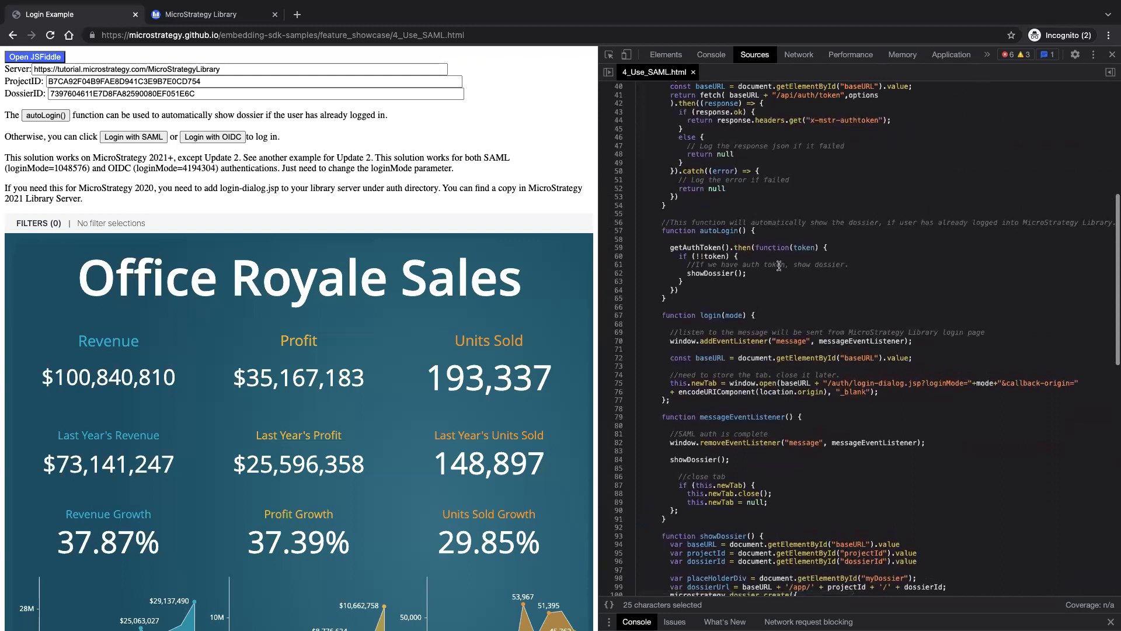
{"action": "scroll", "scroll_direction": "down", "scroll_amount": 3}
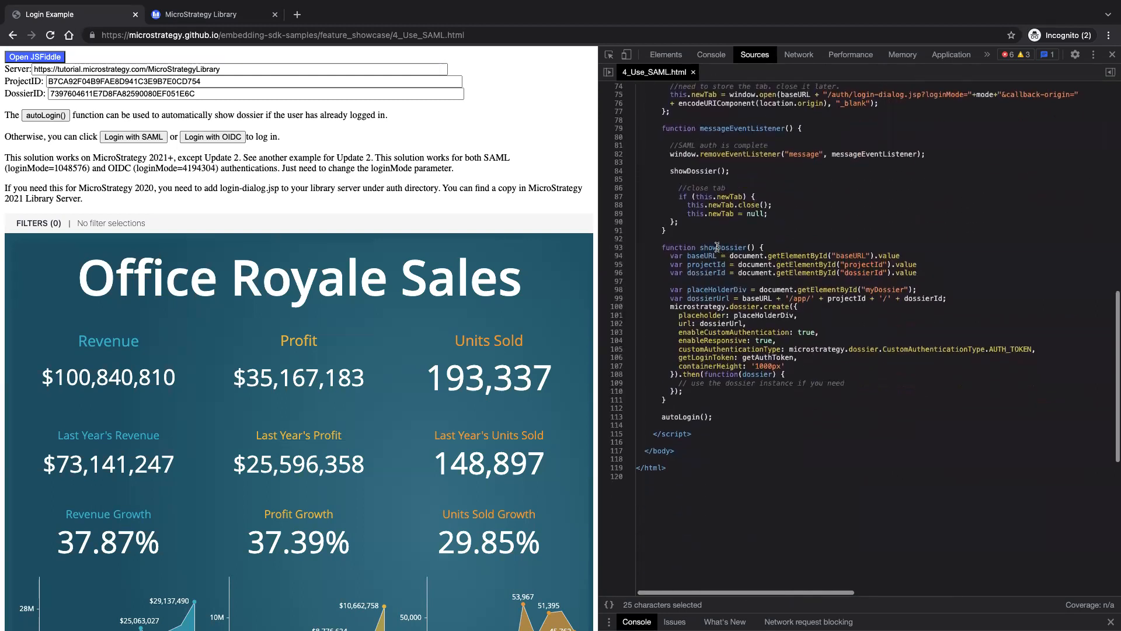
{"action": "mouse_move", "coordinate": [775, 300]}
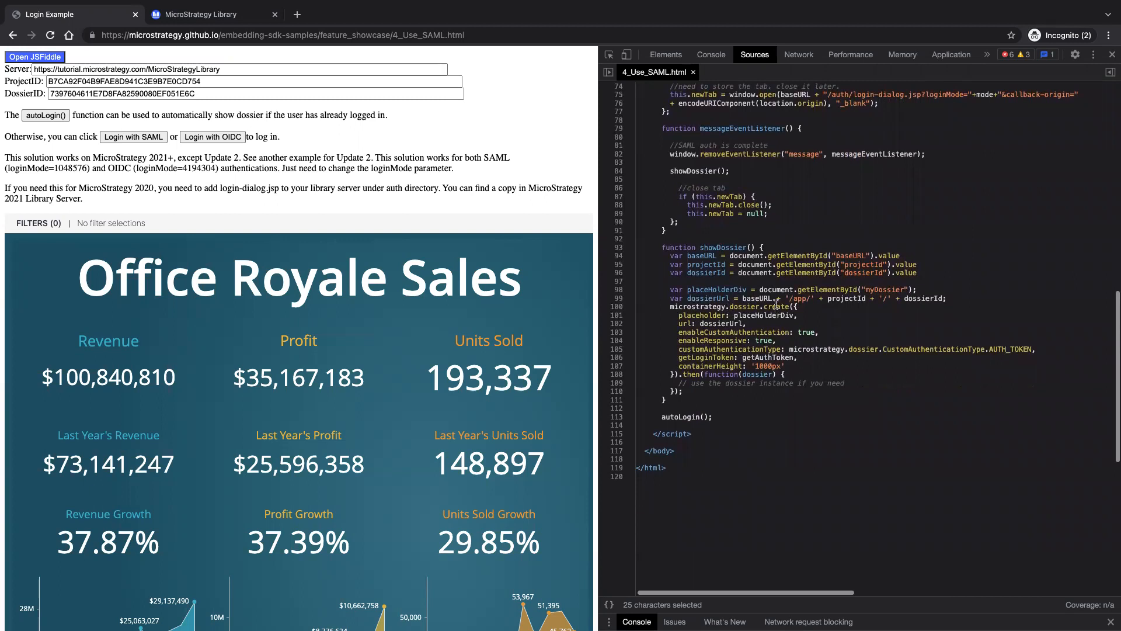
- Mark the microstrategy.dossier.create and getLoginToken lines inside showDossier
{"action": "left_click", "coordinate": [763, 306]}
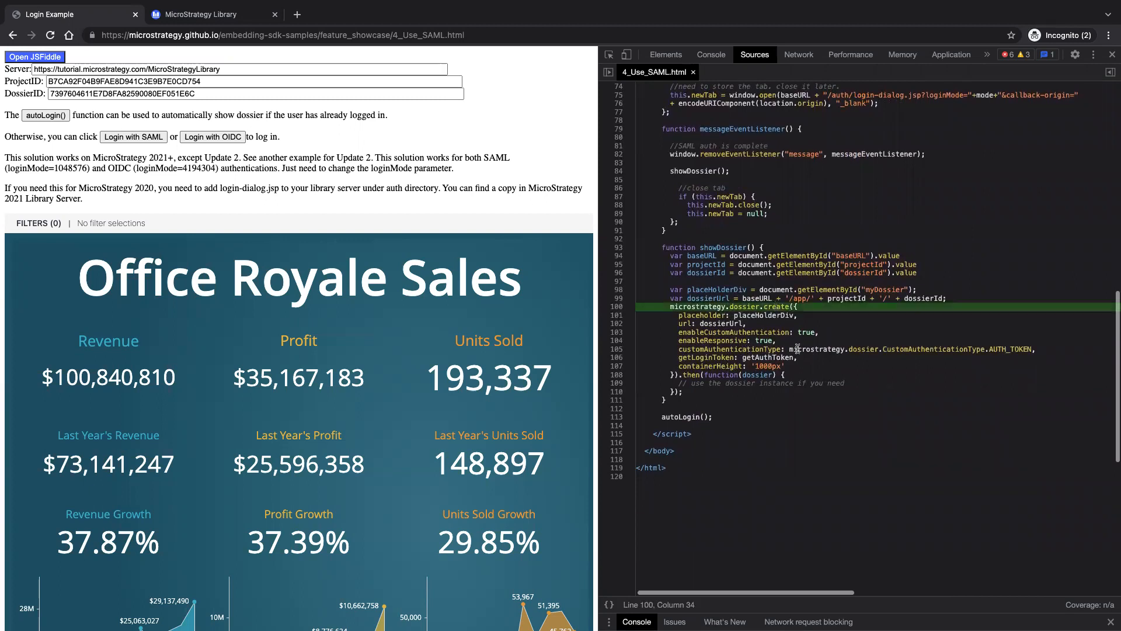
{"action": "mouse_move", "coordinate": [1013, 351]}
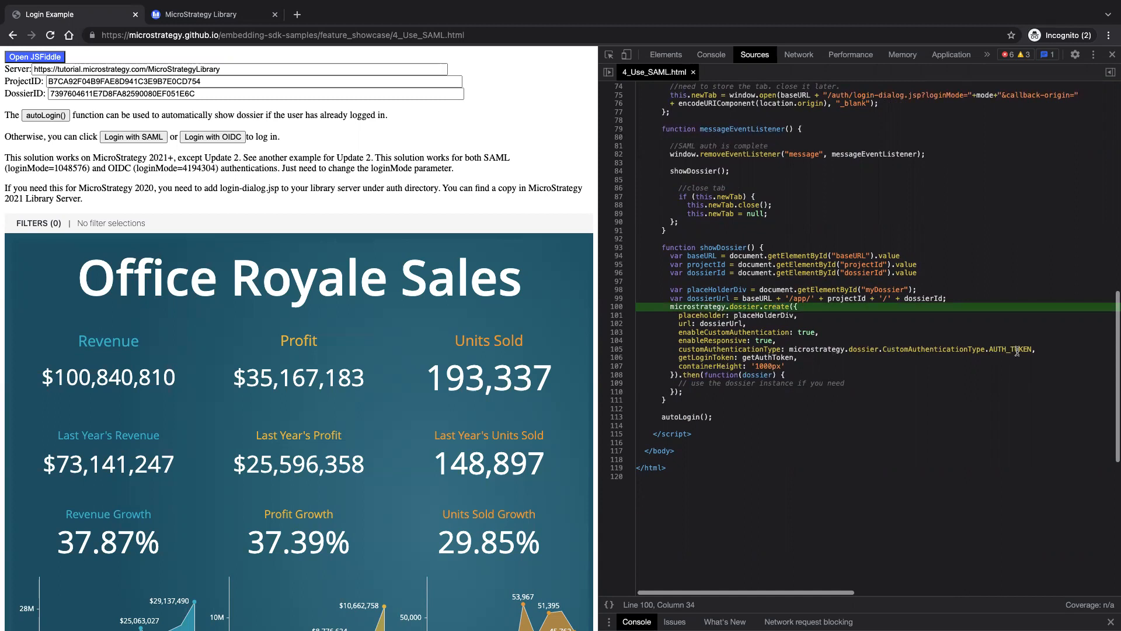
{"action": "left_click", "coordinate": [765, 357]}
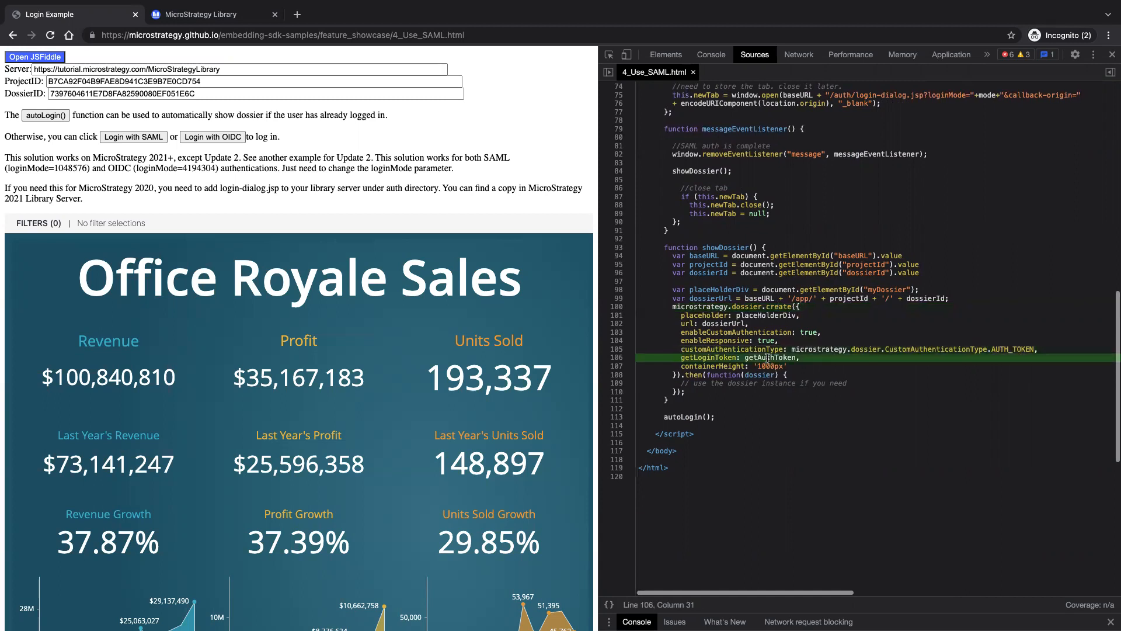
{"action": "mouse_move", "coordinate": [832, 335]}
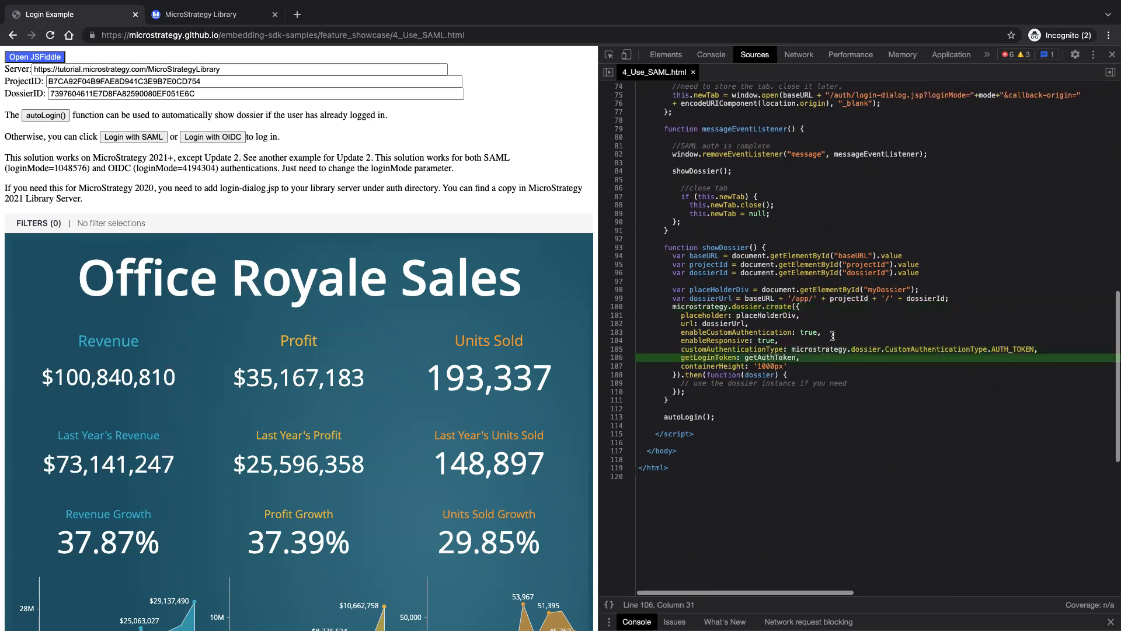
{"action": "scroll", "scroll_direction": "up", "scroll_amount": 3}
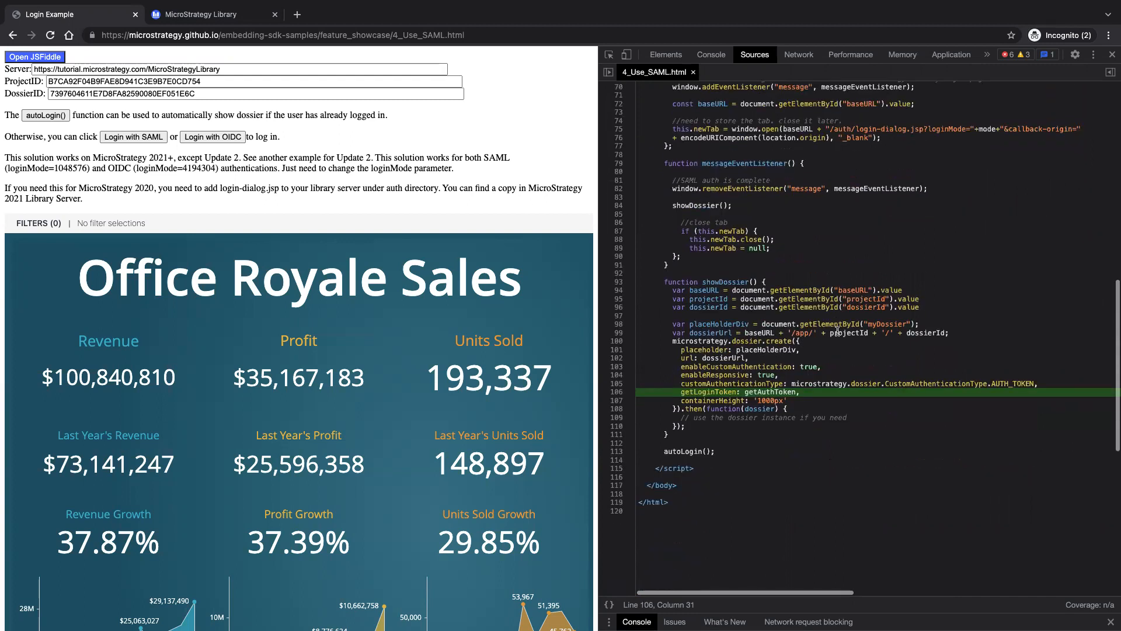
{"action": "scroll", "scroll_direction": "up", "scroll_amount": 3}
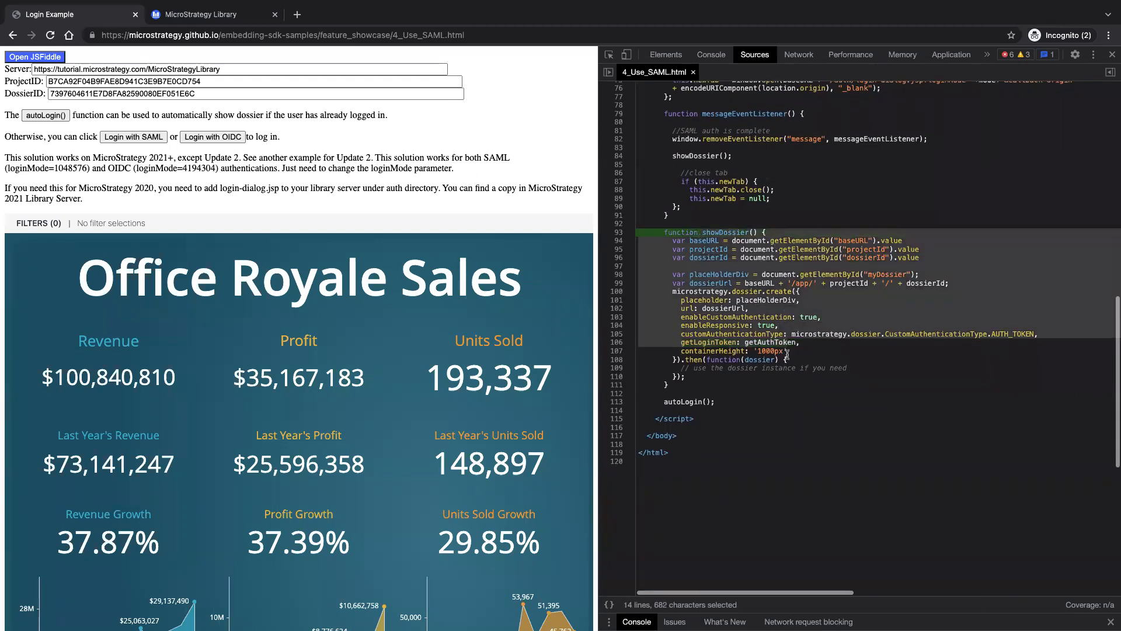
- Select the autoLogin call at the script's end and scroll back up to getAuthToken
{"action": "left_click", "coordinate": [680, 408]}
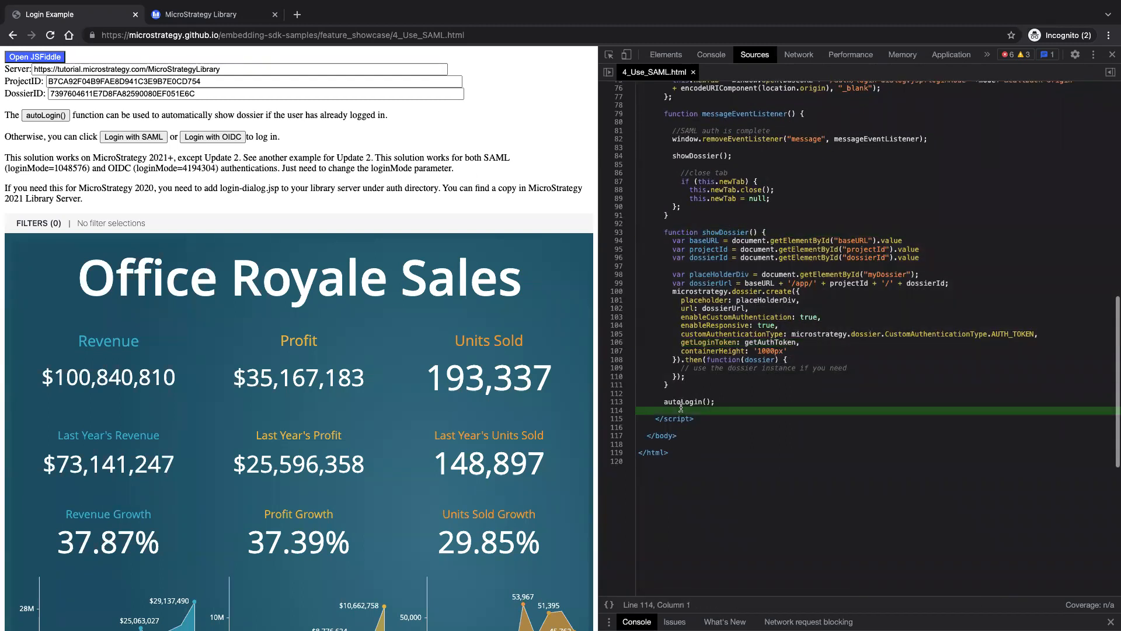
{"action": "double_click", "coordinate": [683, 400]}
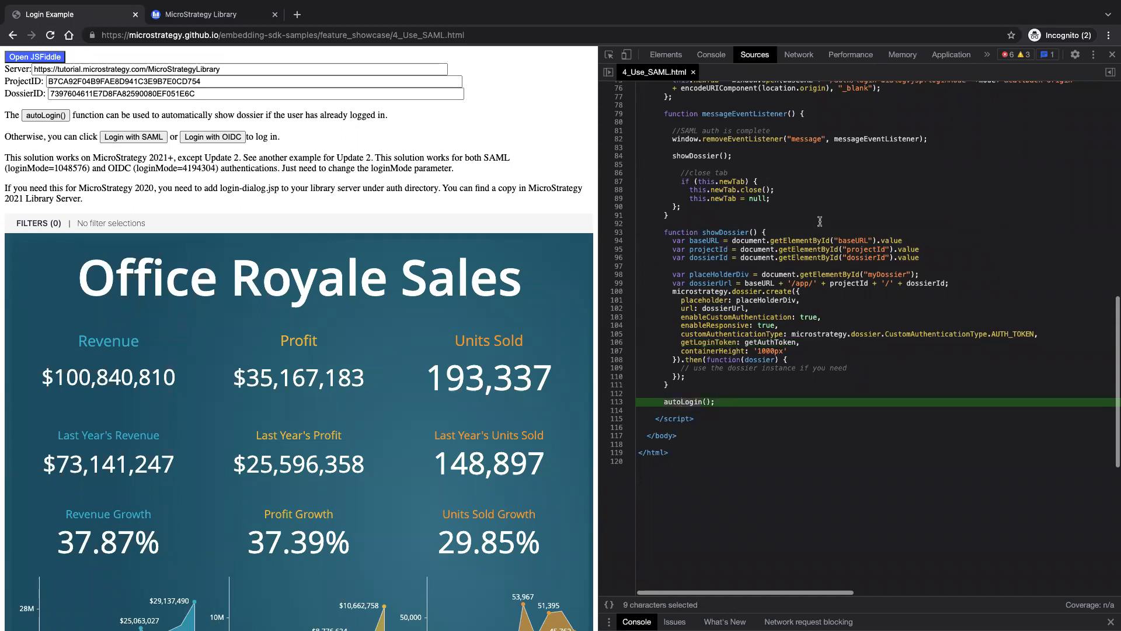
{"action": "scroll", "scroll_direction": "up", "scroll_amount": 3}
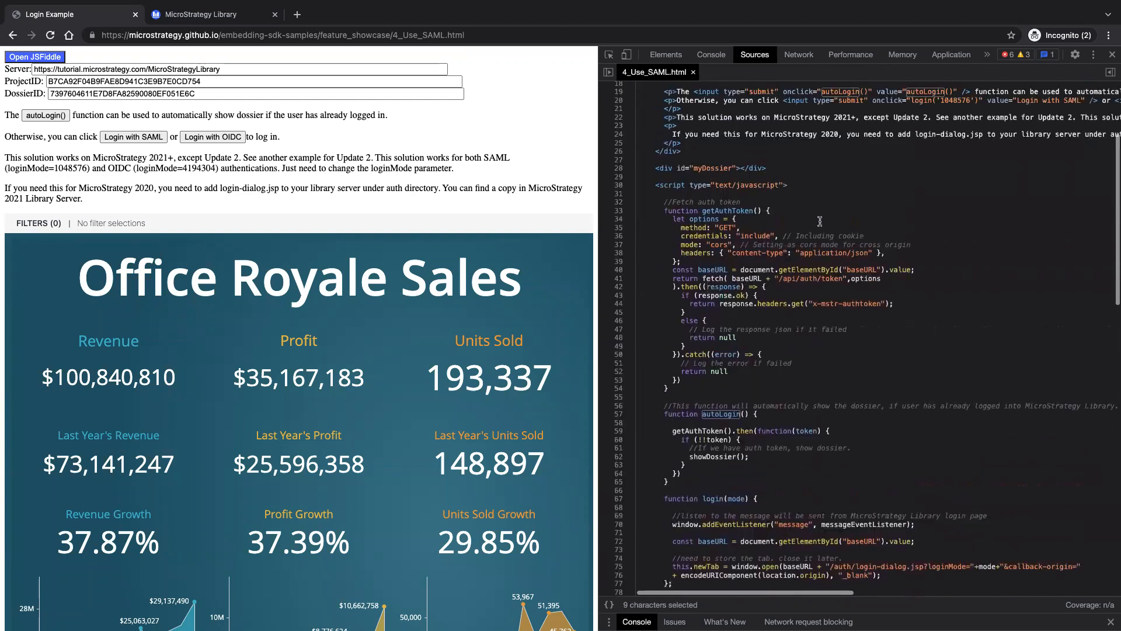
{"action": "scroll", "scroll_direction": "down", "scroll_amount": 3}
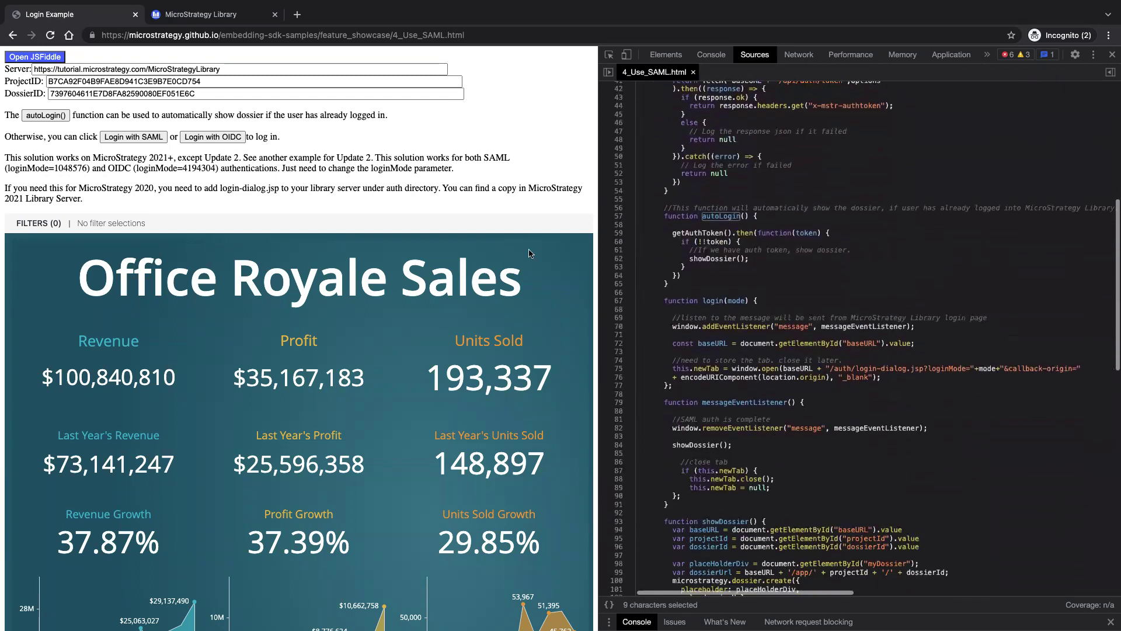
{"action": "scroll", "scroll_direction": "down", "scroll_amount": 3}
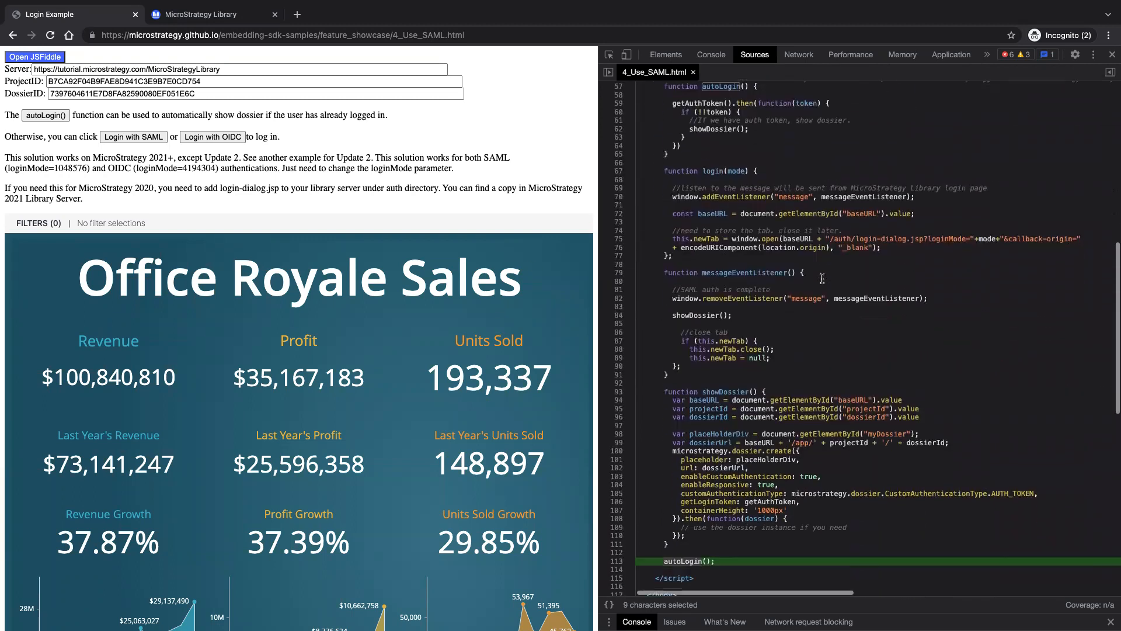
{"action": "scroll", "scroll_direction": "down", "scroll_amount": 3}
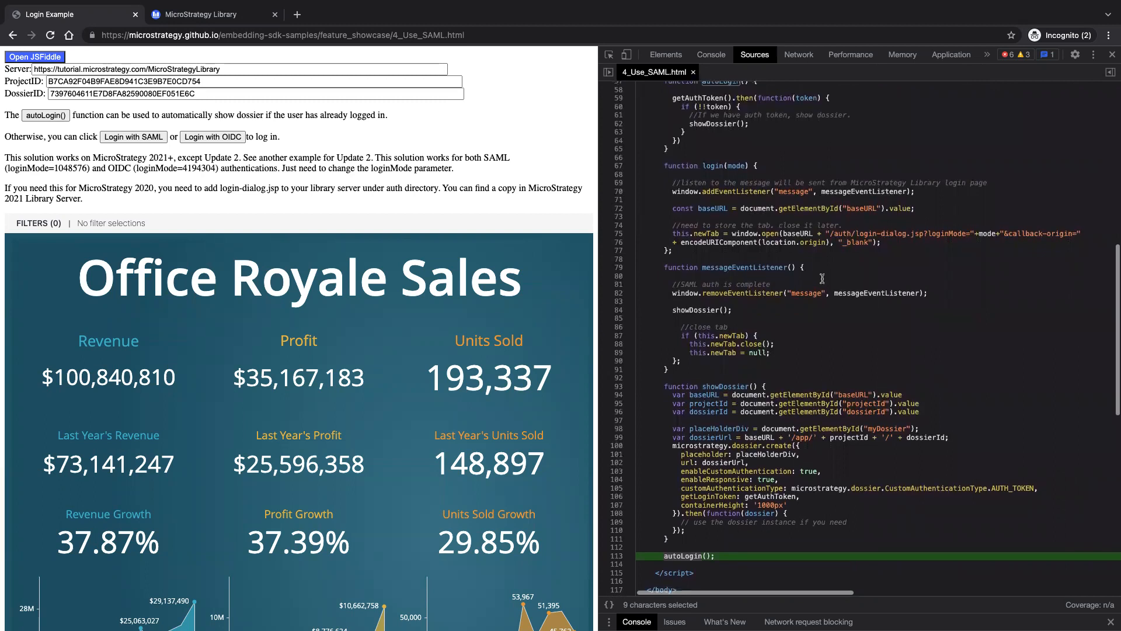
{"action": "scroll", "scroll_direction": "up", "scroll_amount": 3}
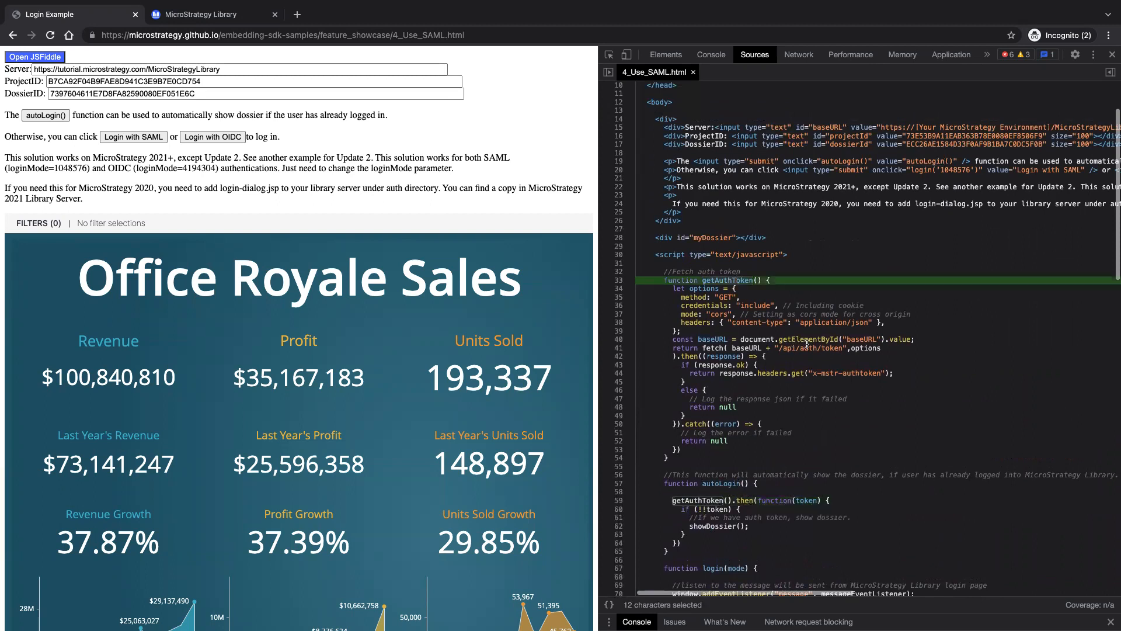
- Pick out token in the getAuthToken fetch code and the token check inside autoLogin
{"action": "left_click", "coordinate": [810, 348]}
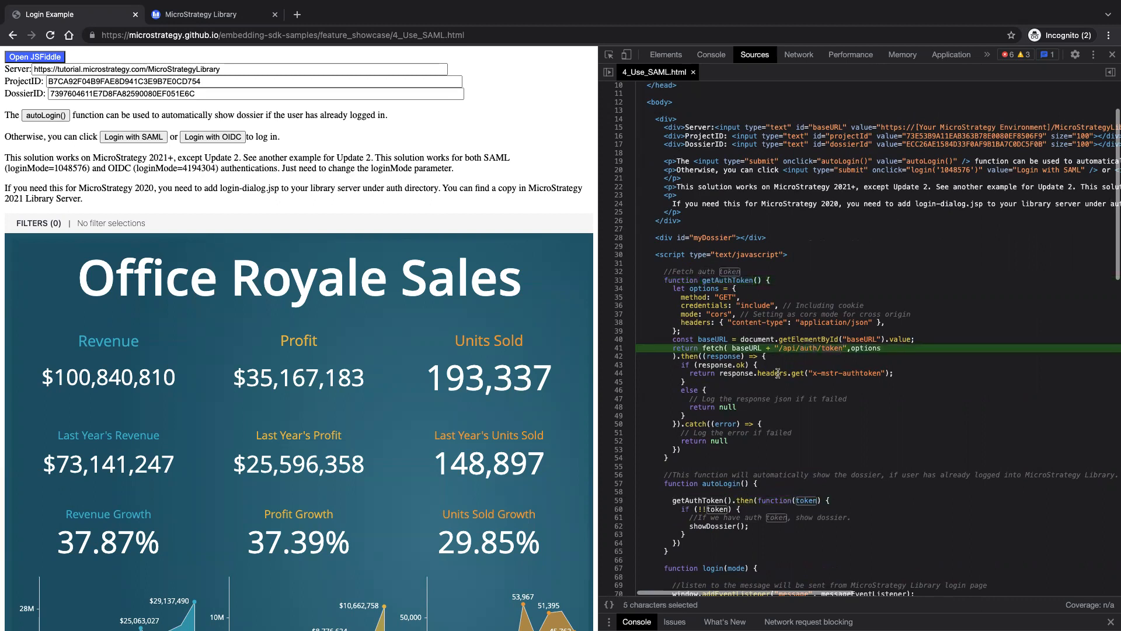
{"action": "scroll", "scroll_direction": "down", "scroll_amount": 3}
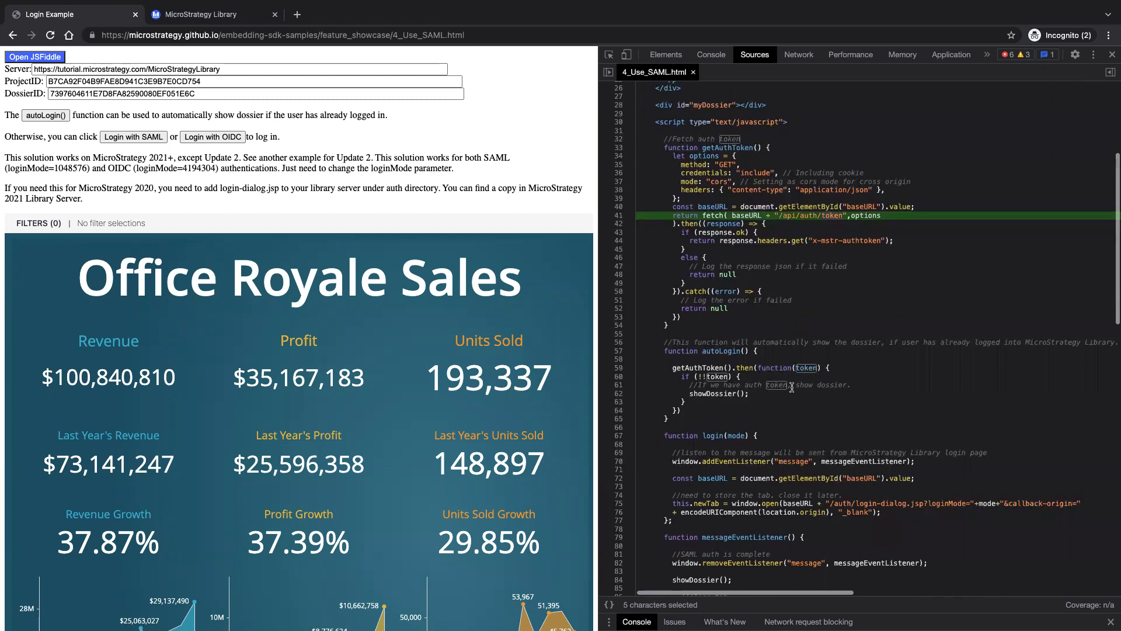
{"action": "left_click", "coordinate": [687, 402]}
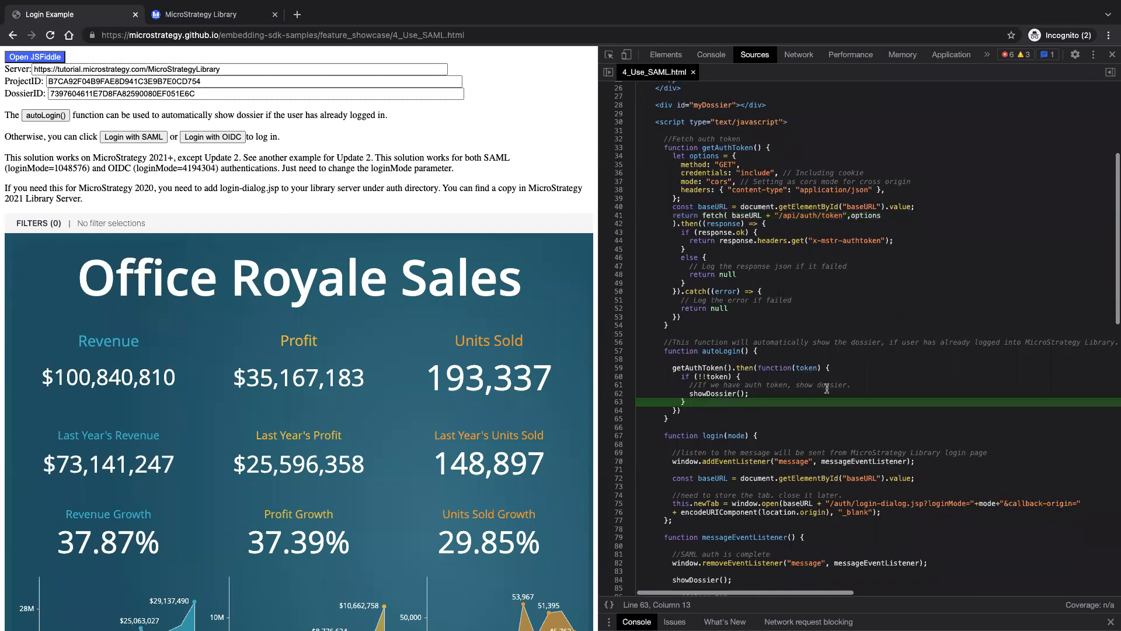
{"action": "scroll", "scroll_direction": "up", "scroll_amount": 3}
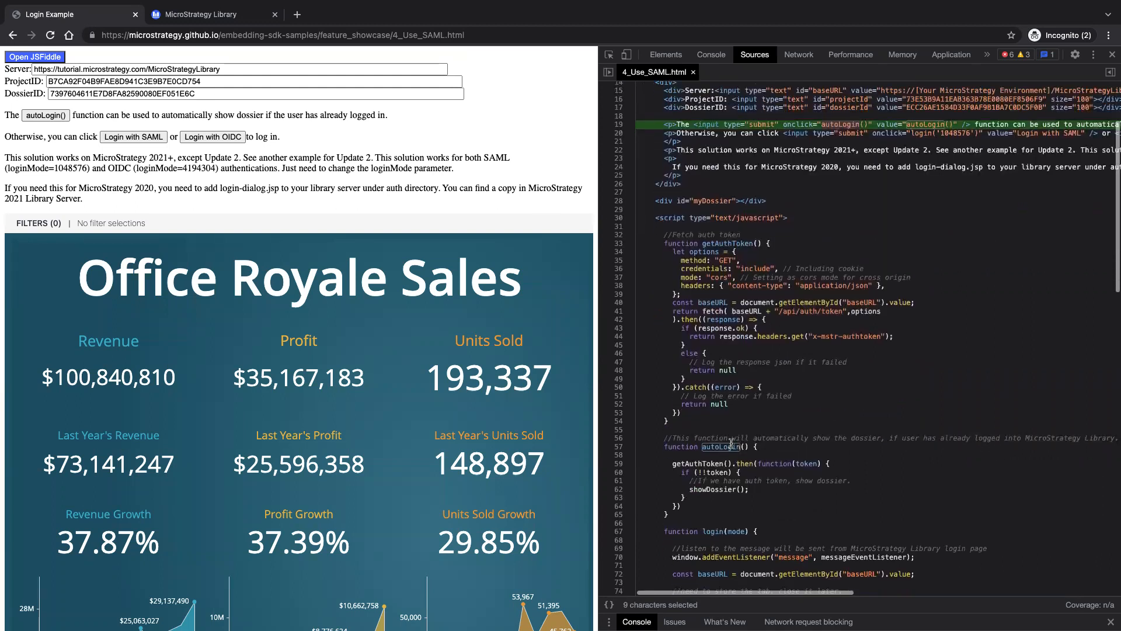
{"action": "left_click", "coordinate": [725, 445]}
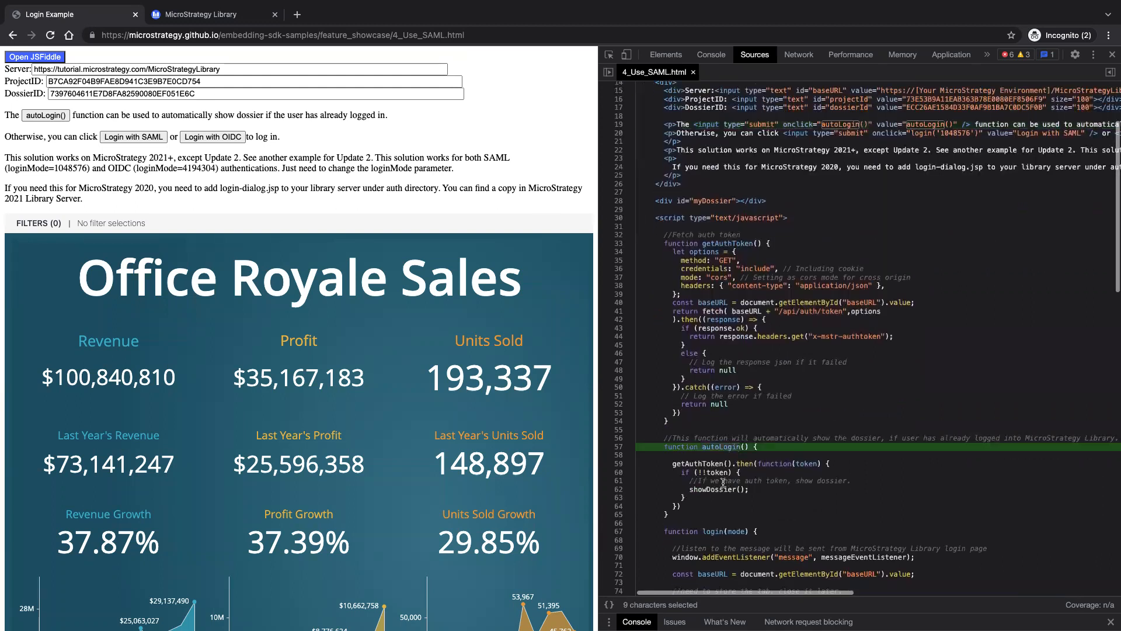
{"action": "mouse_move", "coordinate": [795, 471]}
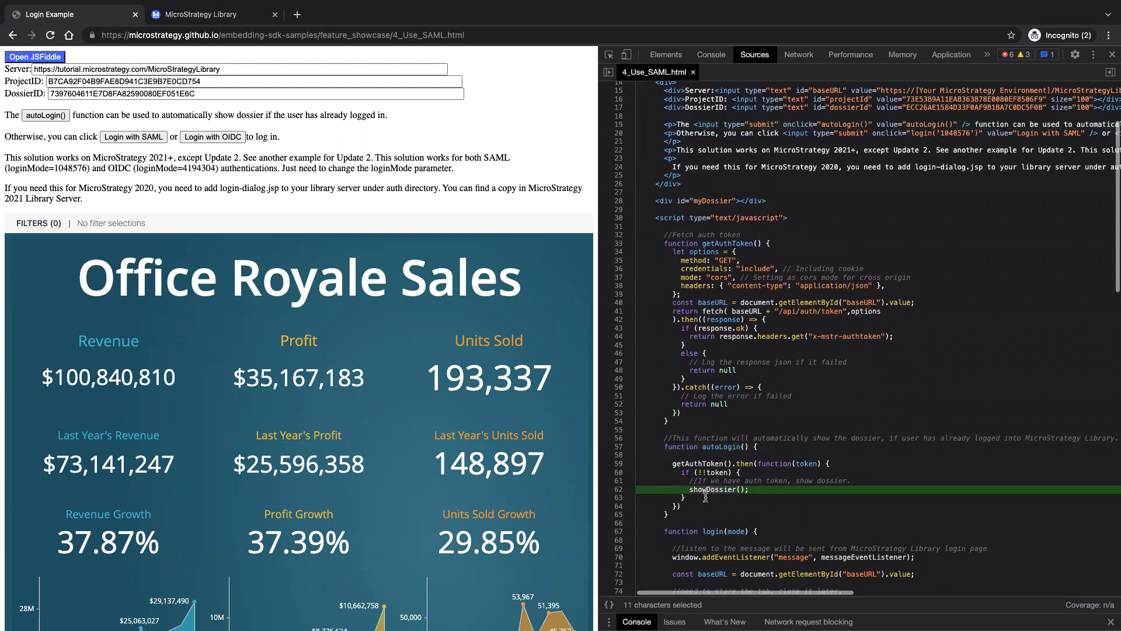
{"action": "scroll", "scroll_direction": "up", "scroll_amount": 3}
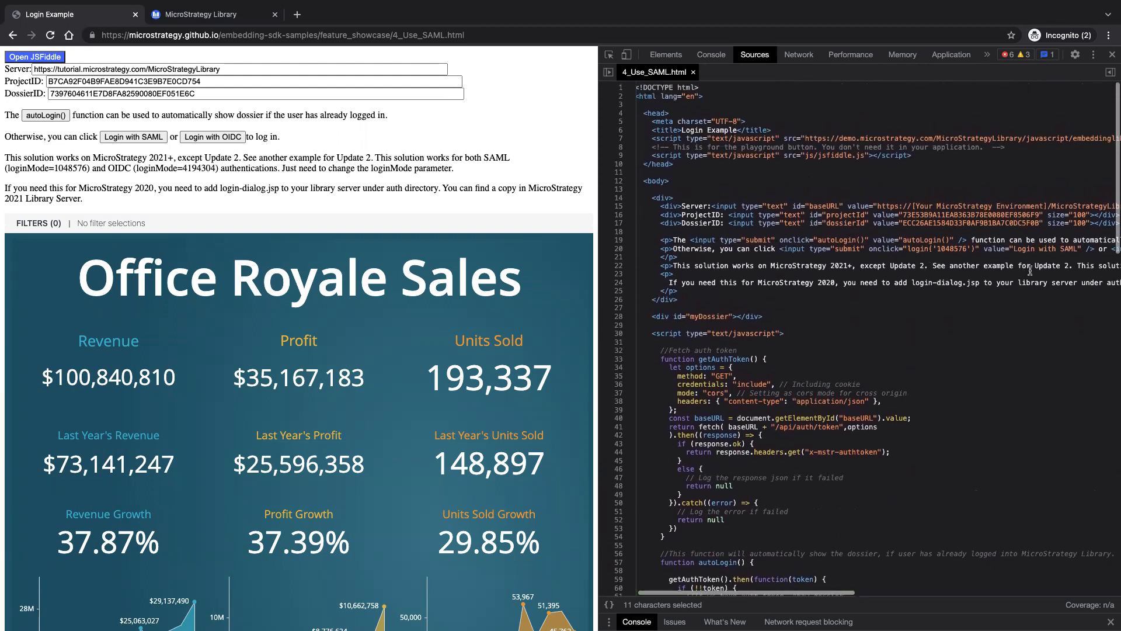
{"action": "scroll", "scroll_direction": "right", "scroll_amount": 3}
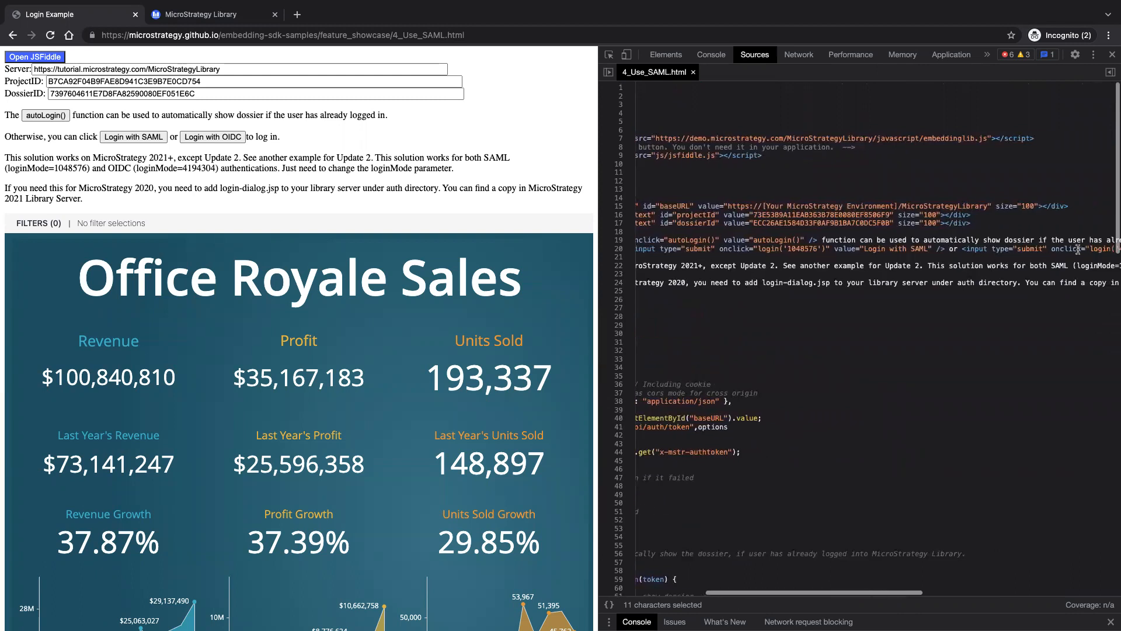
{"action": "scroll", "scroll_direction": "left", "scroll_amount": 3}
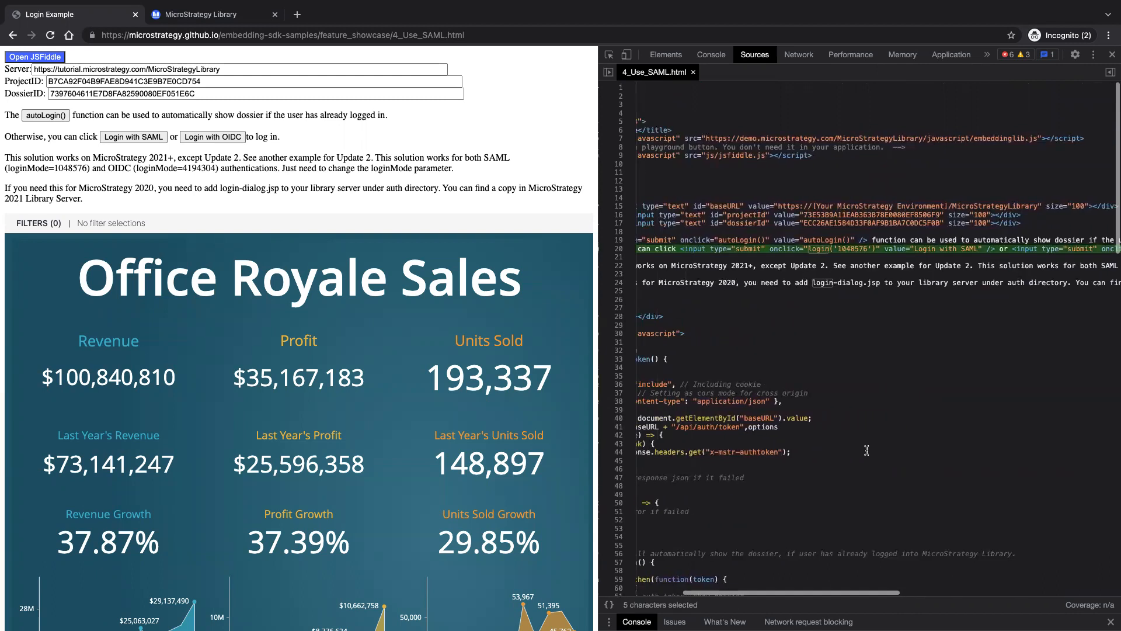
{"action": "scroll", "scroll_direction": "down", "scroll_amount": 3}
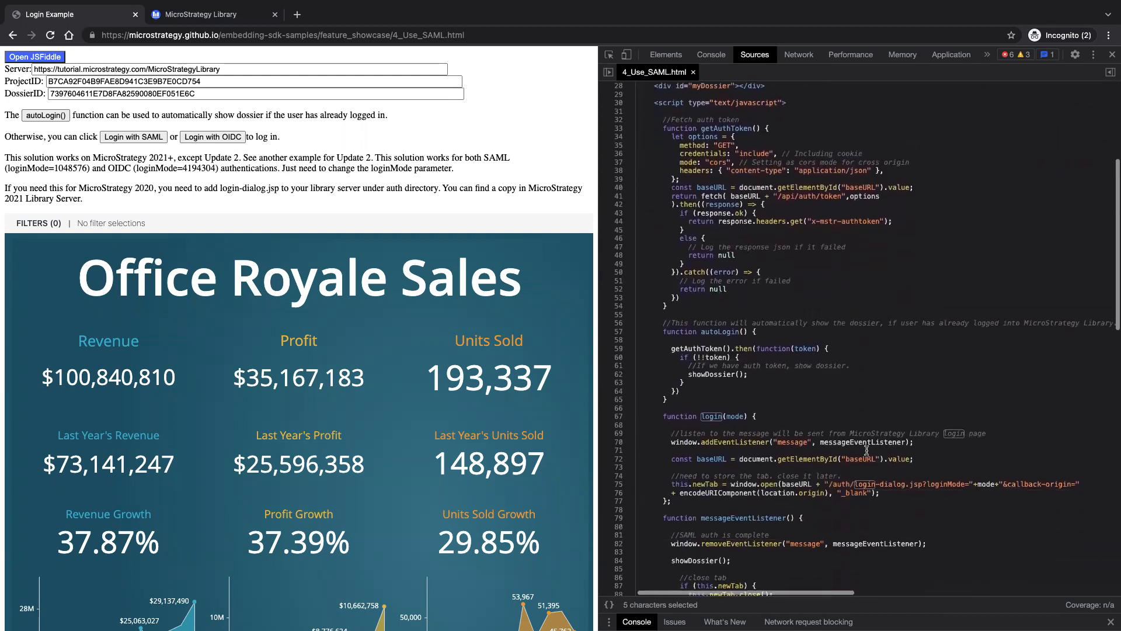
{"action": "scroll", "scroll_direction": "down", "scroll_amount": 3}
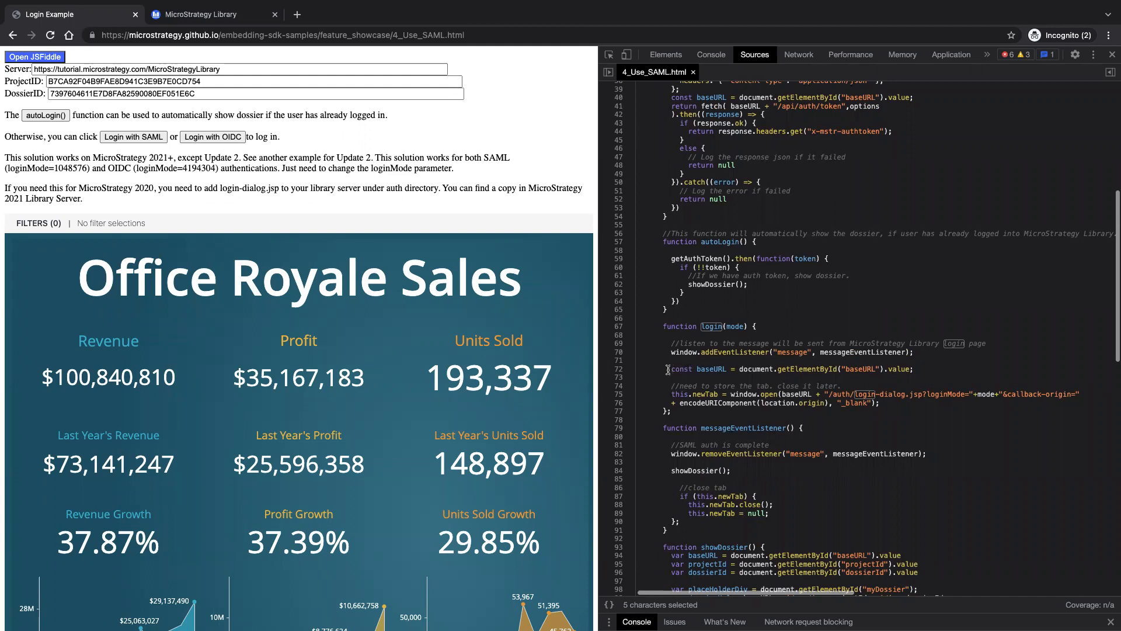
{"action": "mouse_move", "coordinate": [764, 394]}
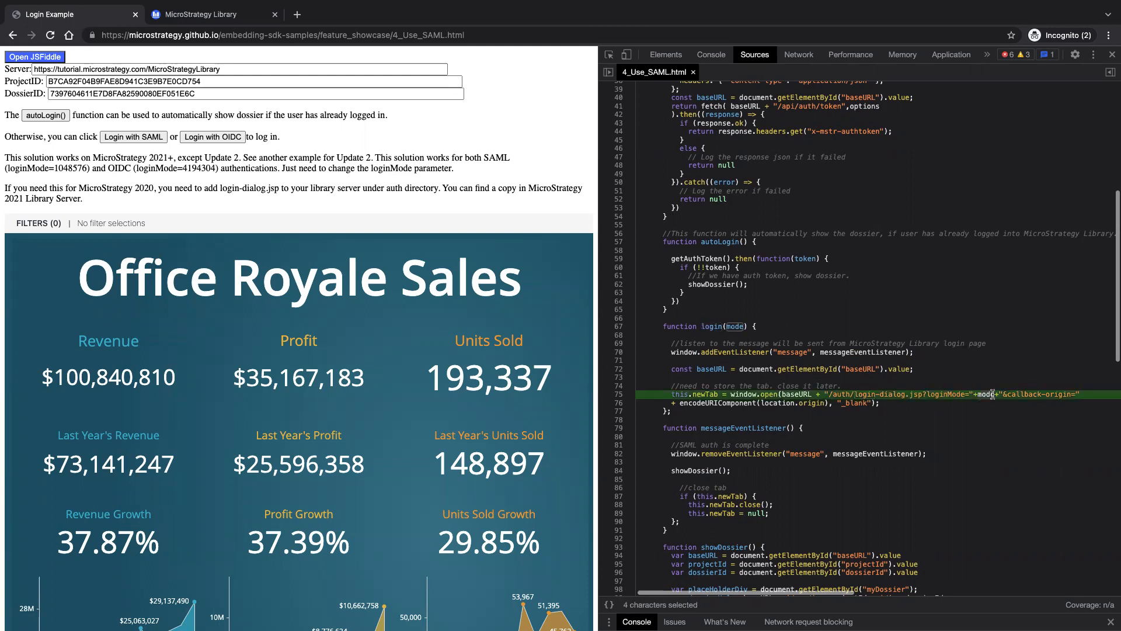
{"action": "scroll", "scroll_direction": "up", "scroll_amount": 3}
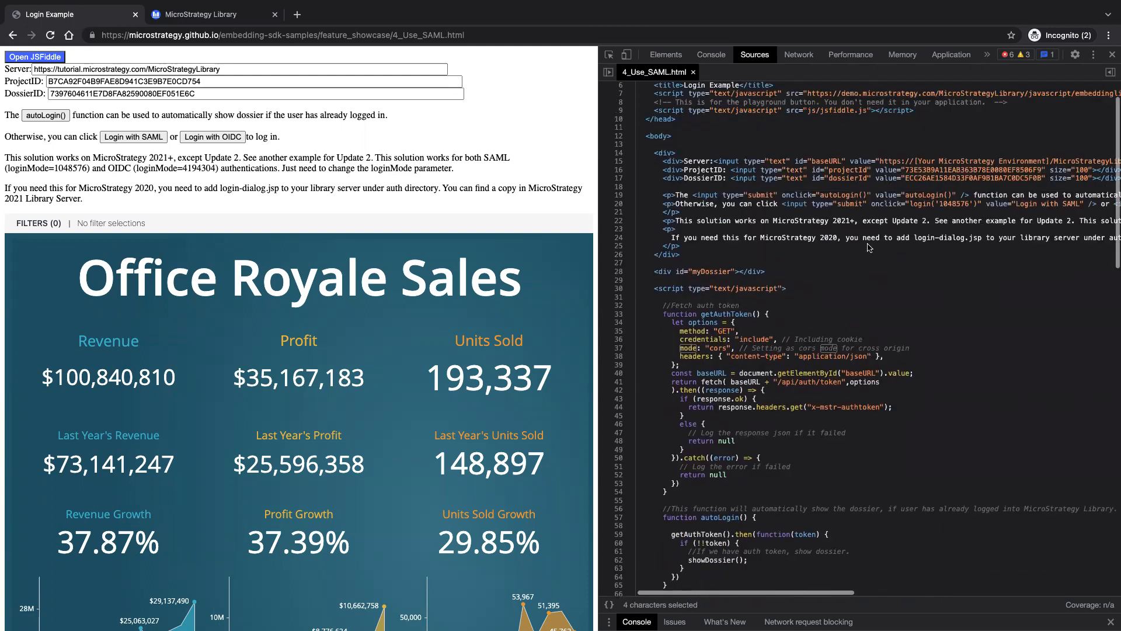
{"action": "scroll", "scroll_direction": "down", "scroll_amount": 3}
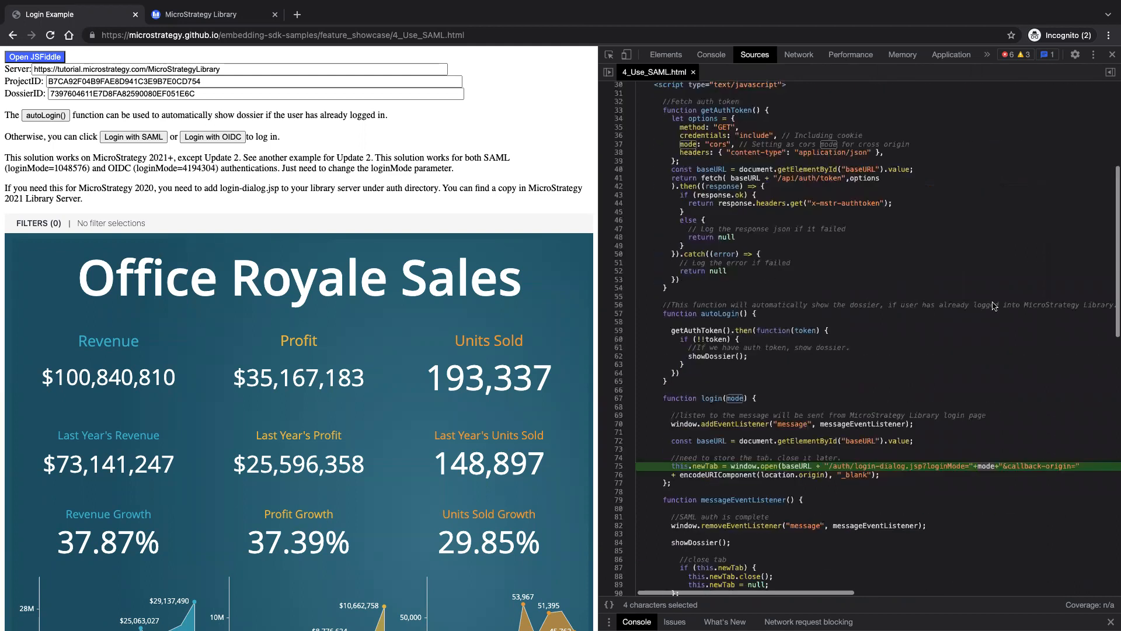
{"action": "scroll", "scroll_direction": "down", "scroll_amount": 3}
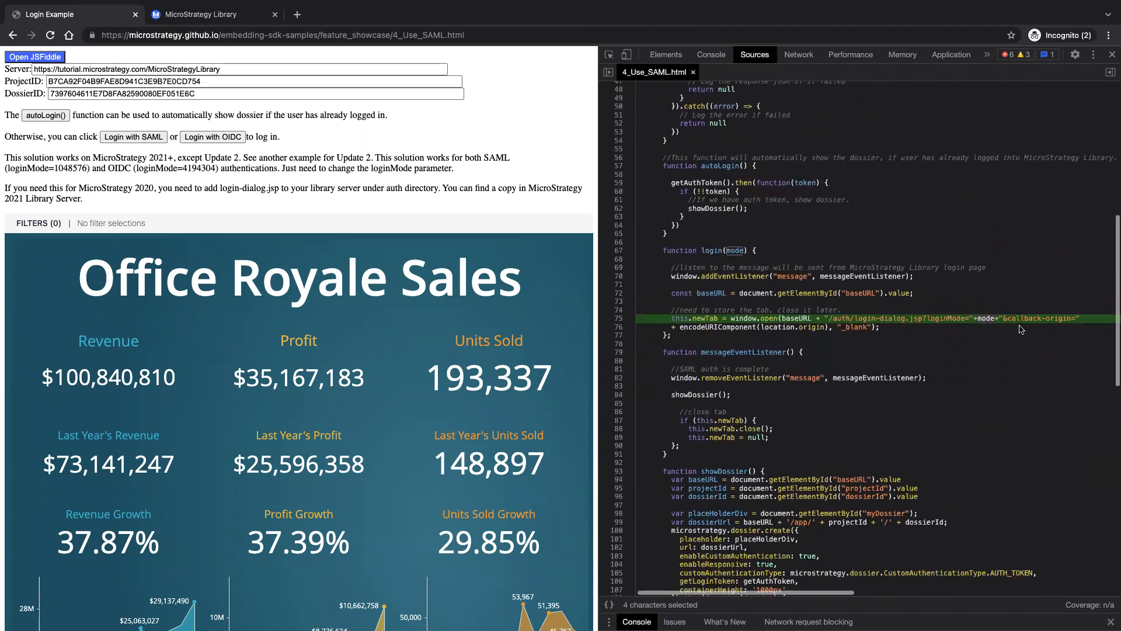
{"action": "mouse_move", "coordinate": [702, 320]}
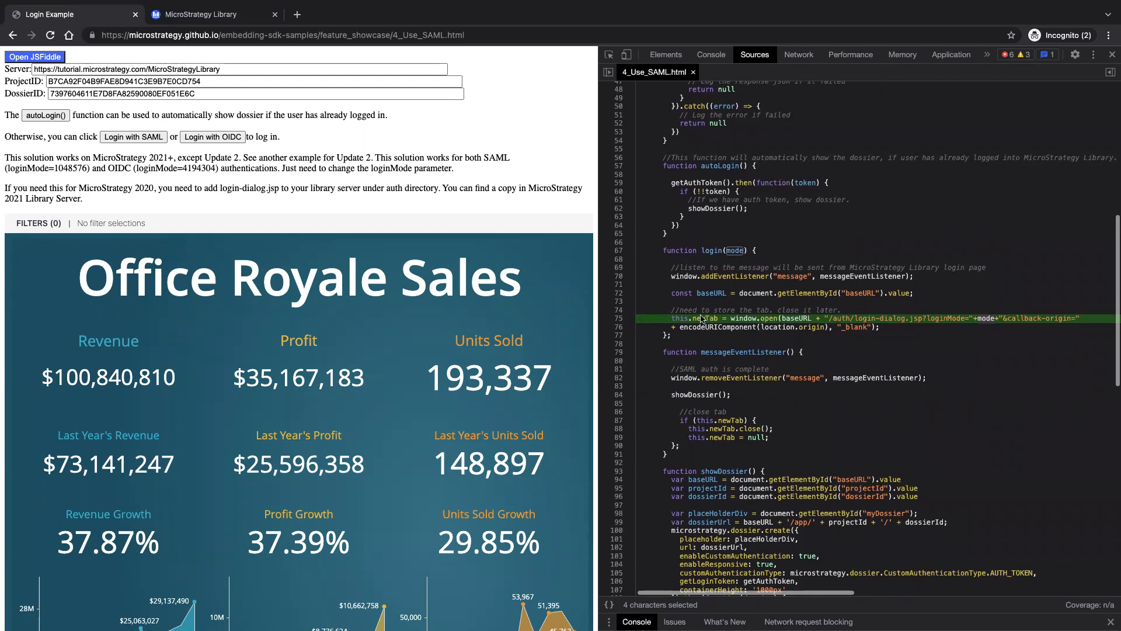
{"action": "left_click", "coordinate": [756, 336]}
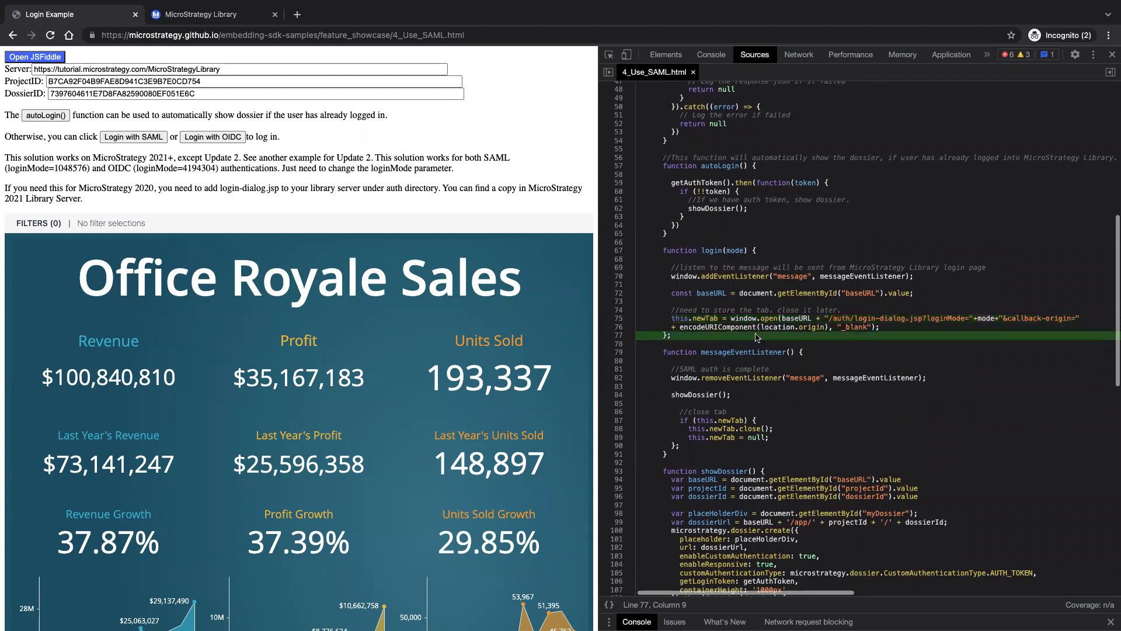
{"action": "mouse_move", "coordinate": [832, 306]}
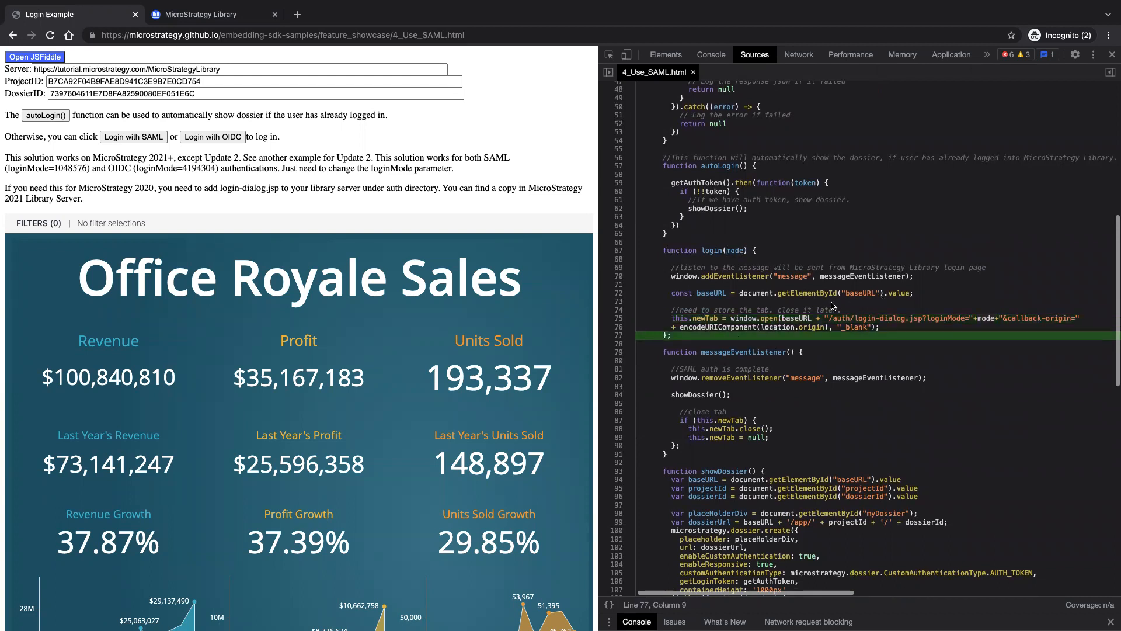
{"action": "scroll", "scroll_direction": "down", "scroll_amount": 3}
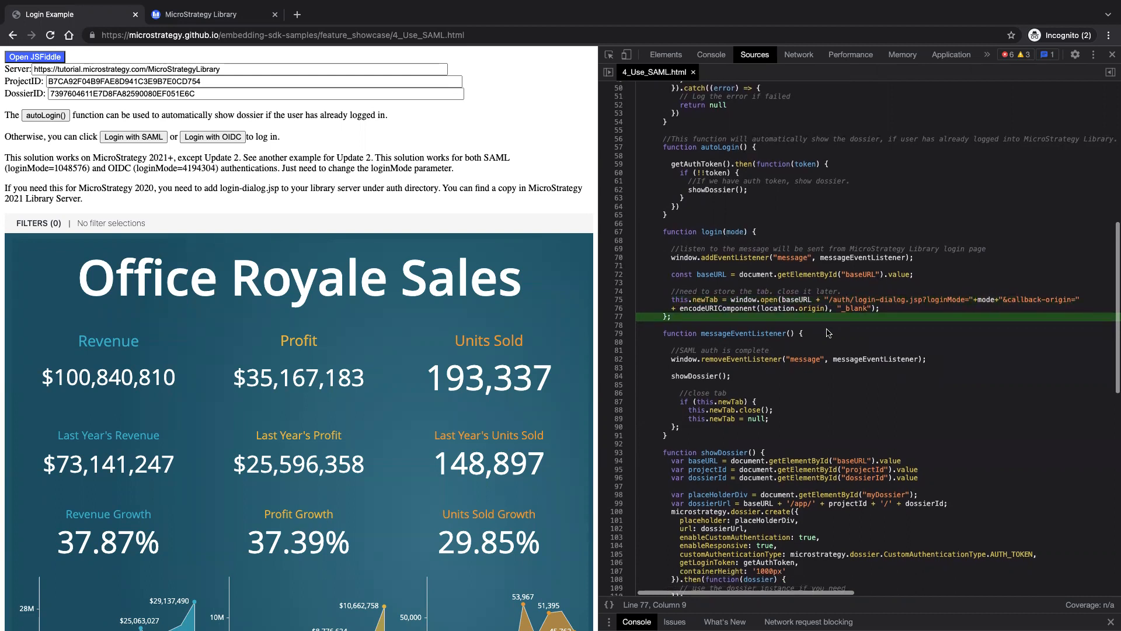
{"action": "mouse_move", "coordinate": [761, 333]}
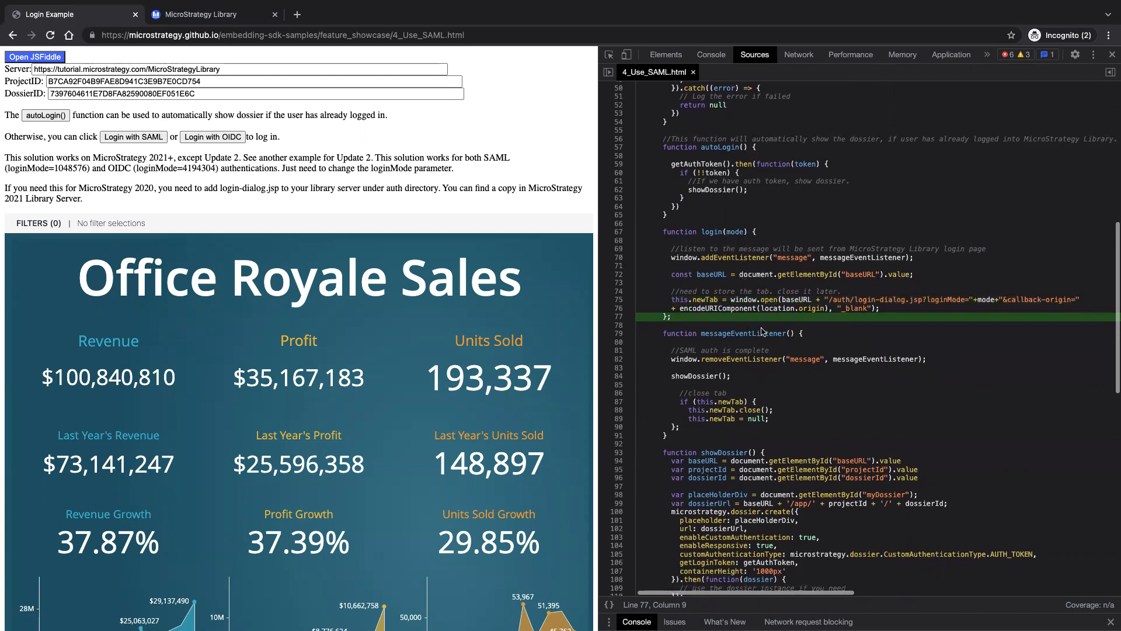
{"action": "mouse_move", "coordinate": [795, 335]}
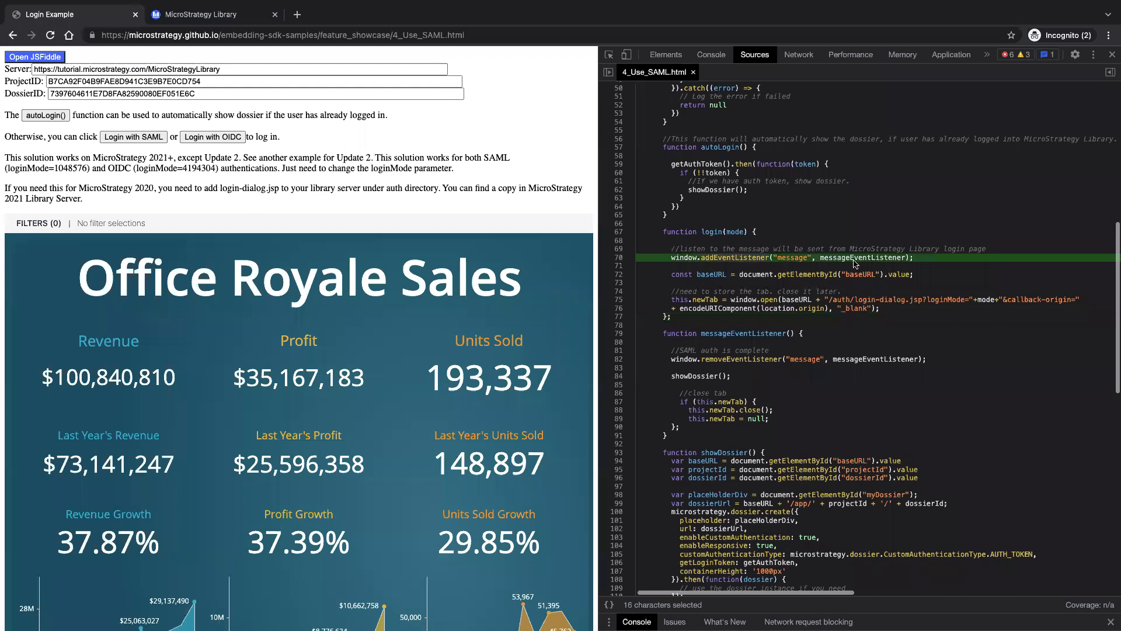
{"action": "double_click", "coordinate": [744, 332]}
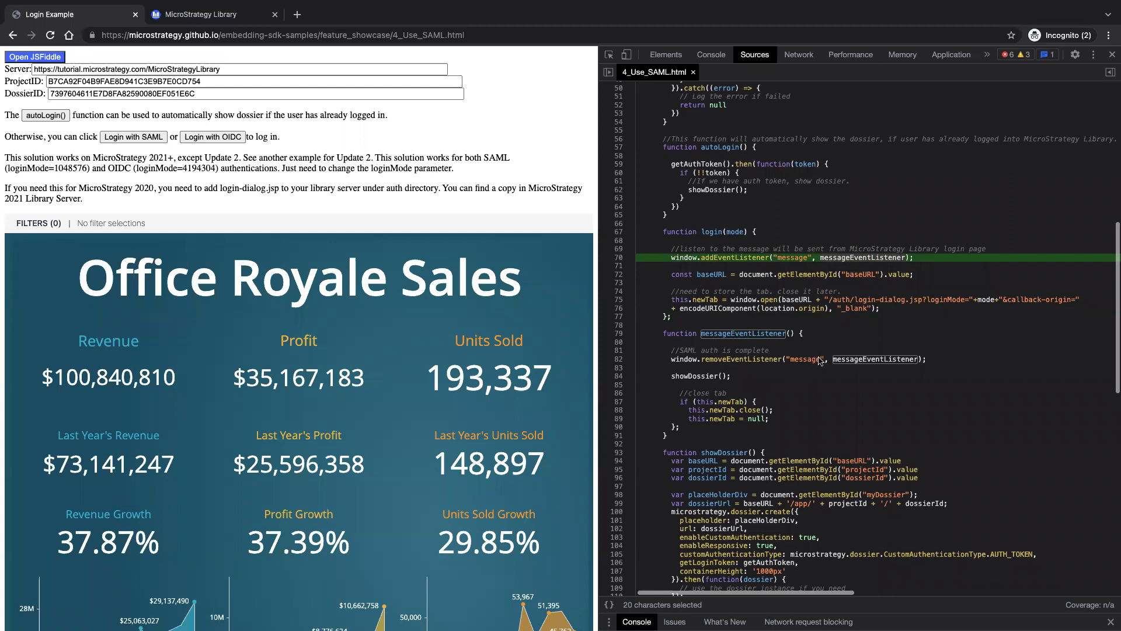
{"action": "mouse_move", "coordinate": [797, 390]}
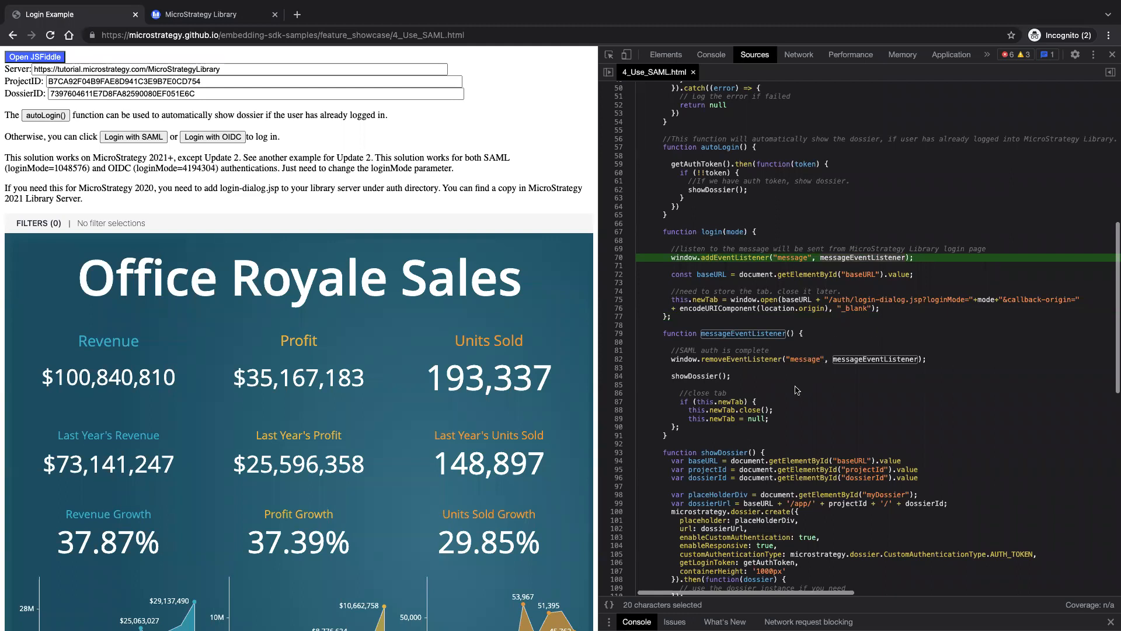
{"action": "mouse_move", "coordinate": [861, 370]}
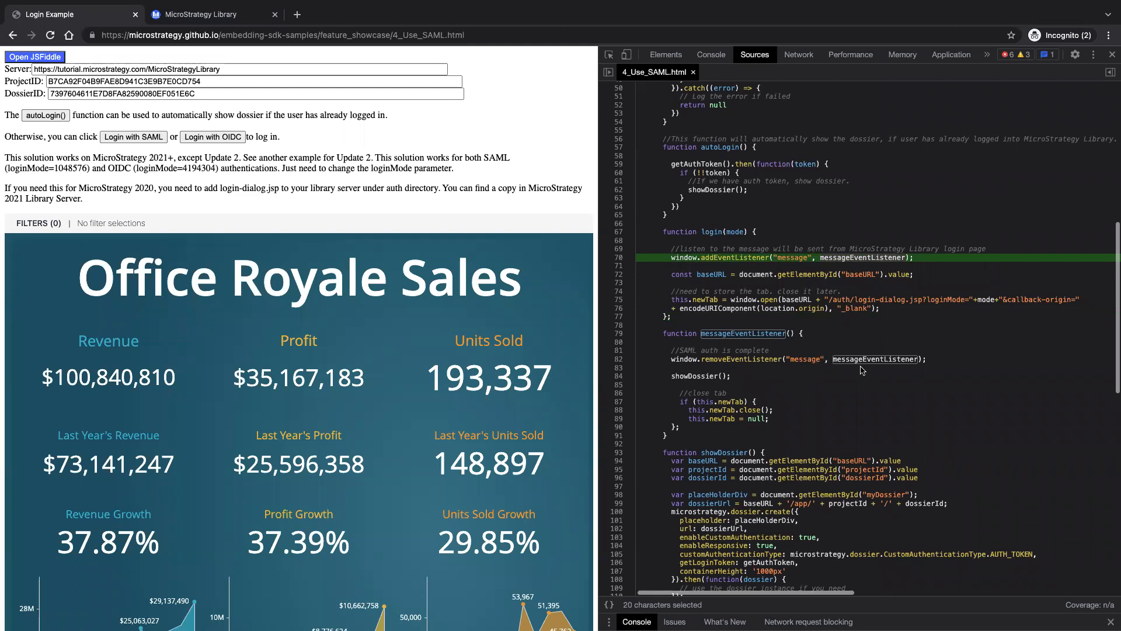
{"action": "scroll", "scroll_direction": "down", "scroll_amount": 3}
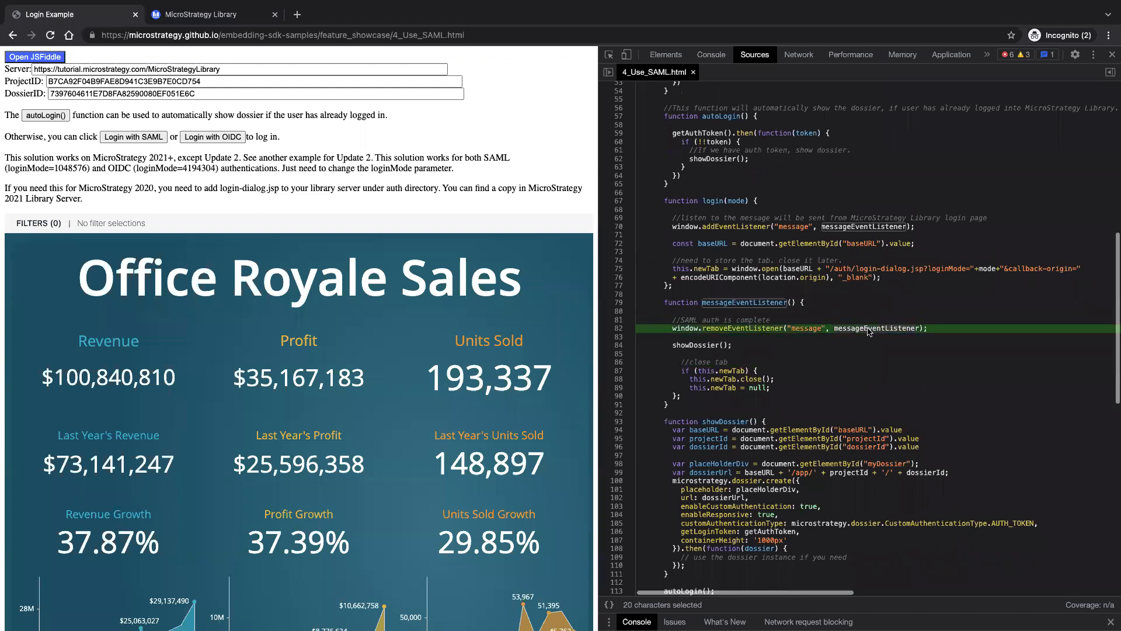
{"action": "mouse_move", "coordinate": [722, 349]}
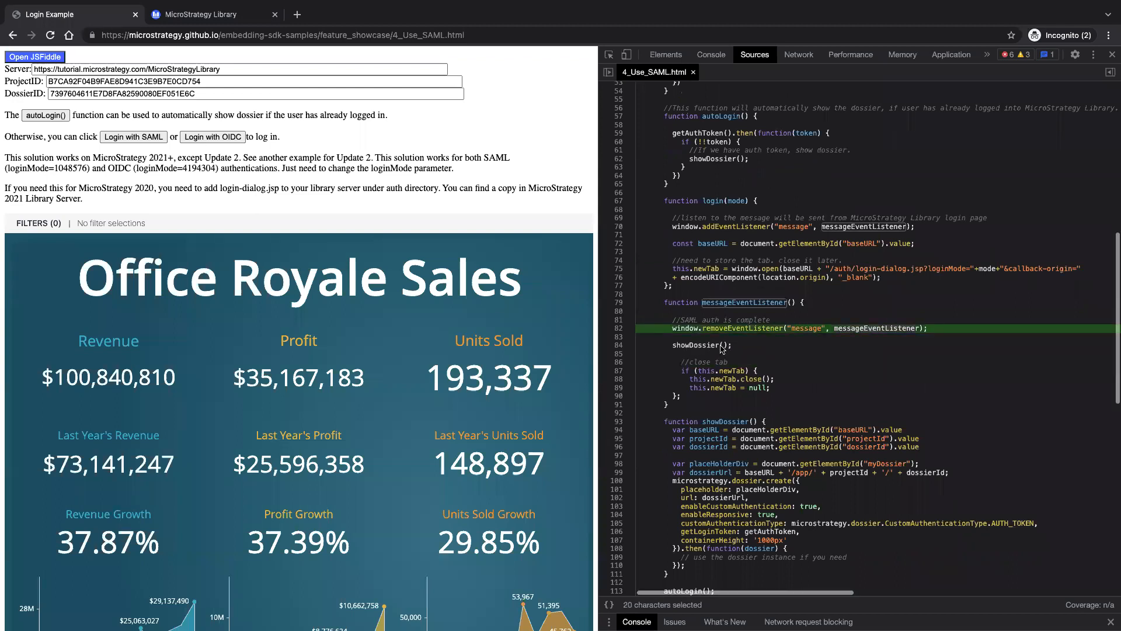
{"action": "mouse_move", "coordinate": [758, 336]}
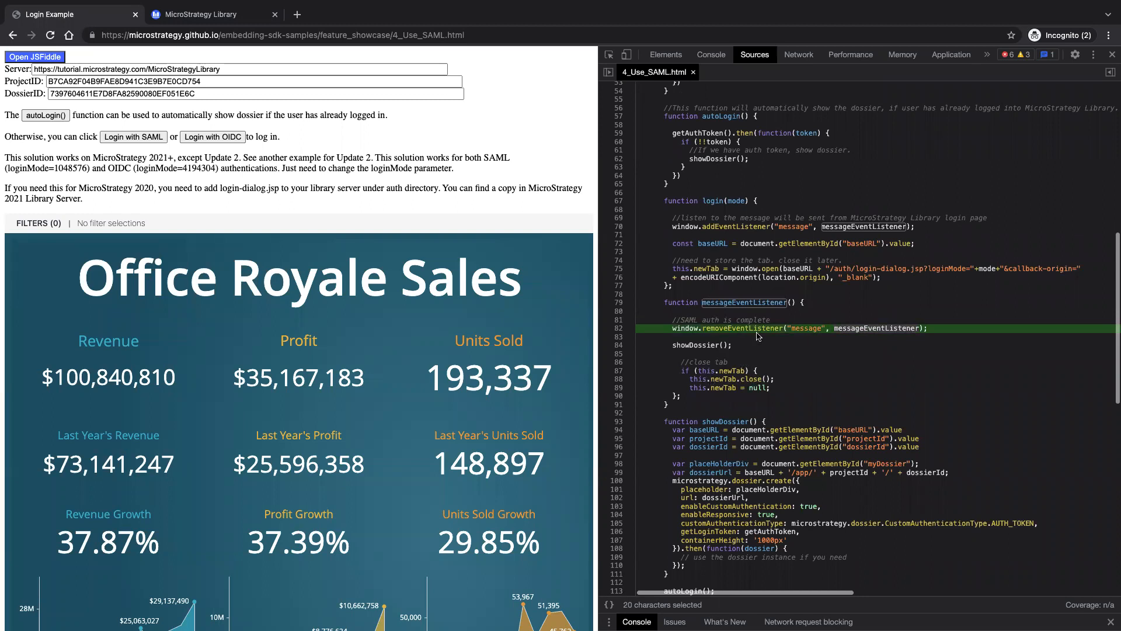
{"action": "left_click", "coordinate": [711, 337]}
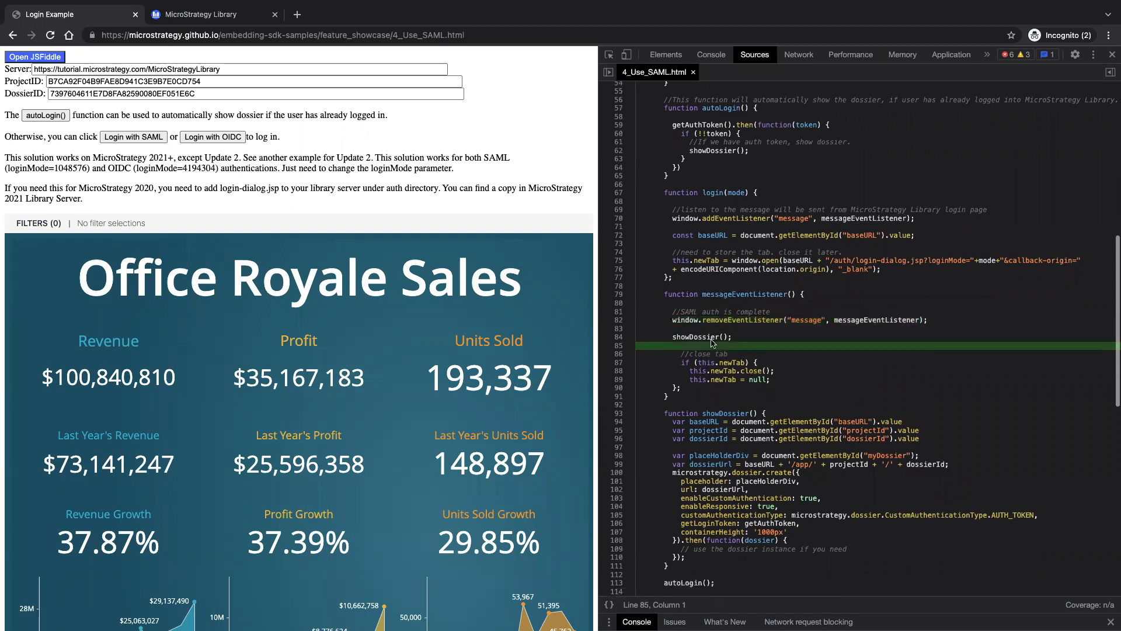
{"action": "double_click", "coordinate": [697, 336]}
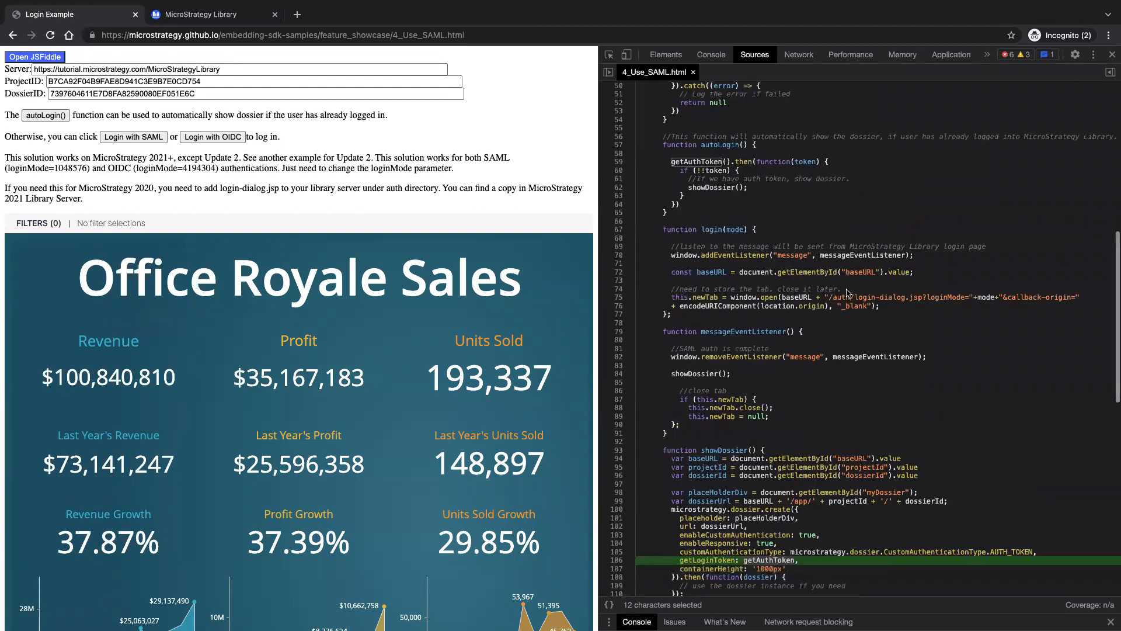
{"action": "scroll", "scroll_direction": "up", "scroll_amount": 3}
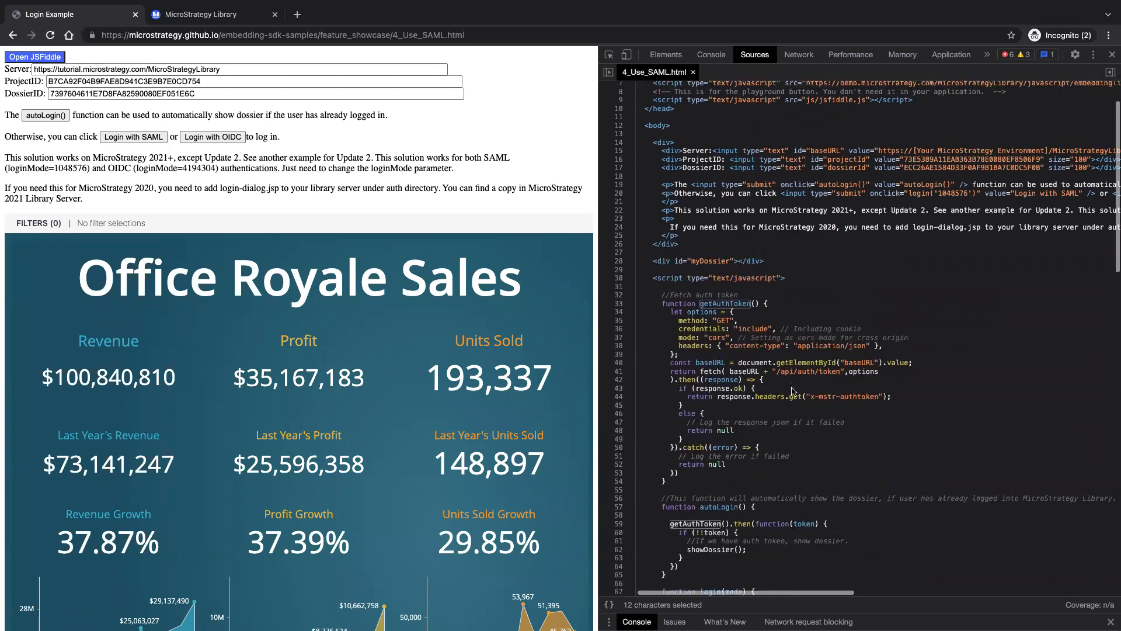
{"action": "mouse_move", "coordinate": [811, 378]}
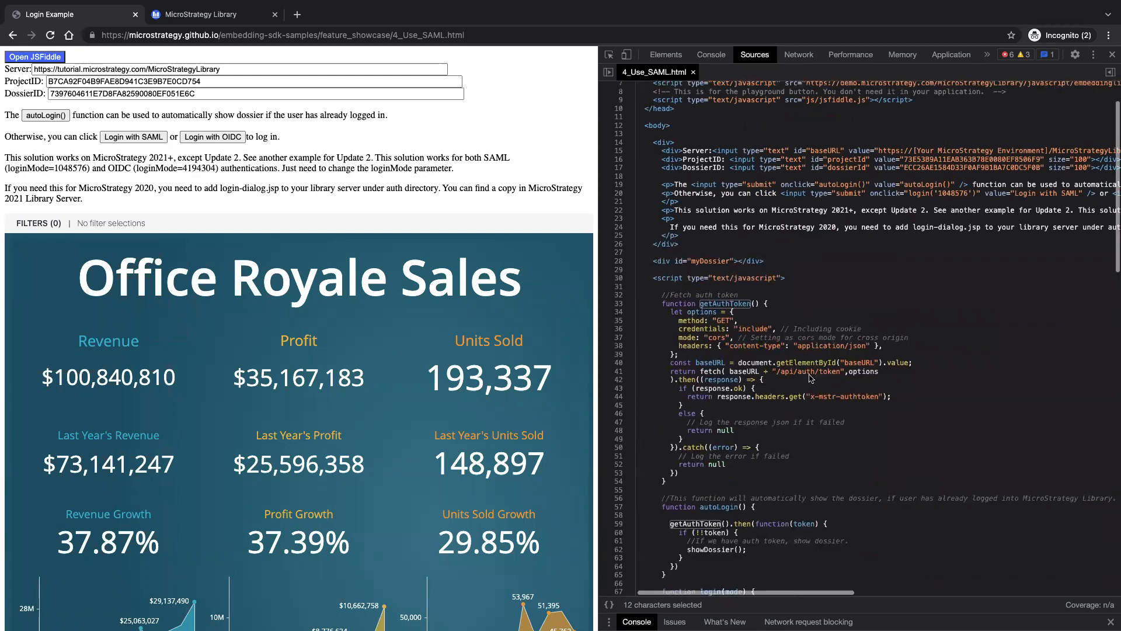
{"action": "scroll", "scroll_direction": "down", "scroll_amount": 3}
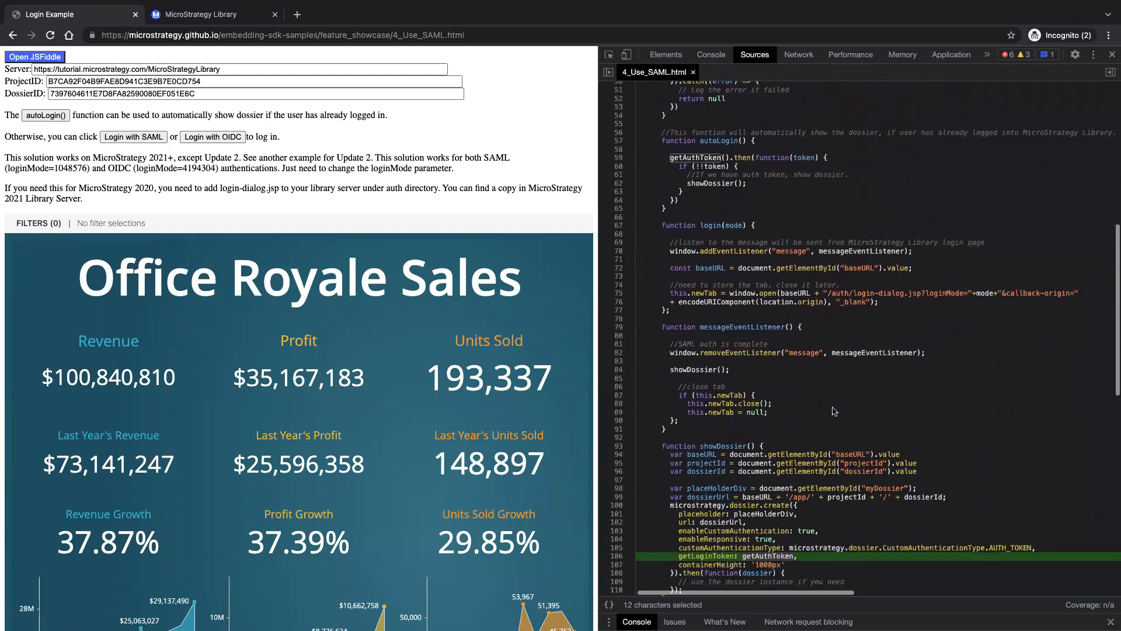
{"action": "scroll", "scroll_direction": "down", "scroll_amount": 3}
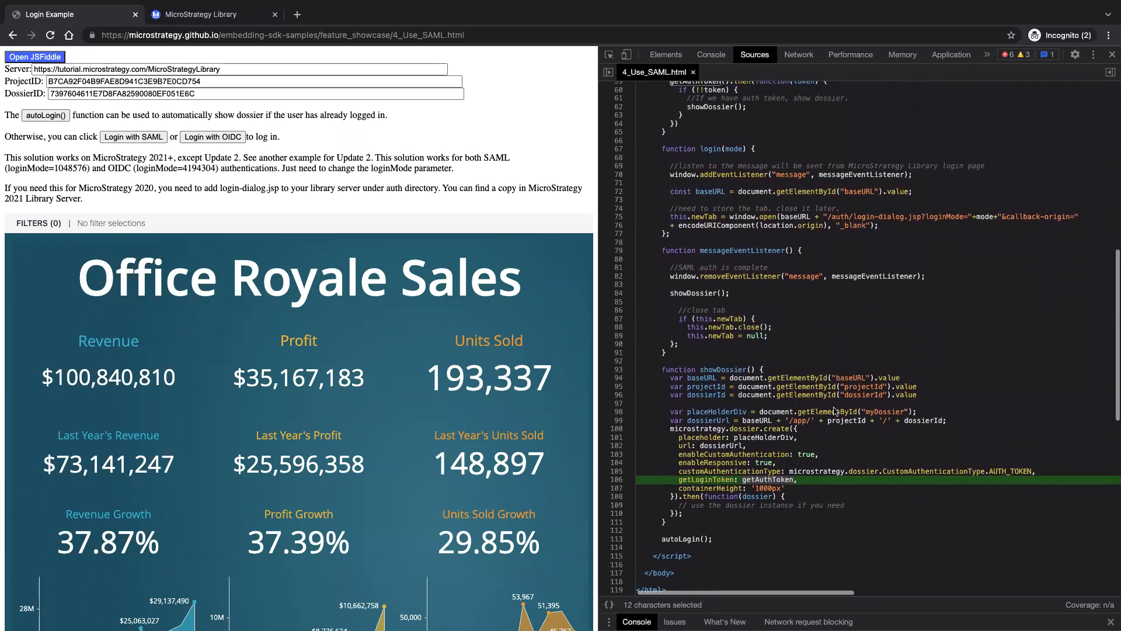
{"action": "scroll", "scroll_direction": "down", "scroll_amount": 3}
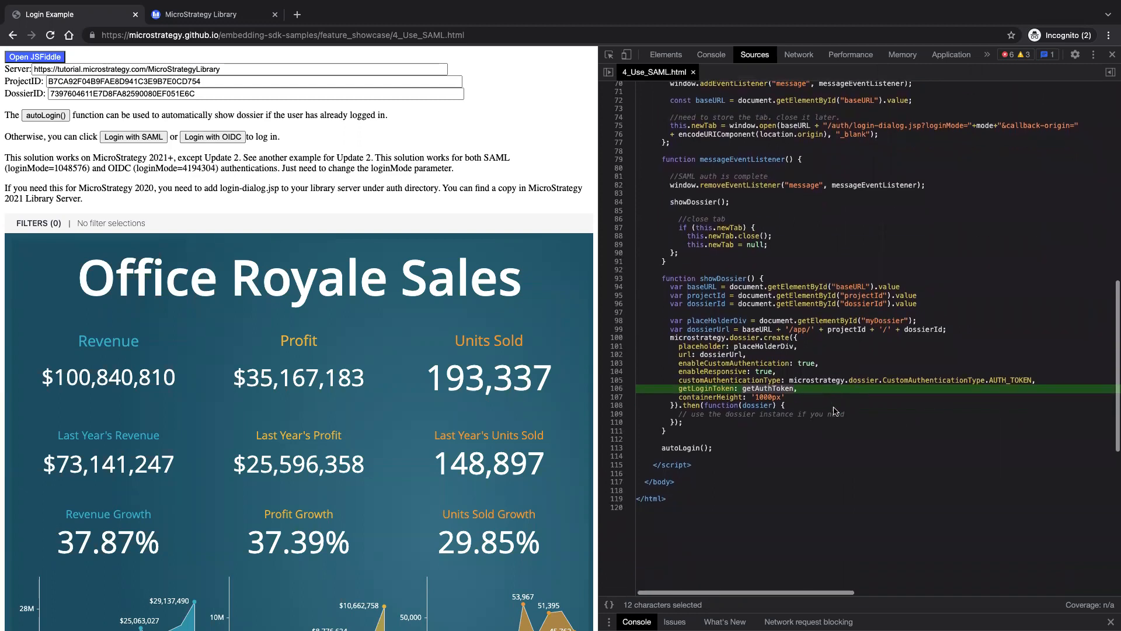
{"action": "scroll", "scroll_direction": "up", "scroll_amount": 3}
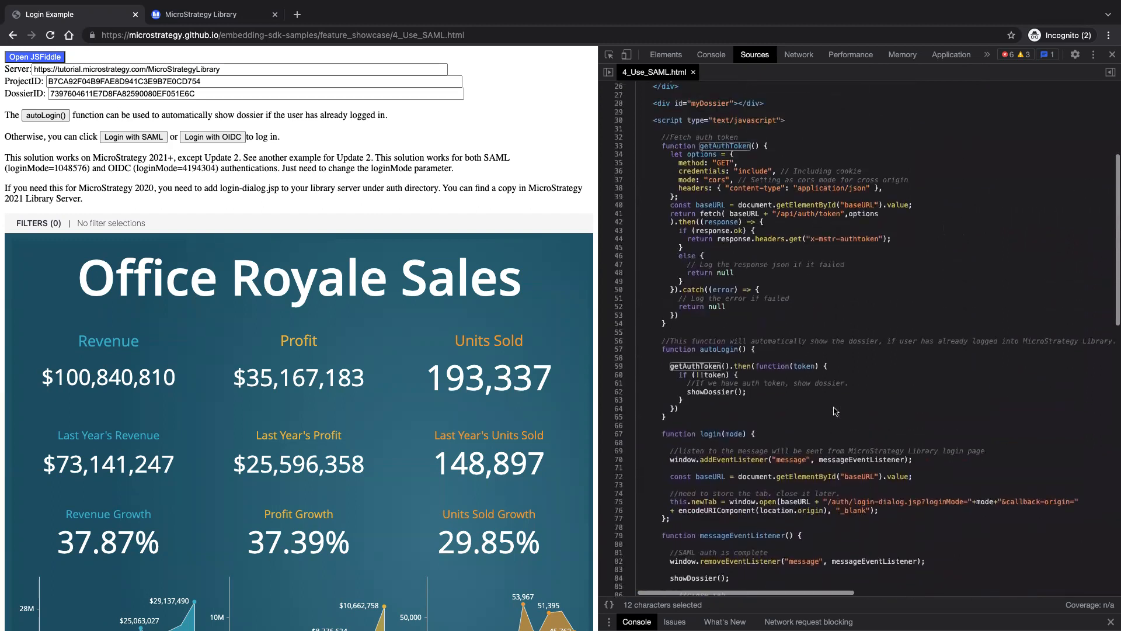
{"action": "scroll", "scroll_direction": "down", "scroll_amount": 3}
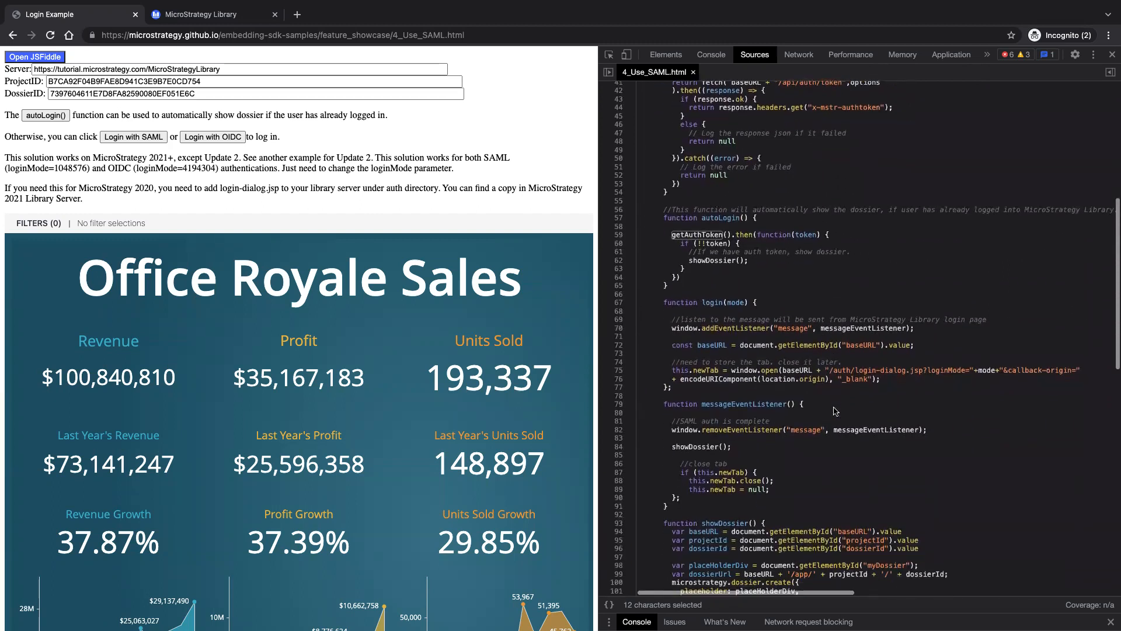
{"action": "mouse_move", "coordinate": [978, 374]}
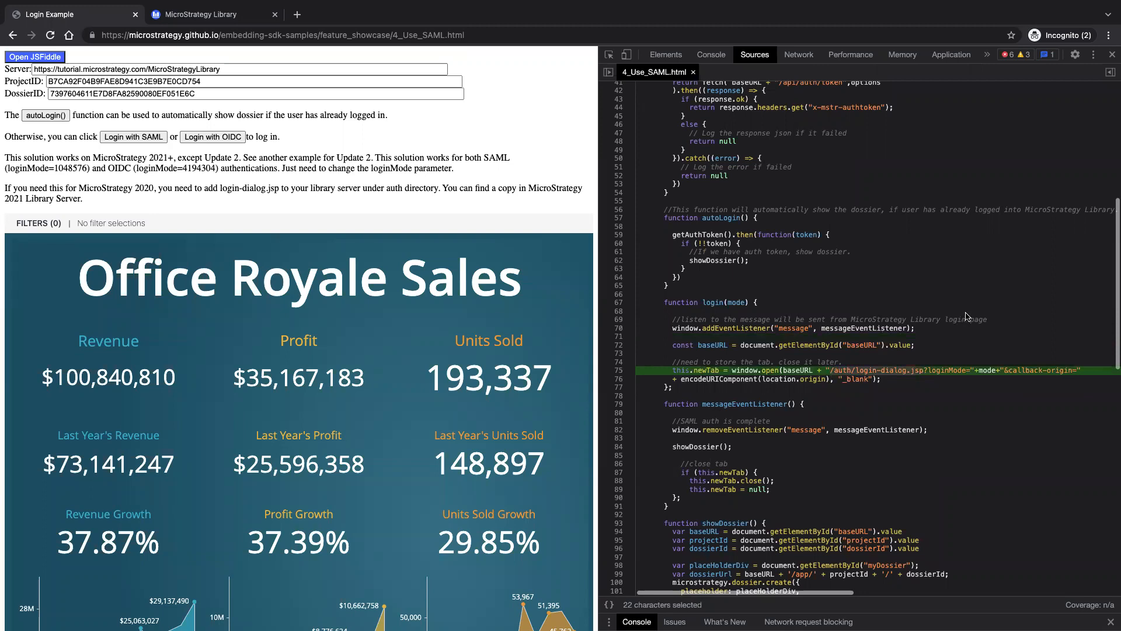
{"action": "scroll", "scroll_direction": "down", "scroll_amount": 3}
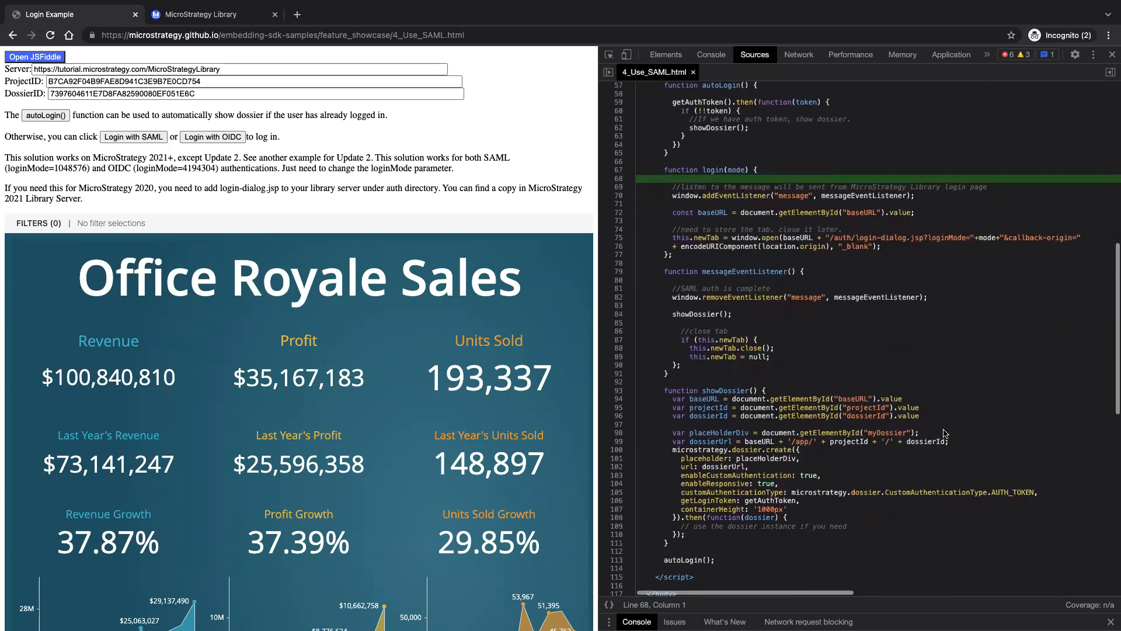
{"action": "scroll", "scroll_direction": "up", "scroll_amount": 3}
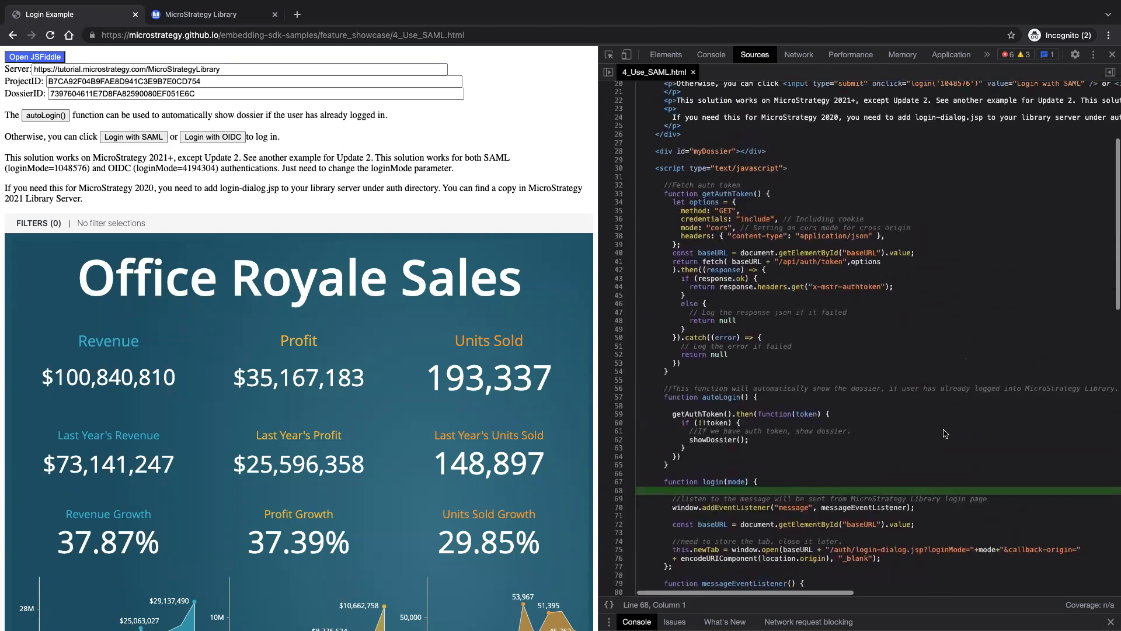
{"action": "scroll", "scroll_direction": "up", "scroll_amount": 3}
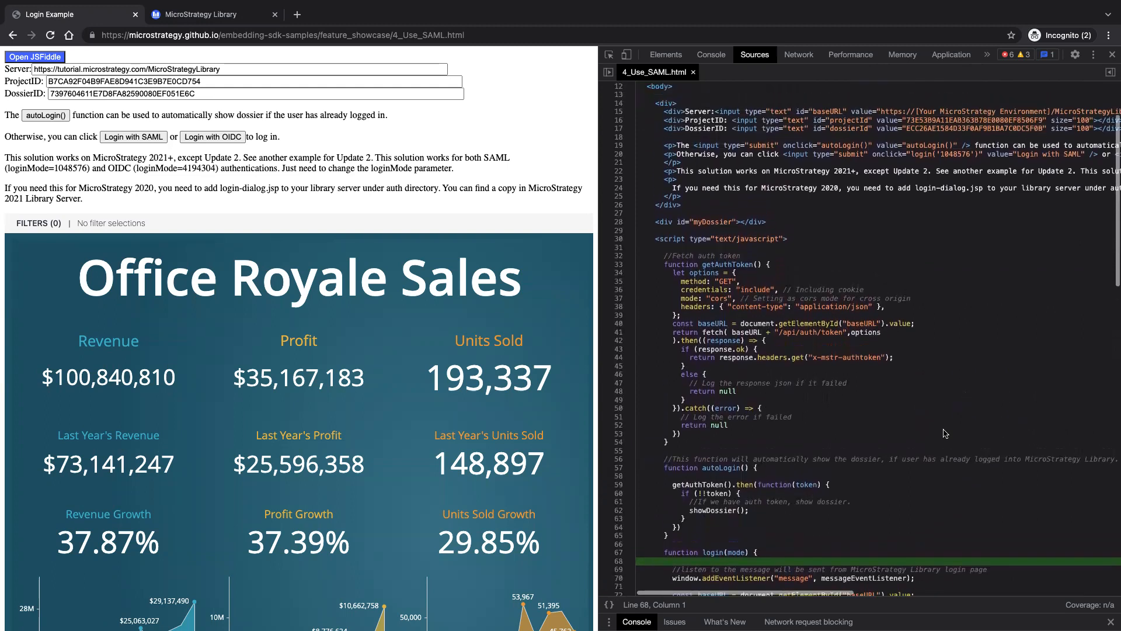
{"action": "scroll", "scroll_direction": "up", "scroll_amount": 3}
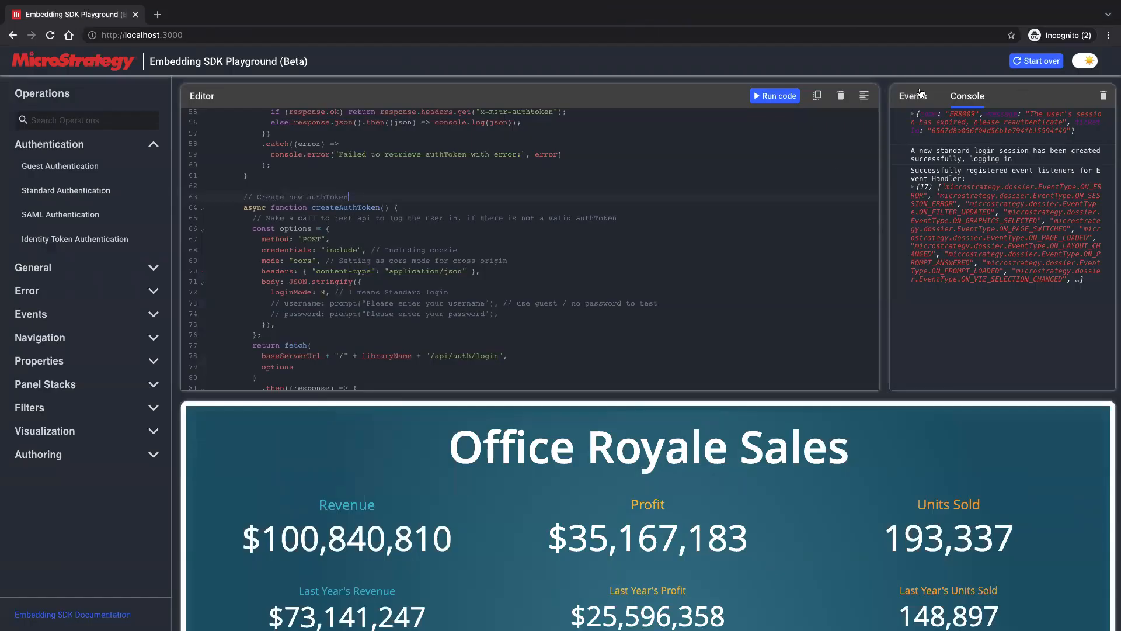
{"action": "mouse_move", "coordinate": [902, 84]}
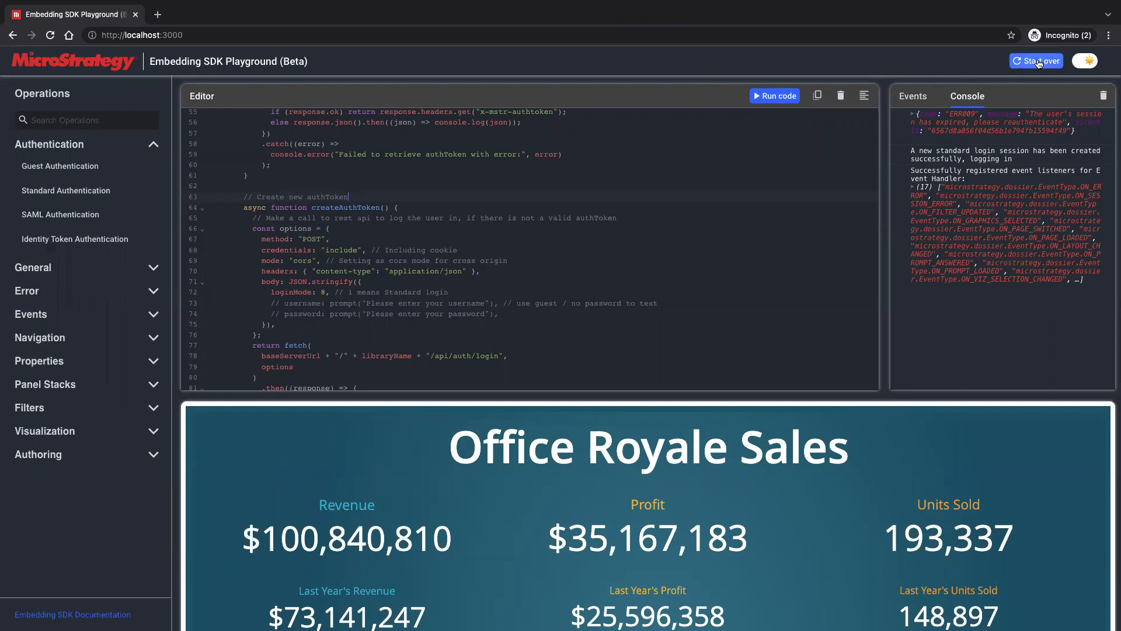
{"action": "left_click", "coordinate": [1036, 61]}
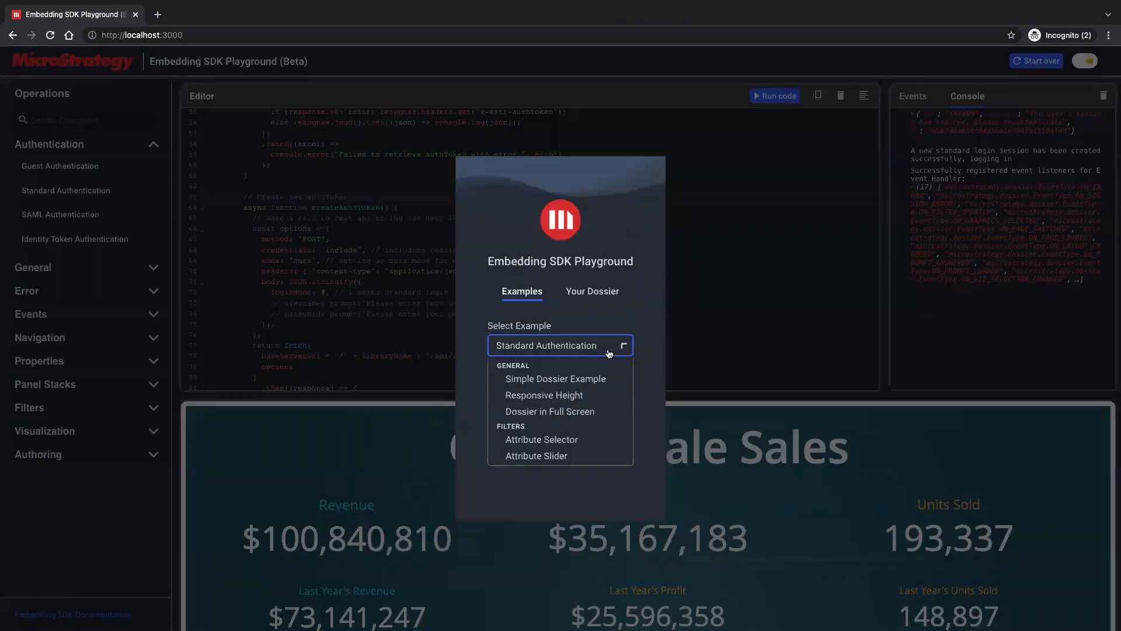
{"action": "scroll", "scroll_direction": "down", "scroll_amount": 3}
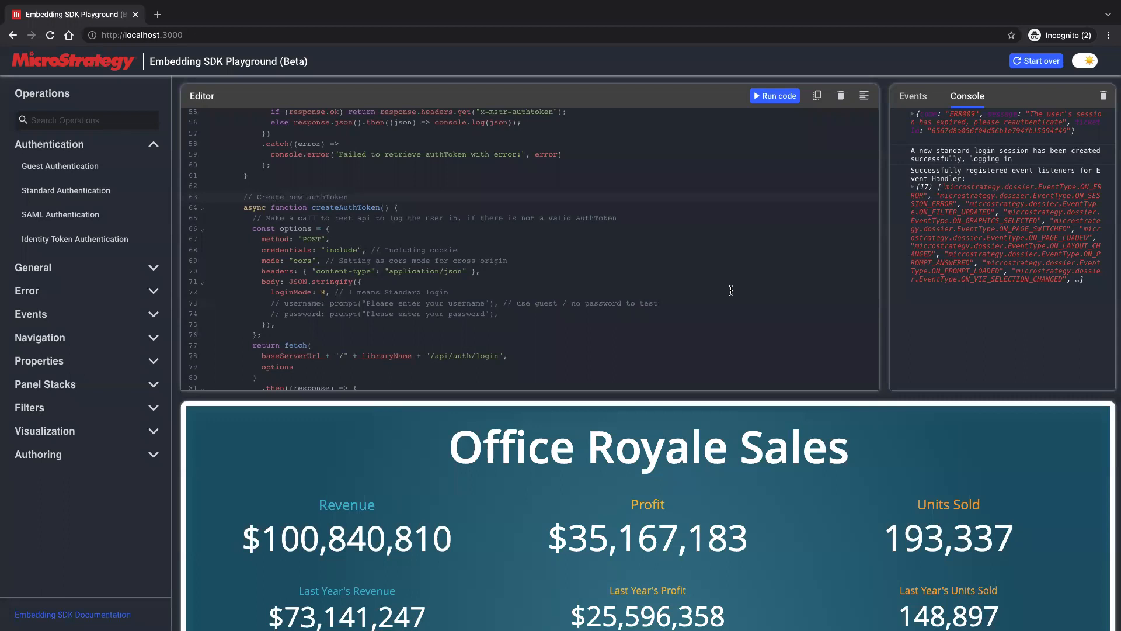
{"action": "mouse_move", "coordinate": [735, 292]}
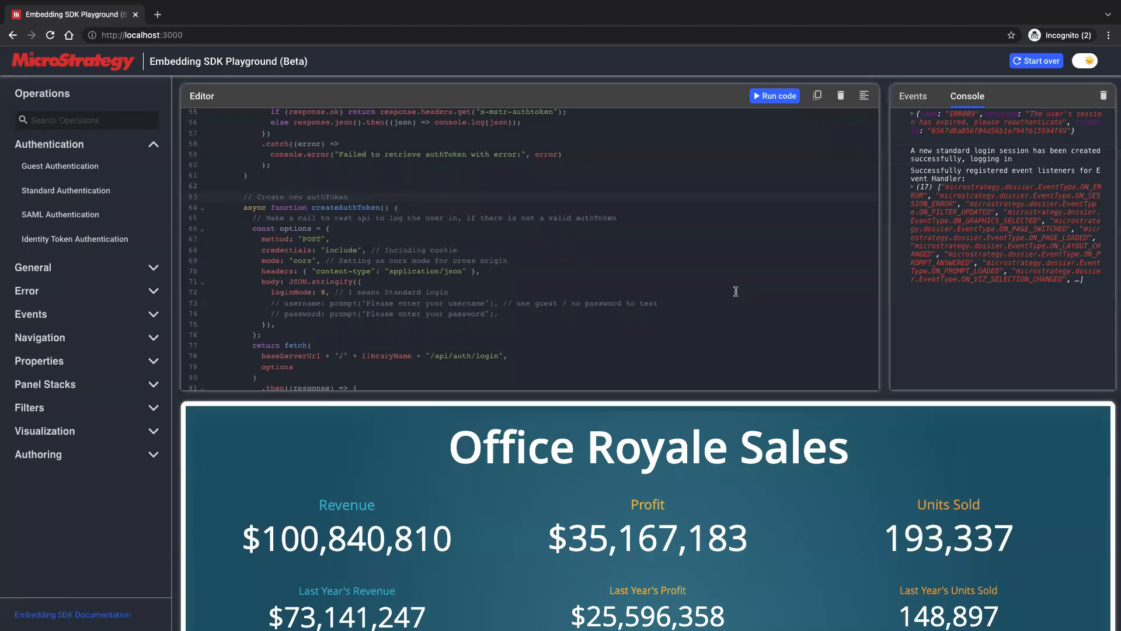